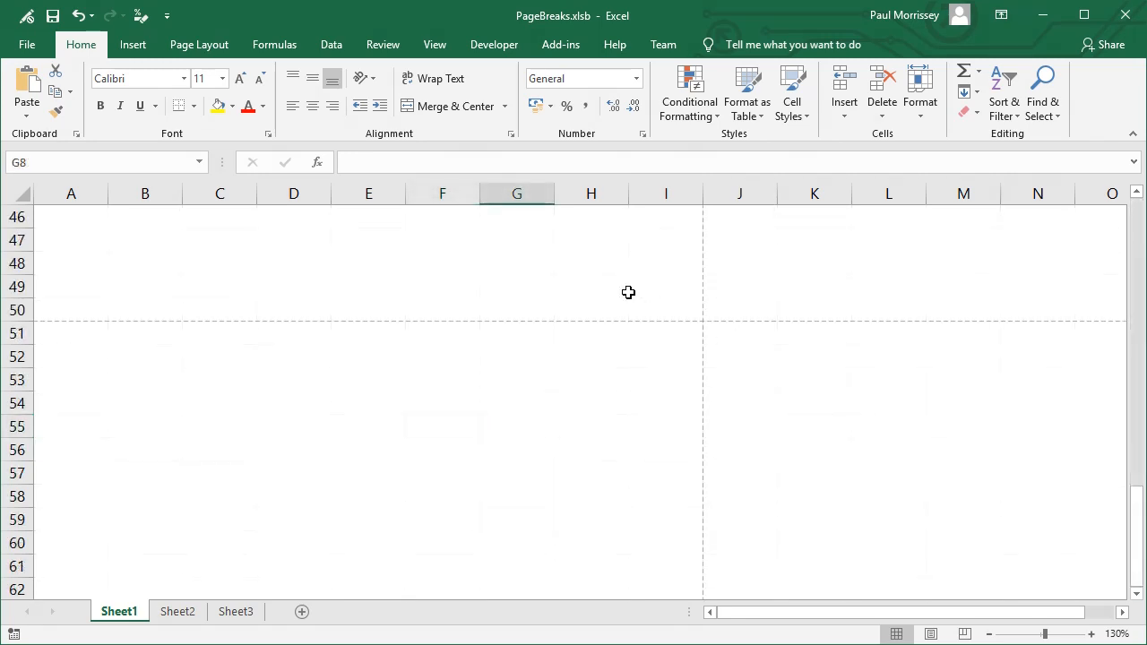
Step: Scroll Sheet1's page breaks, then check Sheet2 and Sheet3 for theirs
{"action": "scroll", "scroll_direction": "up", "scroll_amount": 3}
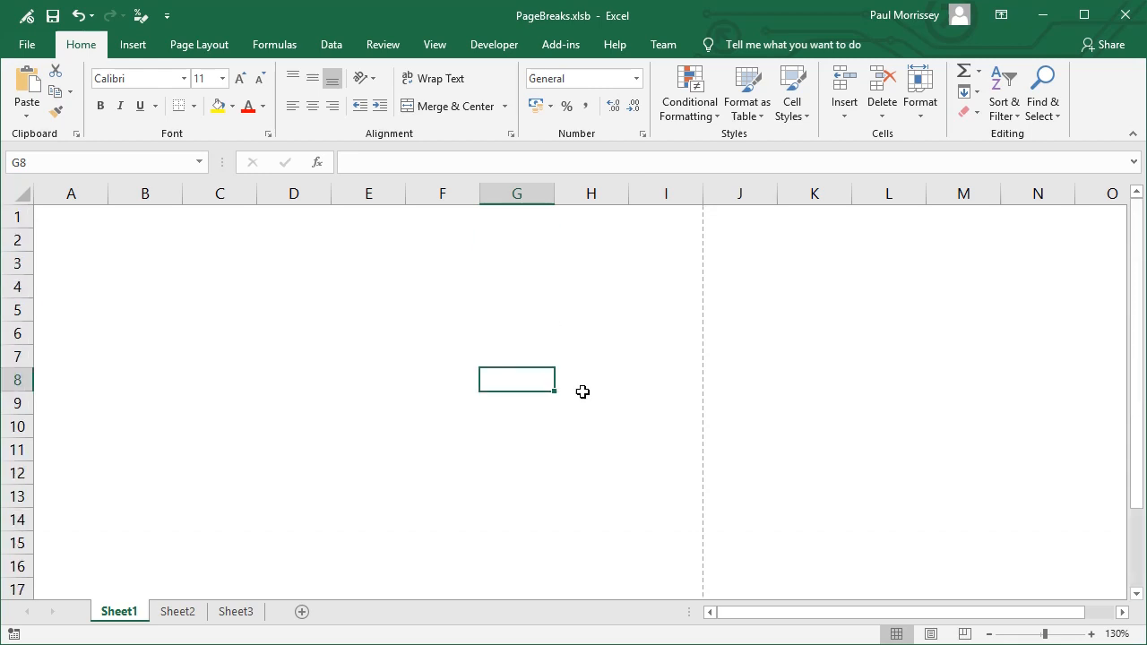
{"action": "scroll", "scroll_direction": "down", "scroll_amount": 3}
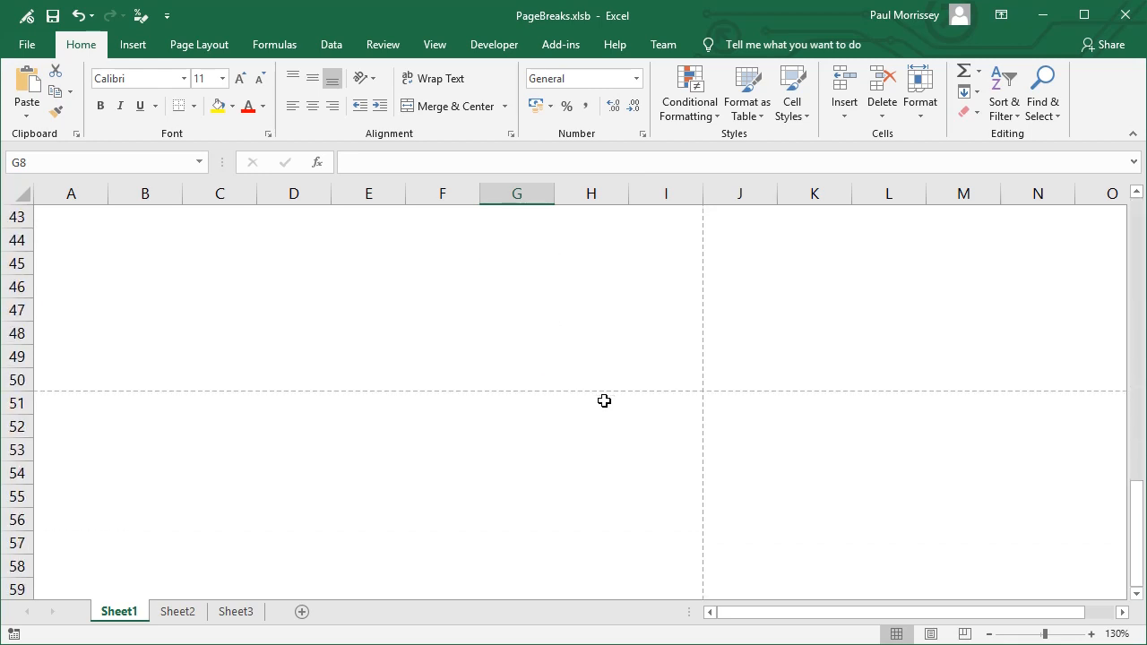
{"action": "left_click", "coordinate": [178, 612]}
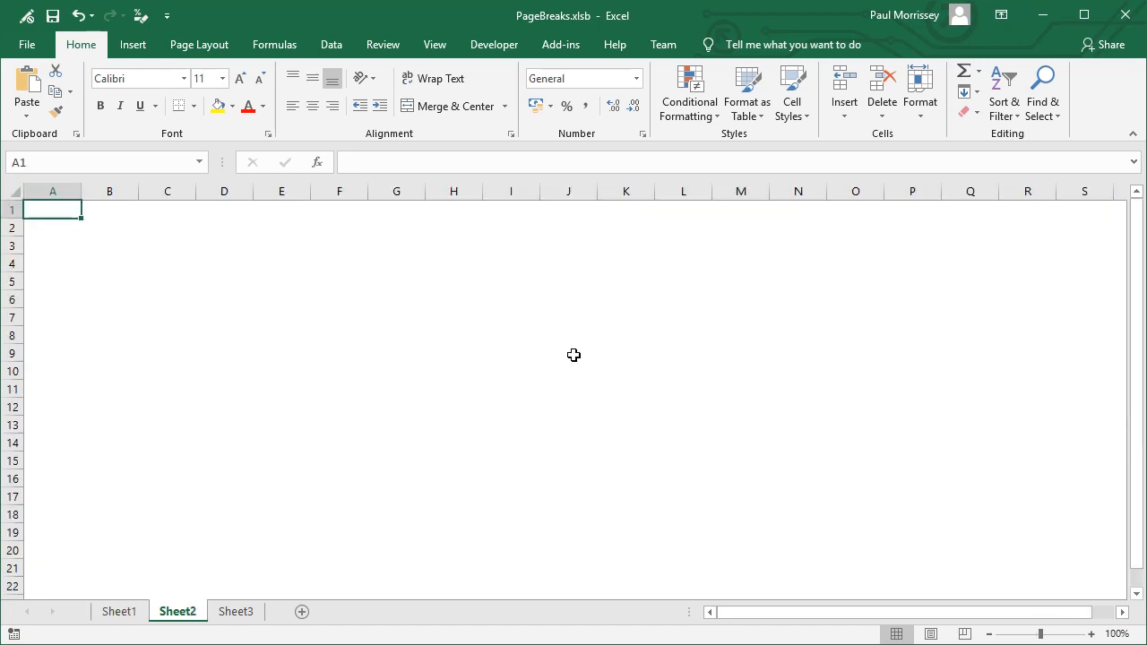
{"action": "left_click", "coordinate": [235, 611]}
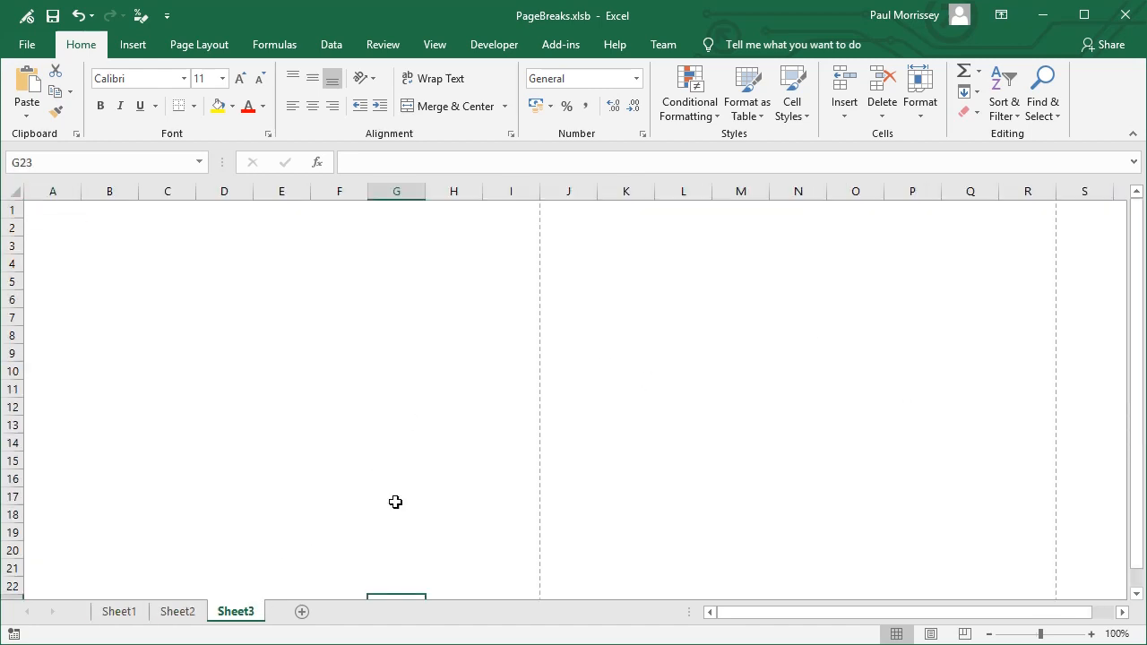
{"action": "scroll", "scroll_direction": "down", "scroll_amount": 3}
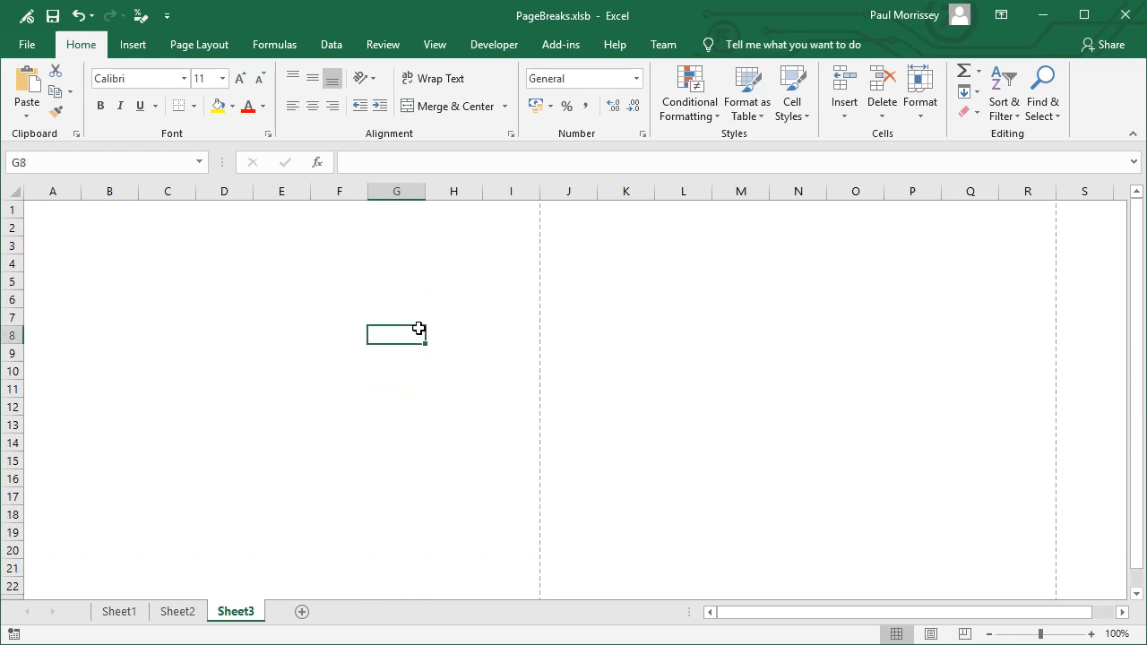
Step: Insert a new module into the PageBreaks project and rename it MPageBreaks via Properties
{"action": "key", "text": "alt+F11"}
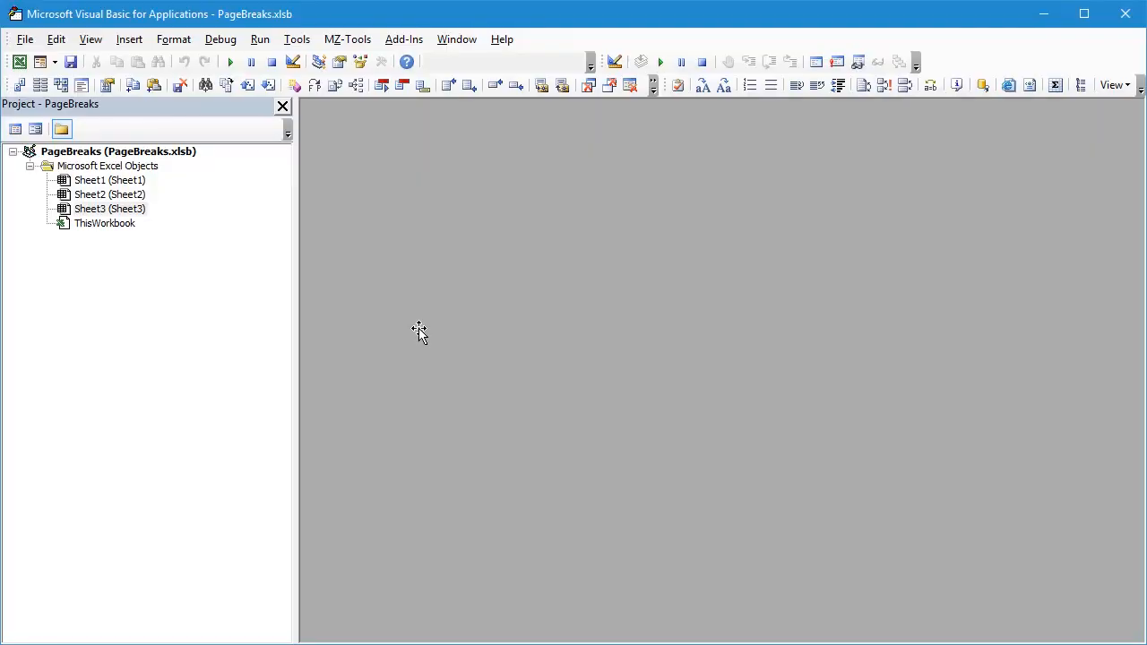
{"action": "left_click", "coordinate": [107, 166]}
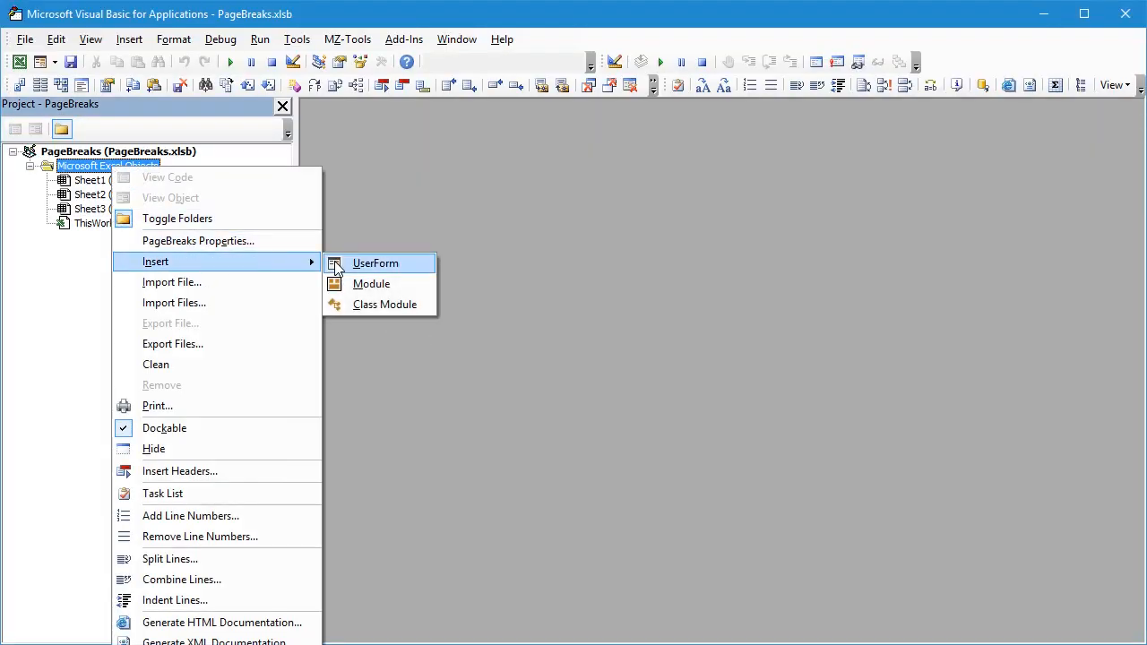
{"action": "left_click", "coordinate": [370, 283]}
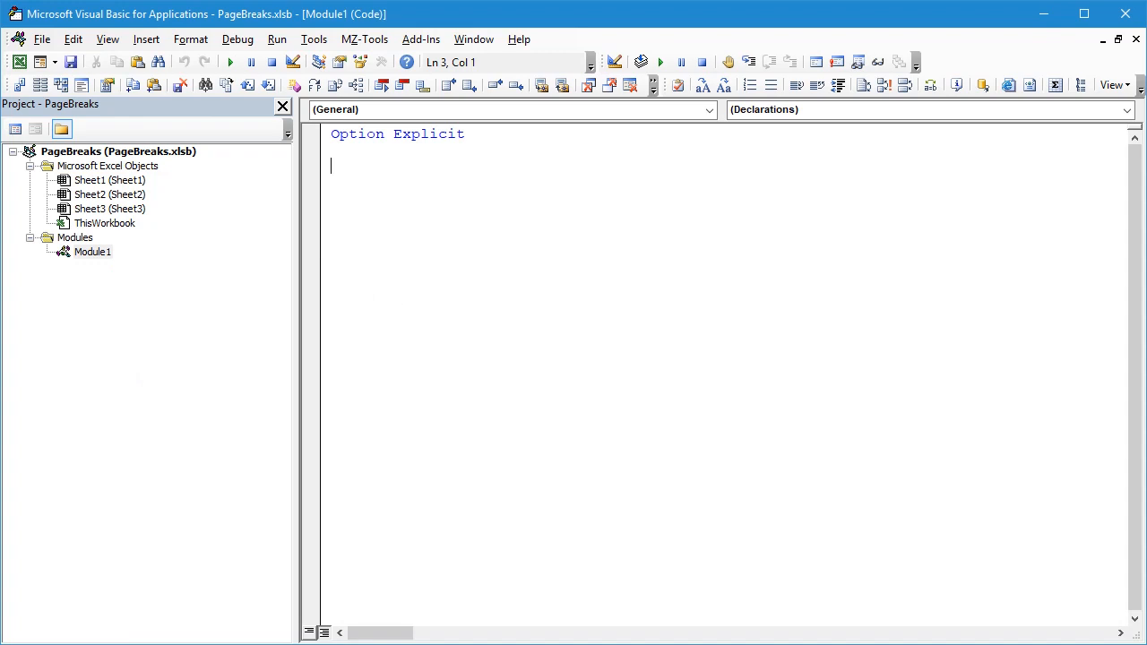
{"action": "left_click", "coordinate": [92, 252]}
{"action": "type", "text": "MPageBreaks"}
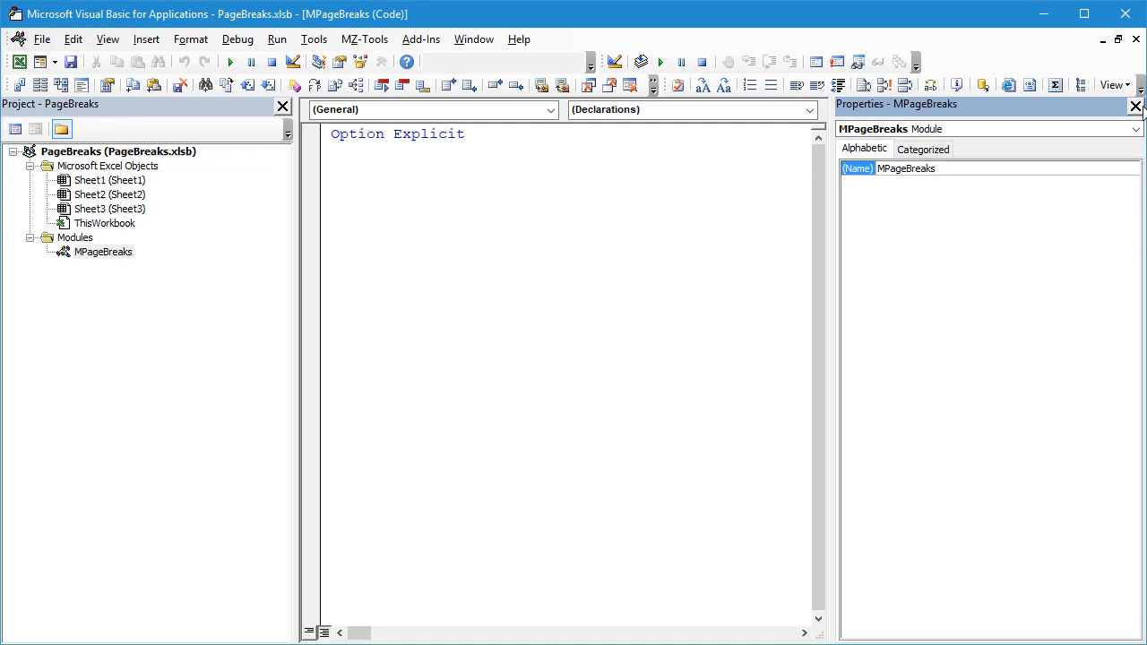
{"action": "left_click", "coordinate": [1134, 106]}
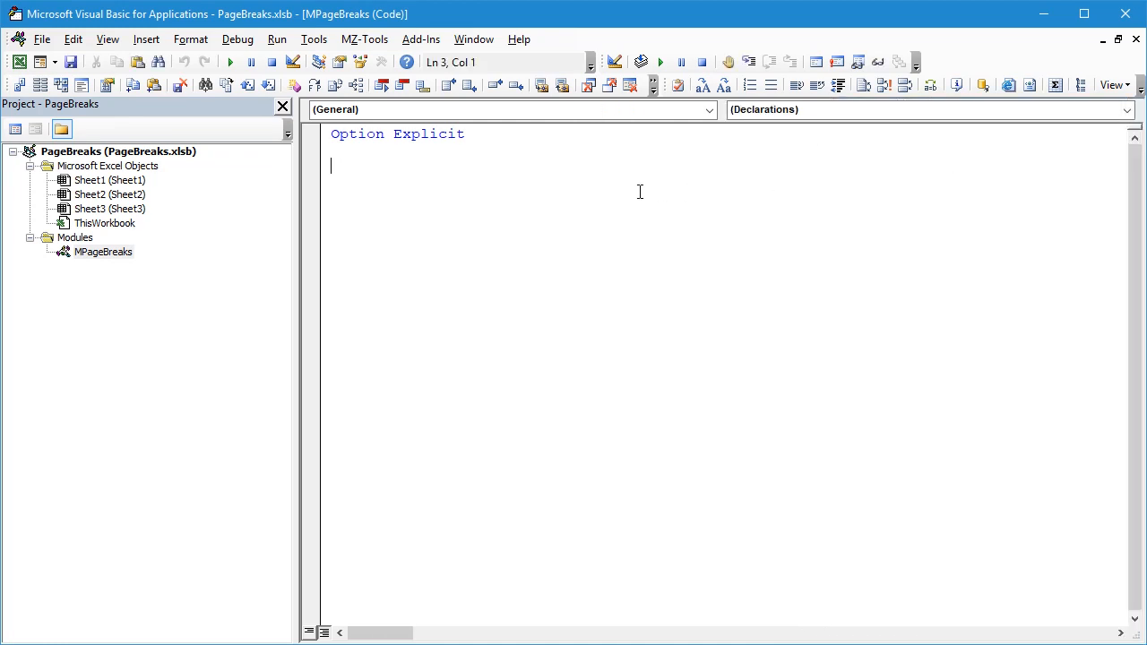
Step: Write Public Sub SwitchOffPageBreaks with Dim wksCtr As Worksheet
{"action": "type", "text": "public sub"}
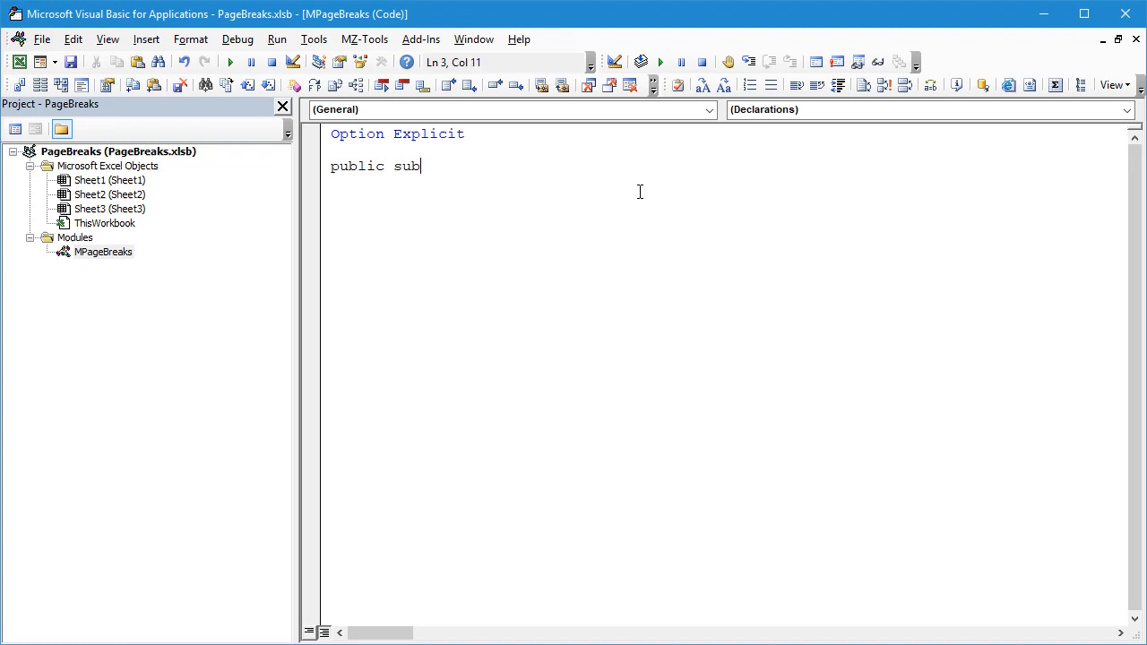
{"action": "type", "text": "Swit"}
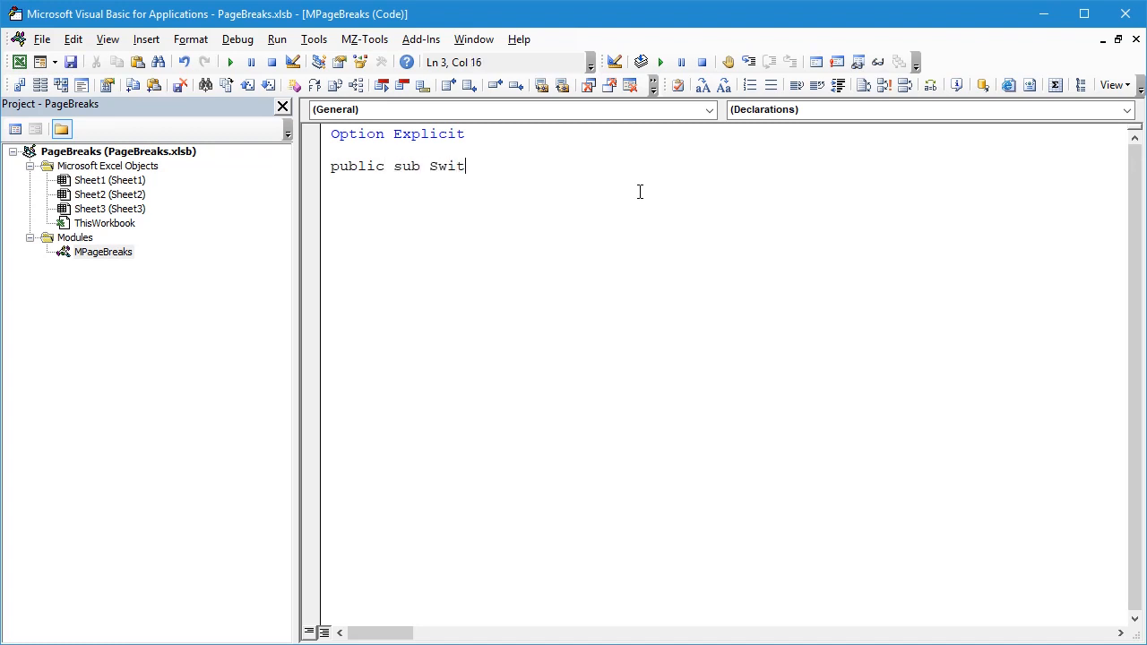
{"action": "type", "text": "chOffPageBreaks("}
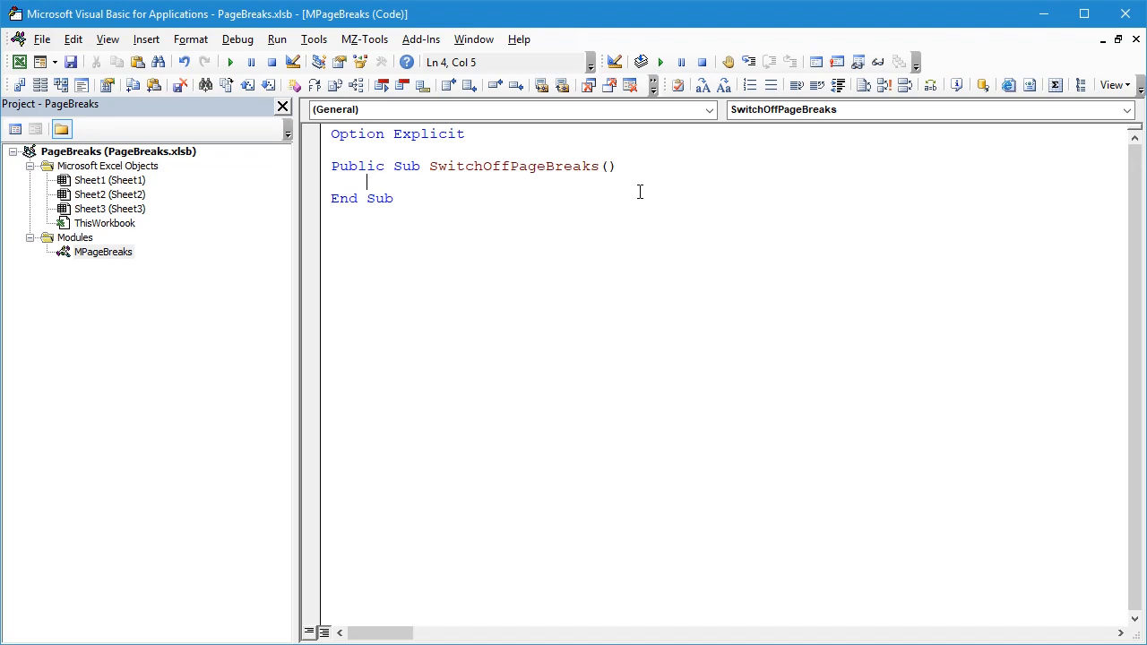
{"action": "type", "text": "dim"}
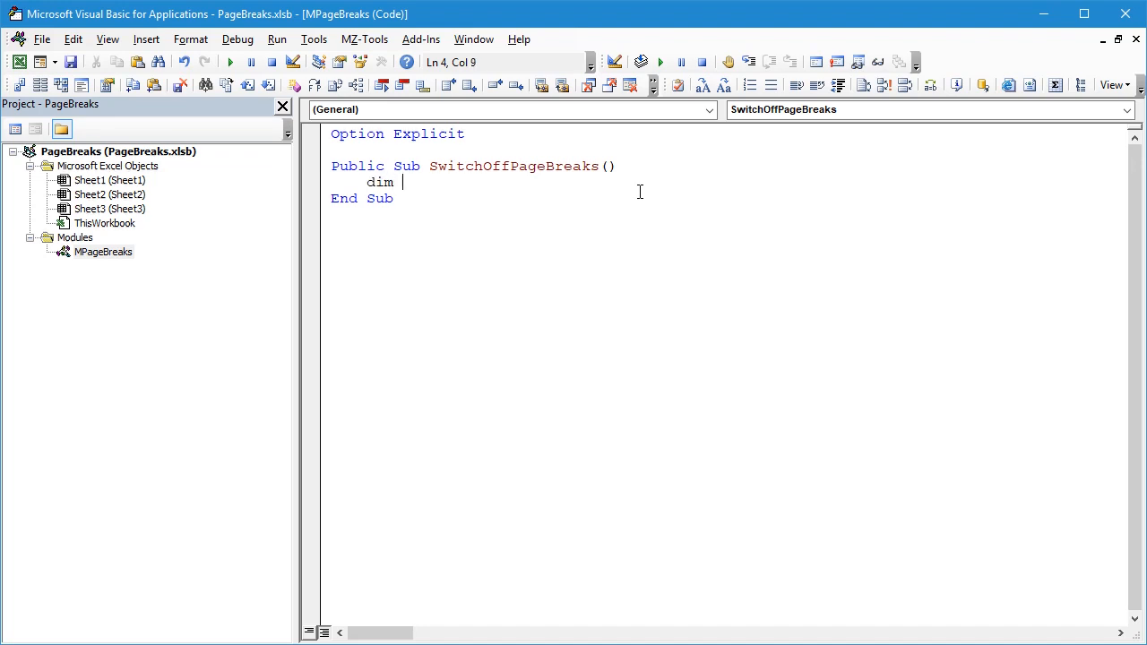
{"action": "type", "text": "wksCtr"}
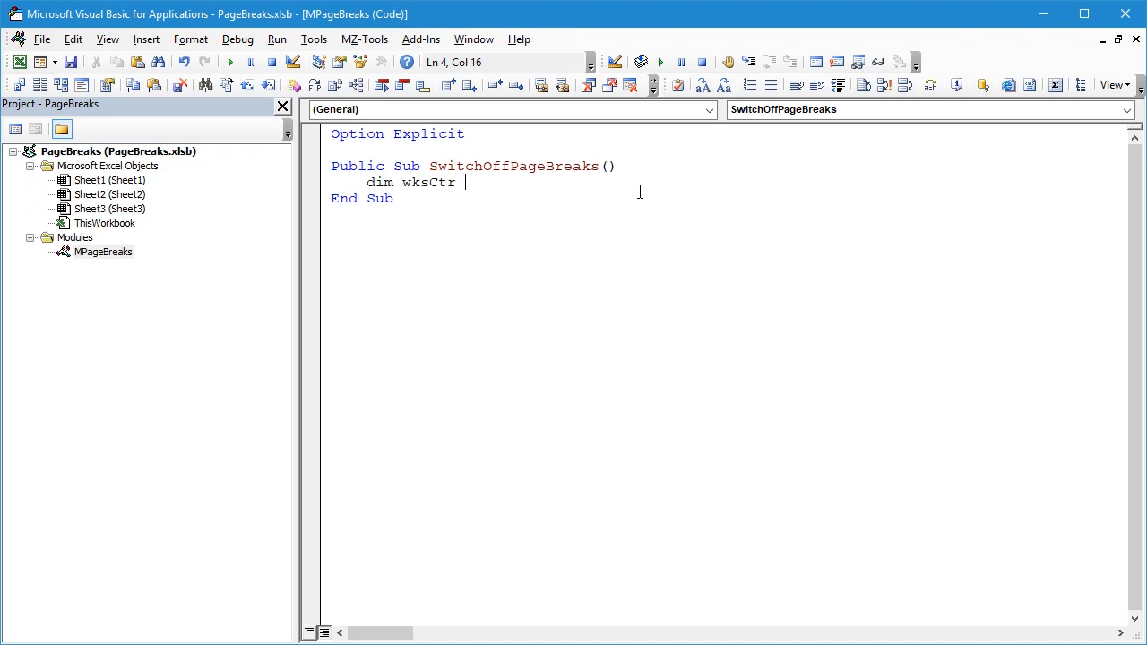
{"action": "type", "text": "as works"}
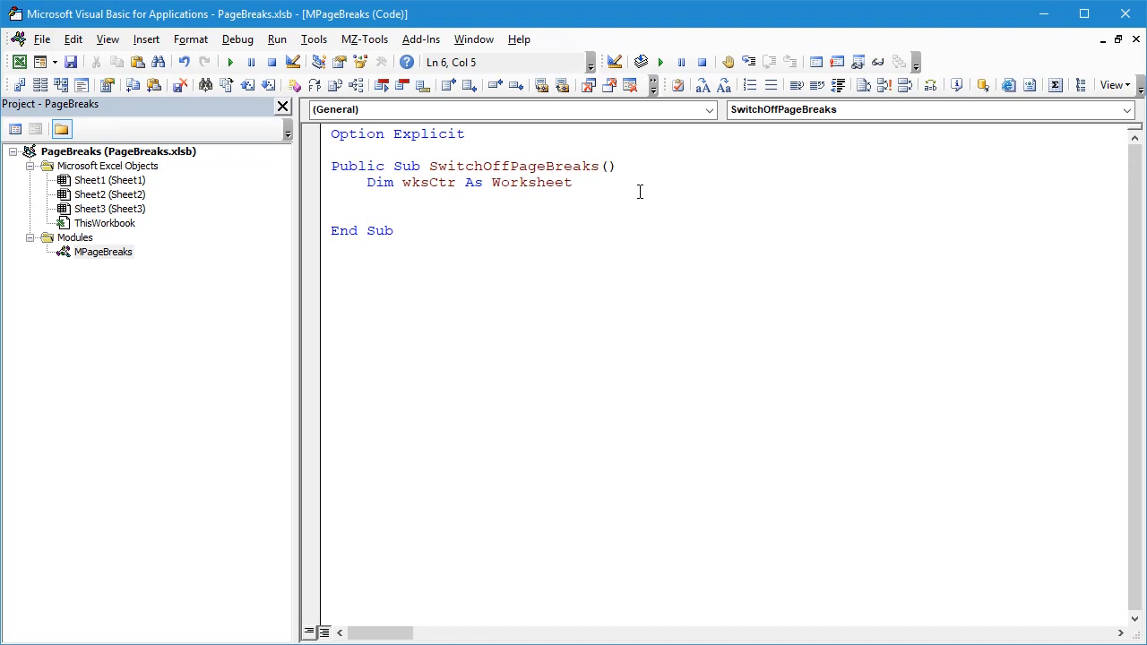
Step: Add the cleanup line If Not wksCtr Is Nothing Then Set wksCtr = Nothing
{"action": "type", "text": "if not"}
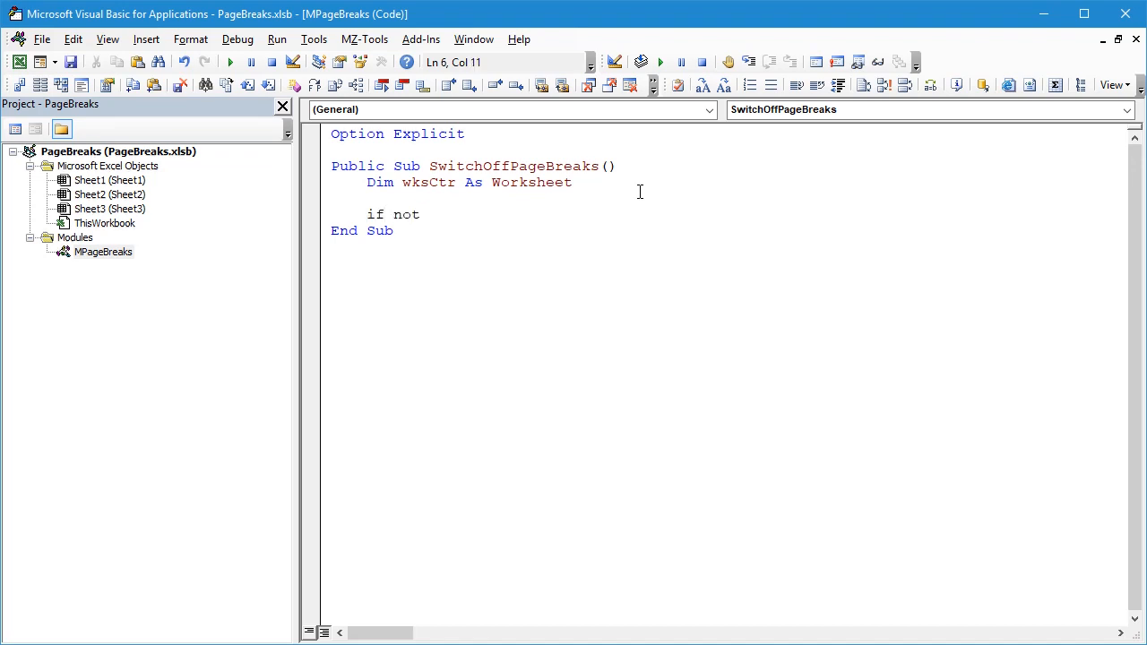
{"action": "type", "text": "wksCtr"}
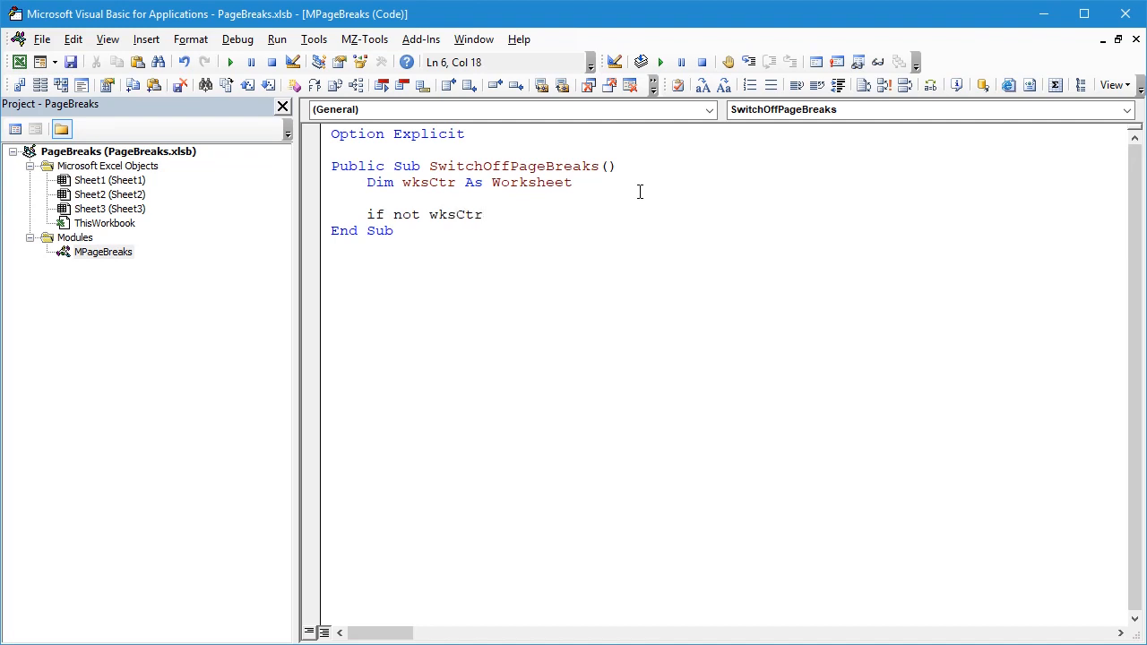
{"action": "type", "text": "is nothing"}
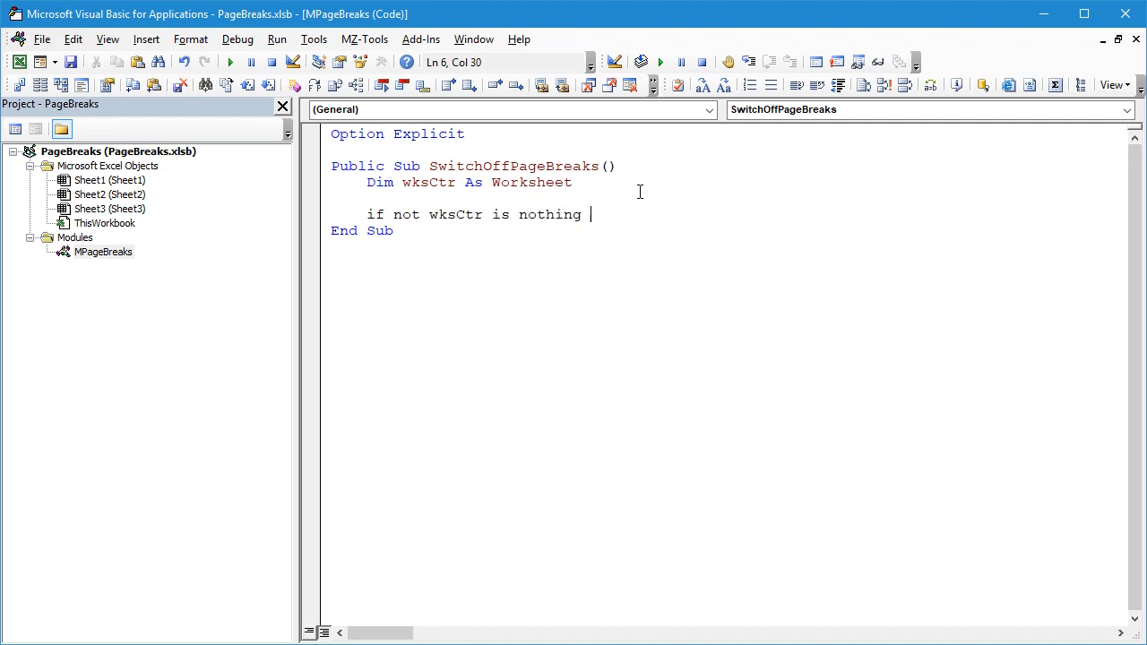
{"action": "type", "text": "then set wk"}
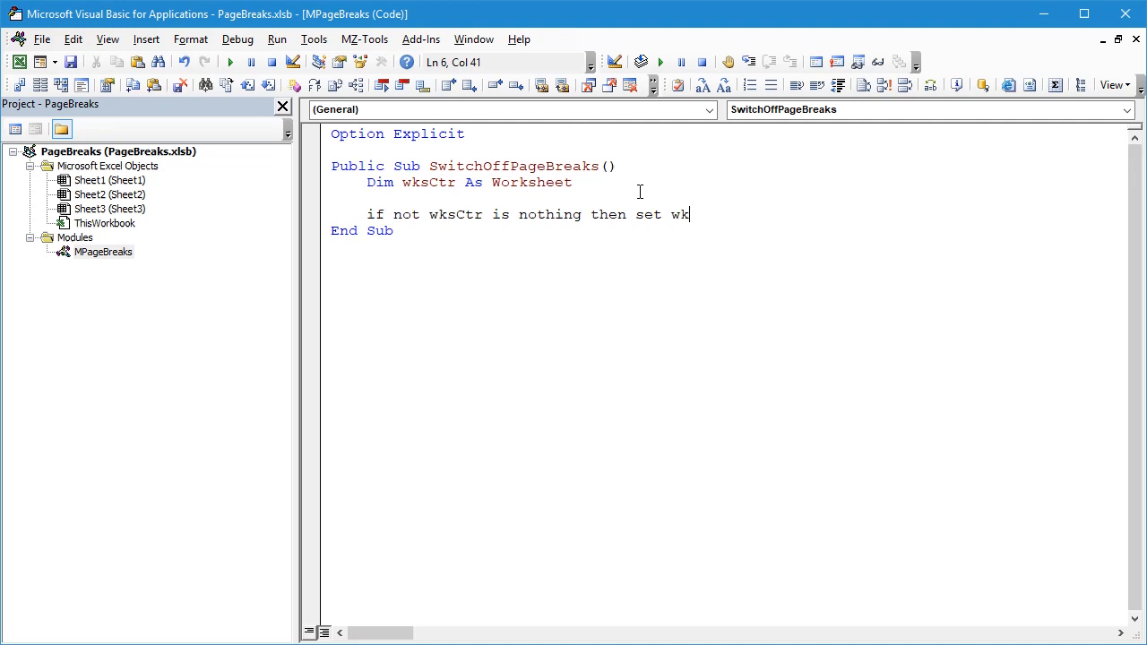
{"action": "type", "text": "sCtr"}
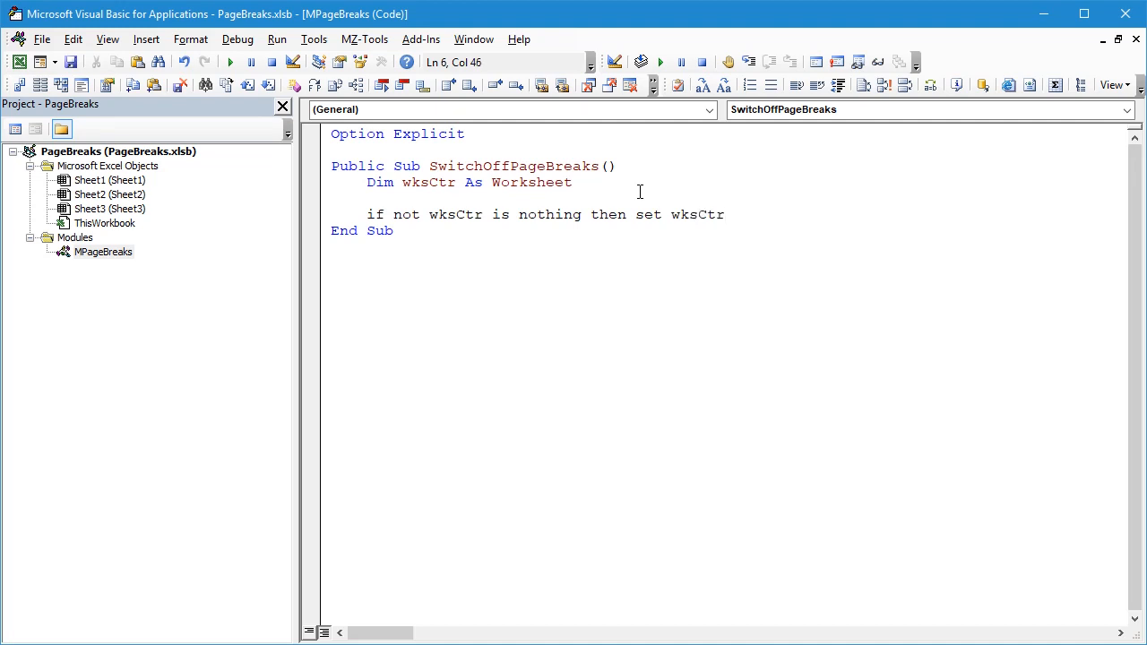
{"action": "type", "text": "= Nothing"}
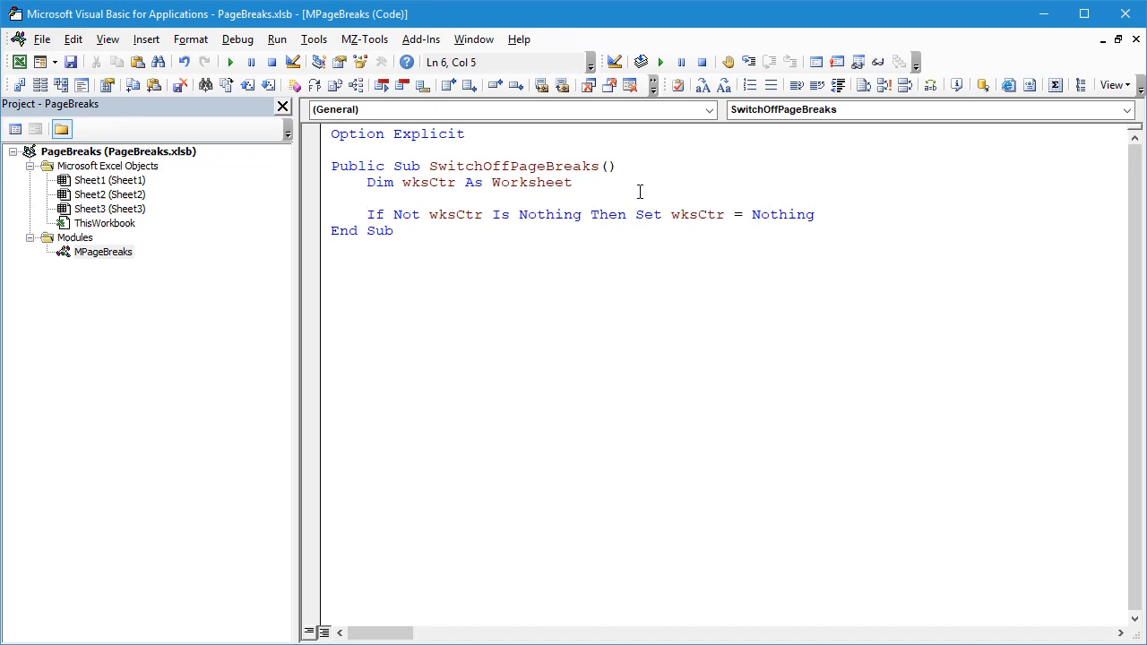
Step: Add a For Each wksCtr In ThisWorkbook.Worksheets ... Next wksCtr loop above the cleanup line
{"action": "key", "text": "Return"}
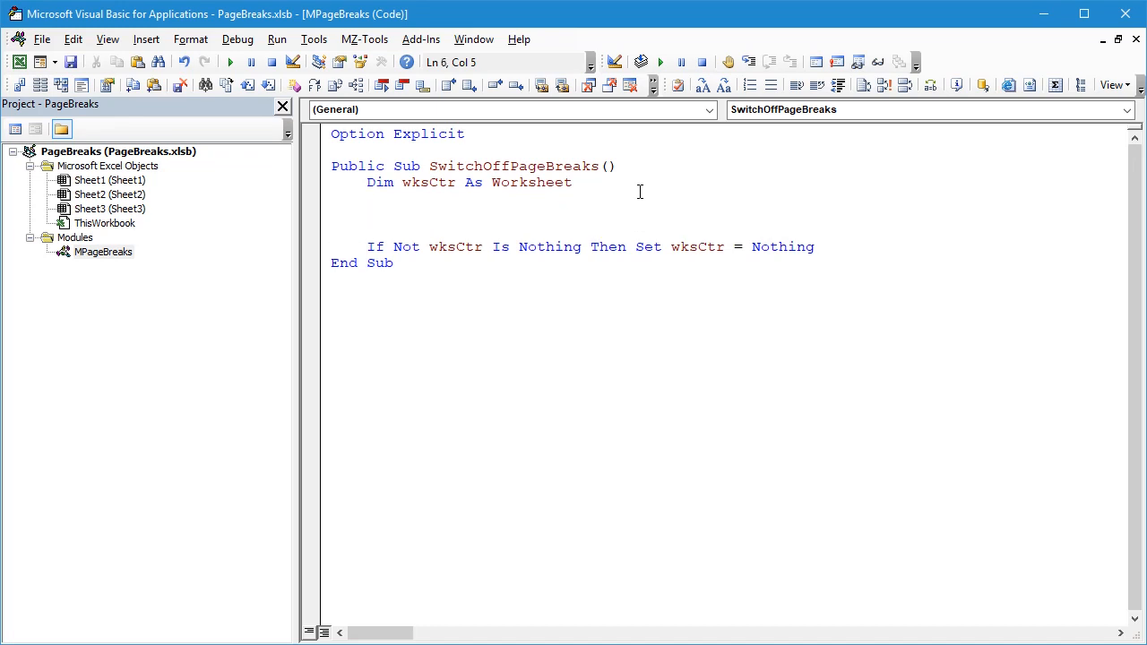
{"action": "type", "text": "for each"}
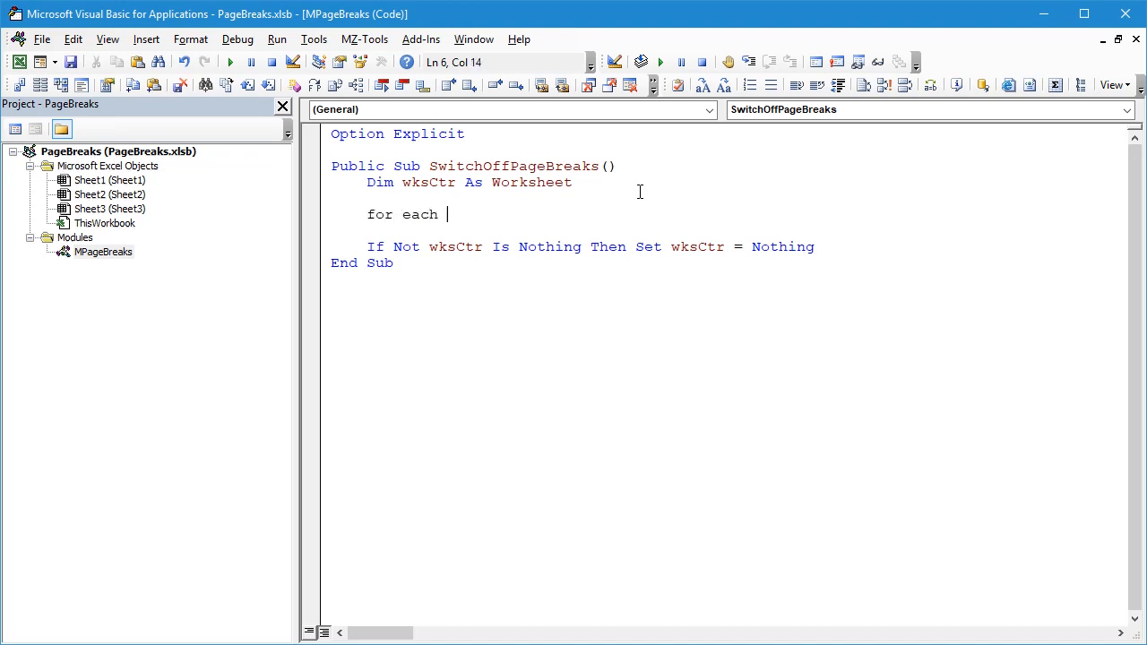
{"action": "type", "text": "wksCtr"}
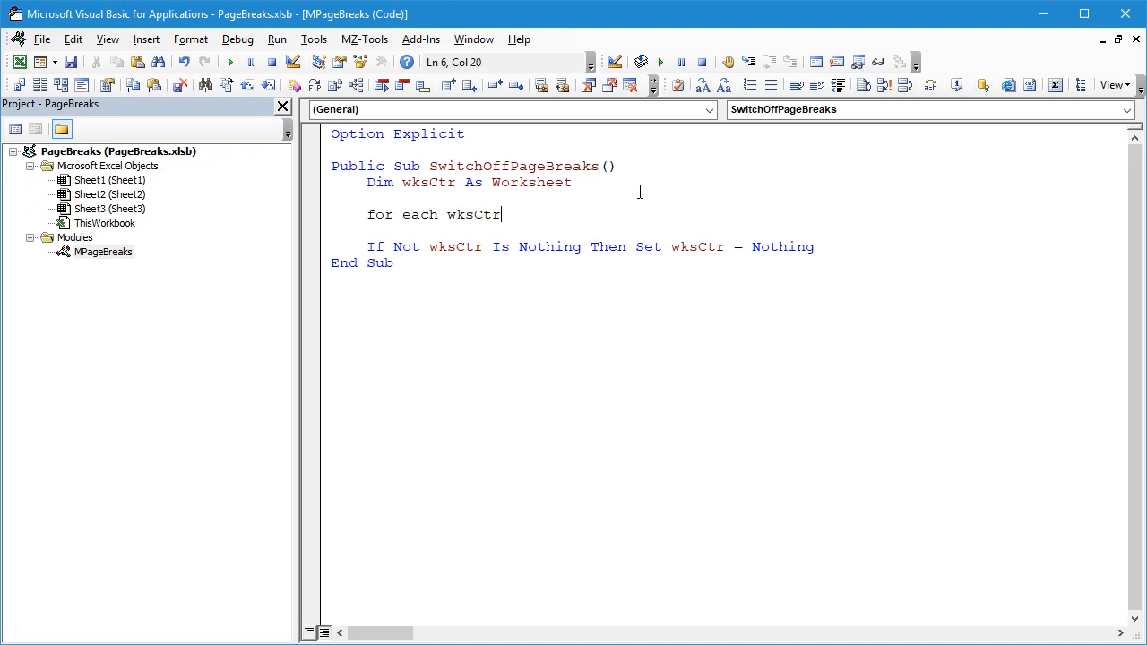
{"action": "type", "text": "in thisWorkbook."}
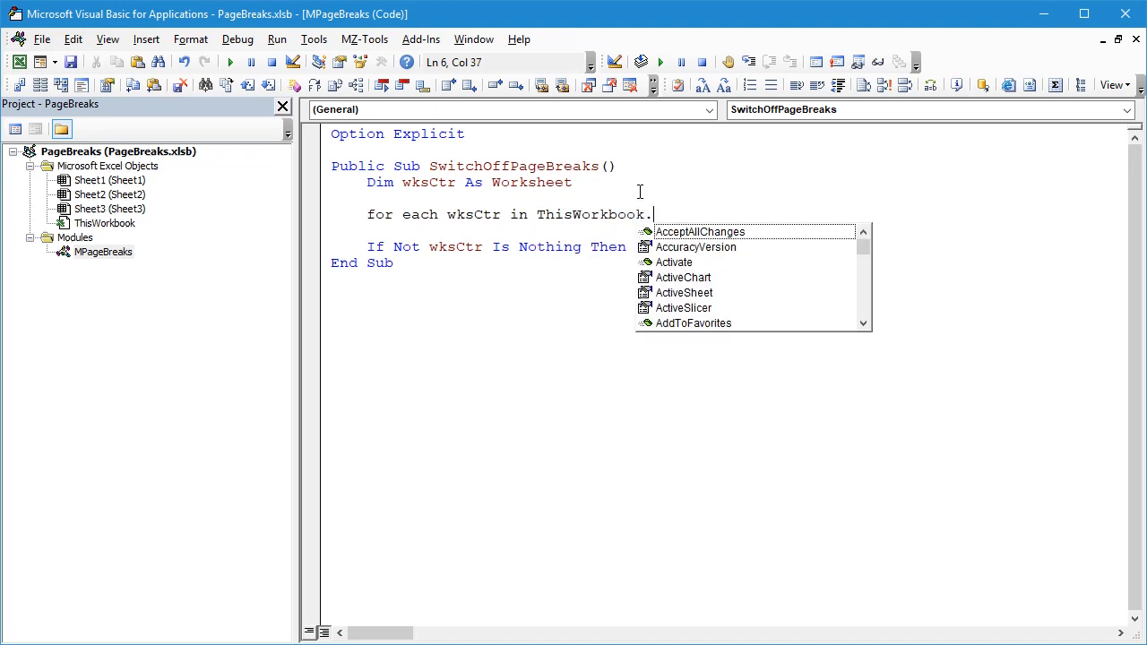
{"action": "type", "text": "wo"}
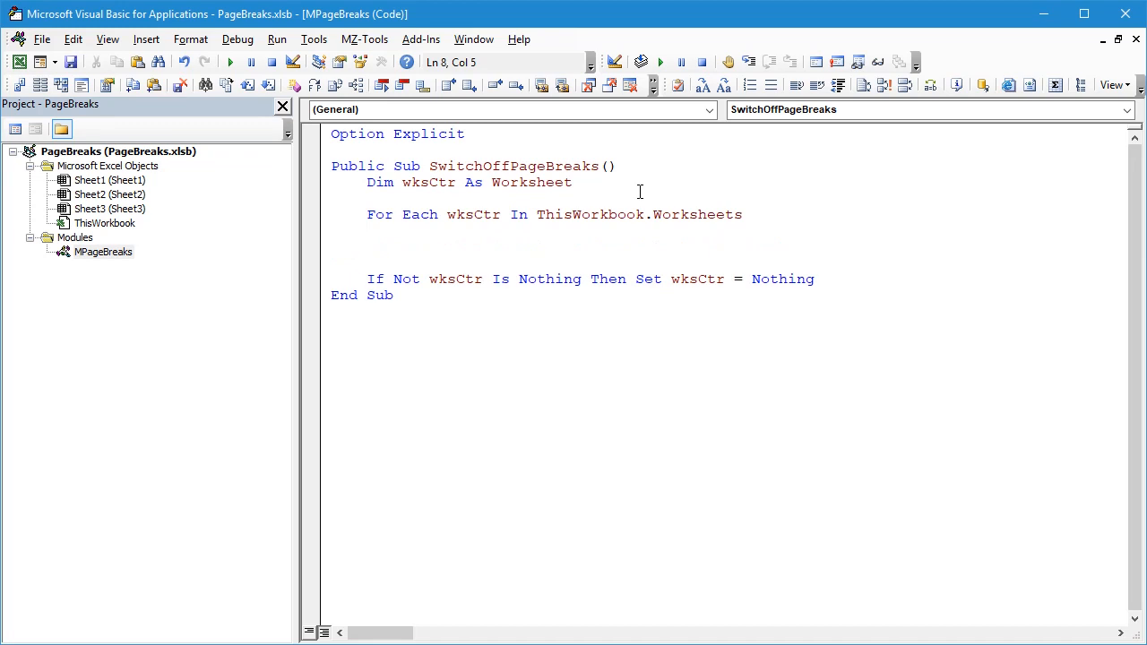
{"action": "type", "text": "next wksC"}
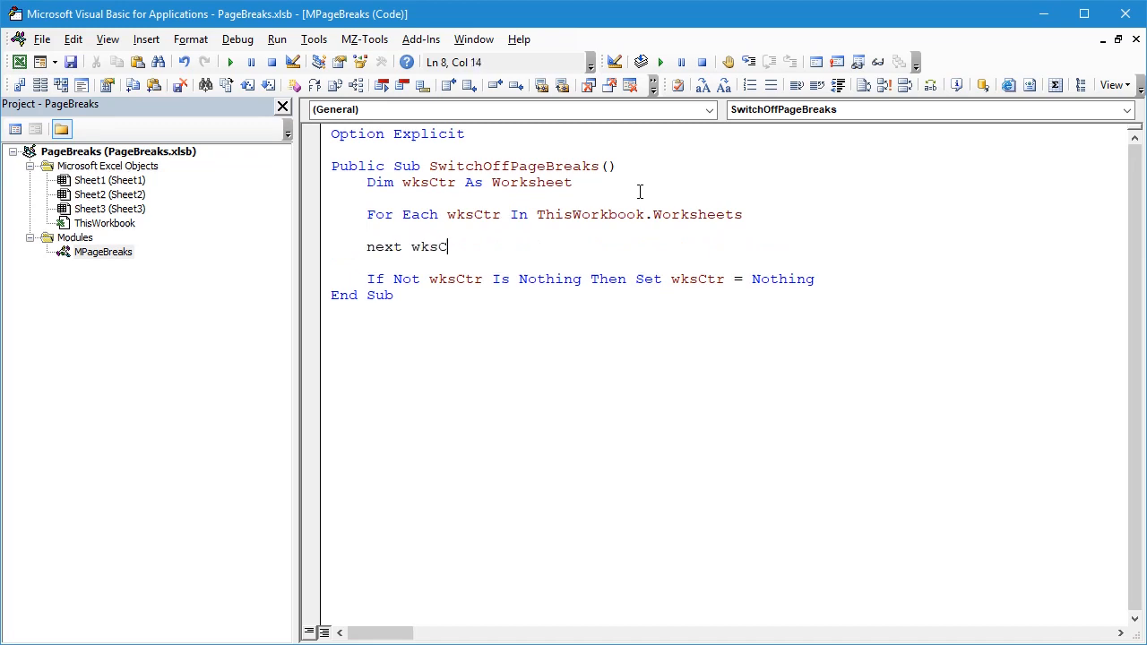
{"action": "key", "text": "Return"}
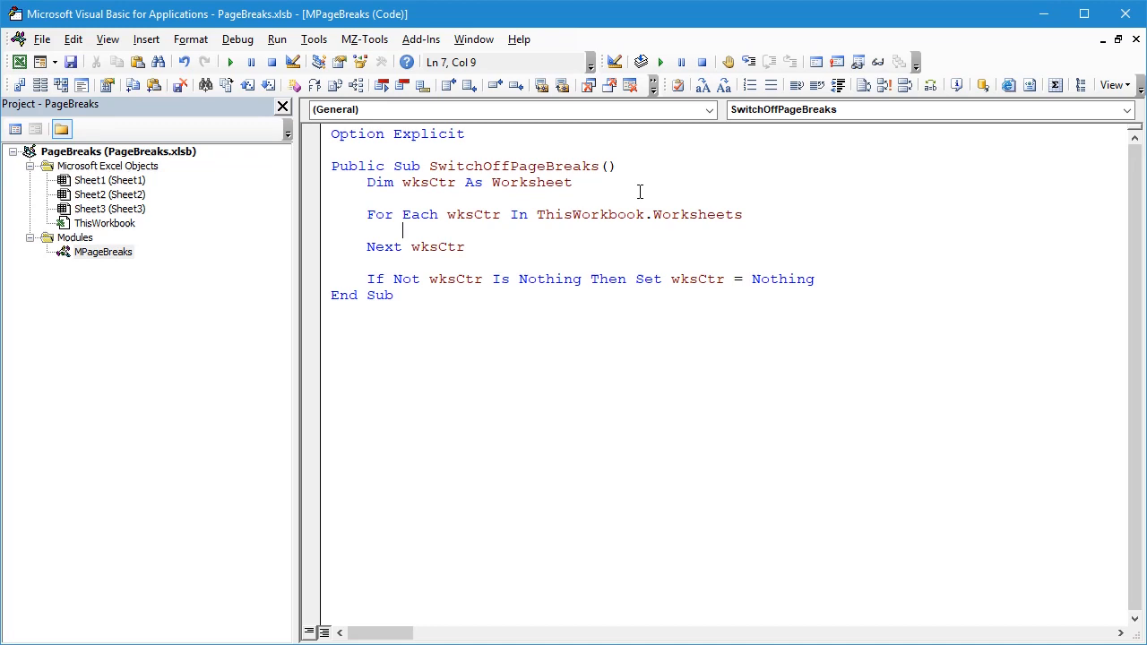
Step: Inside the loop set wksCtr.DisplayPageBreaks = False
{"action": "type", "text": "wksCtr"}
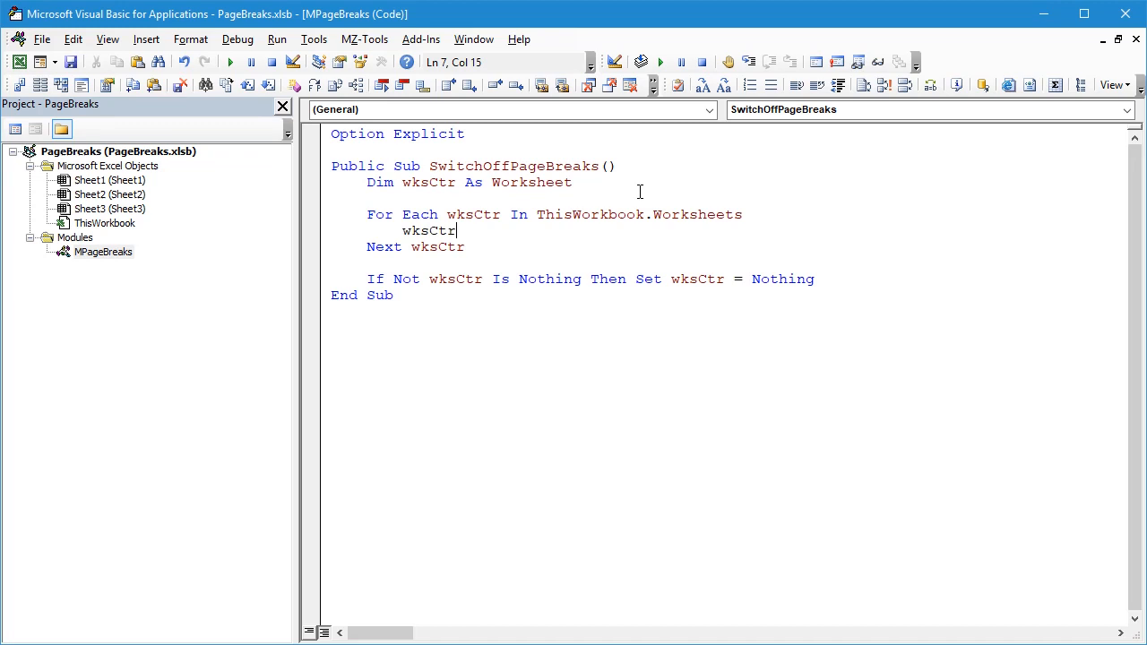
{"action": "type", "text": "."}
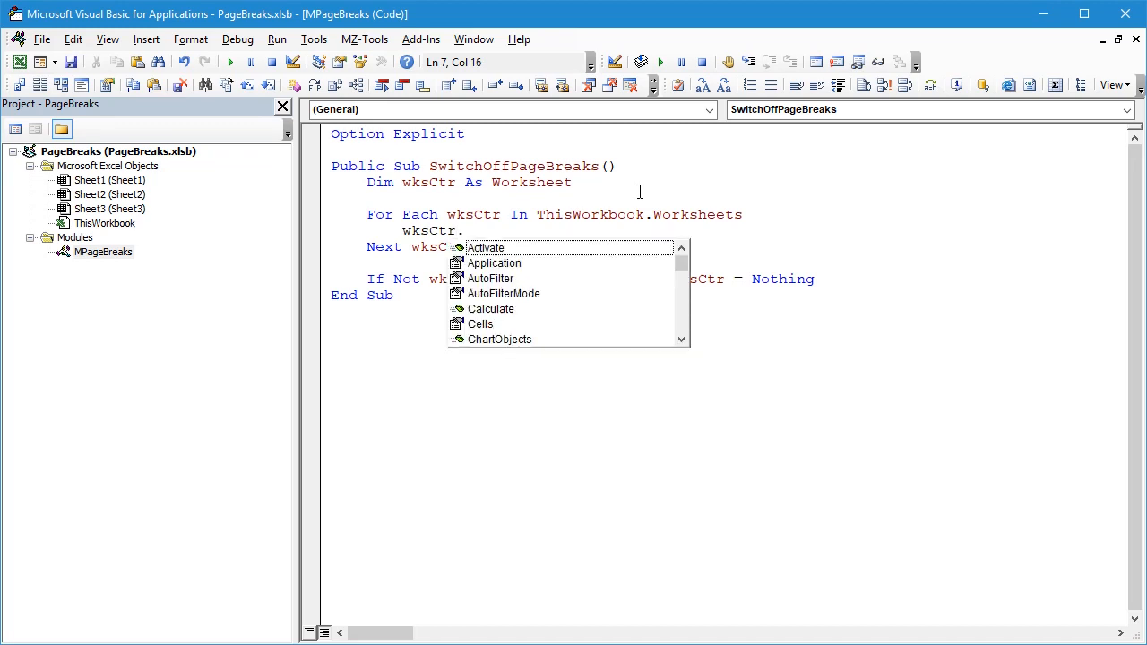
{"action": "type", "text": "dis"}
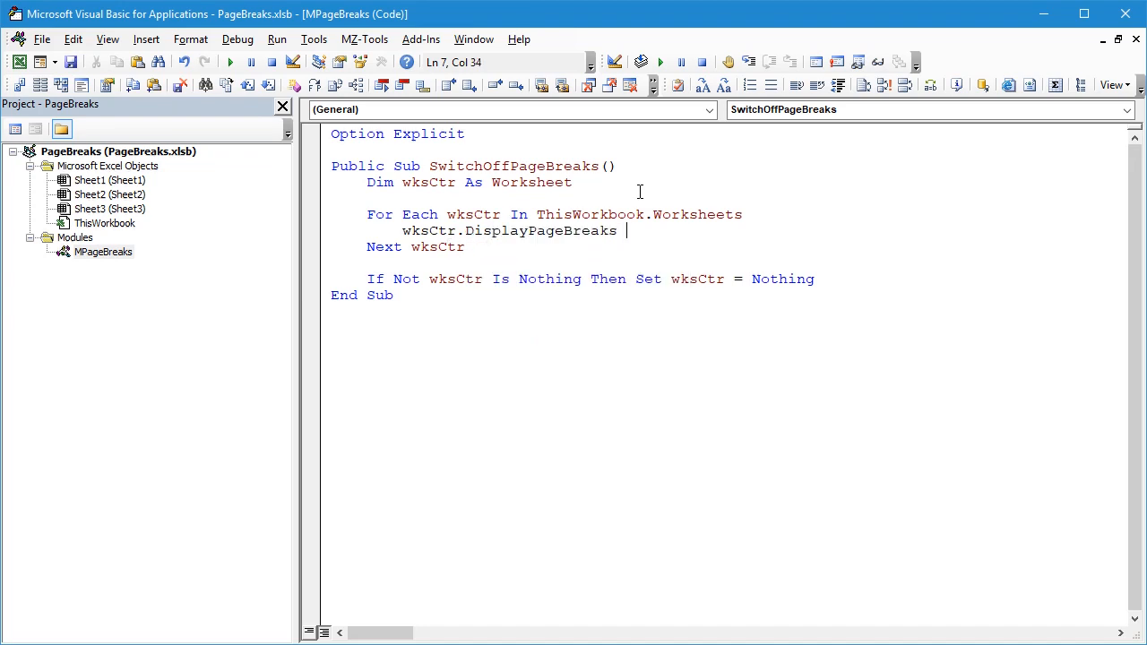
{"action": "type", "text": "= False"}
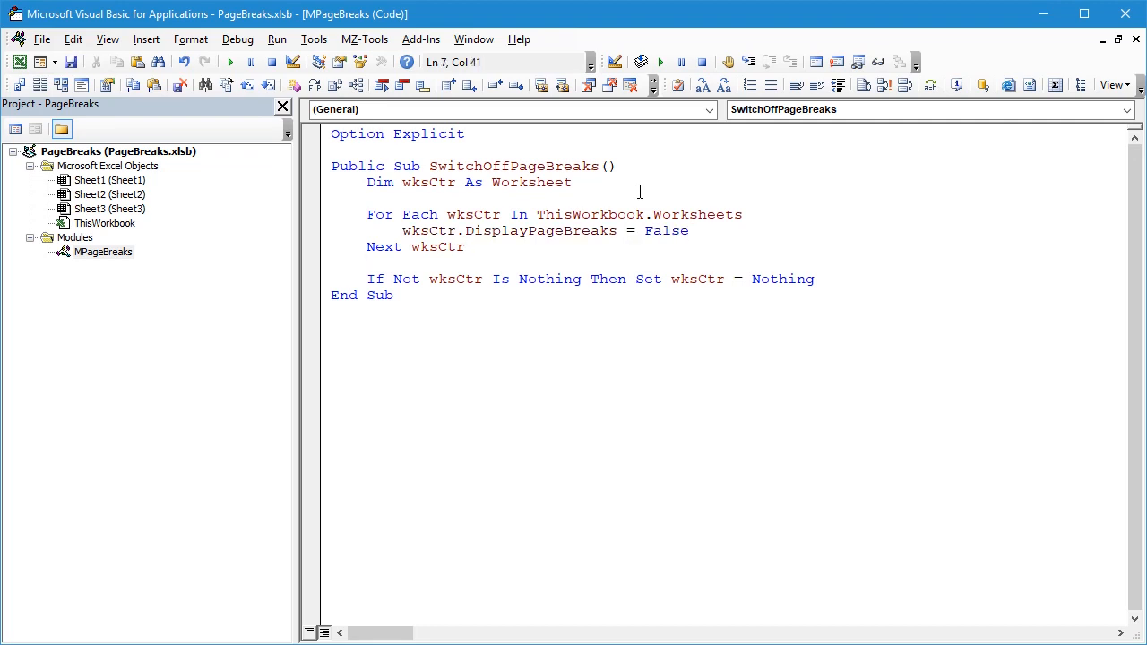
{"action": "mouse_move", "coordinate": [640, 62]}
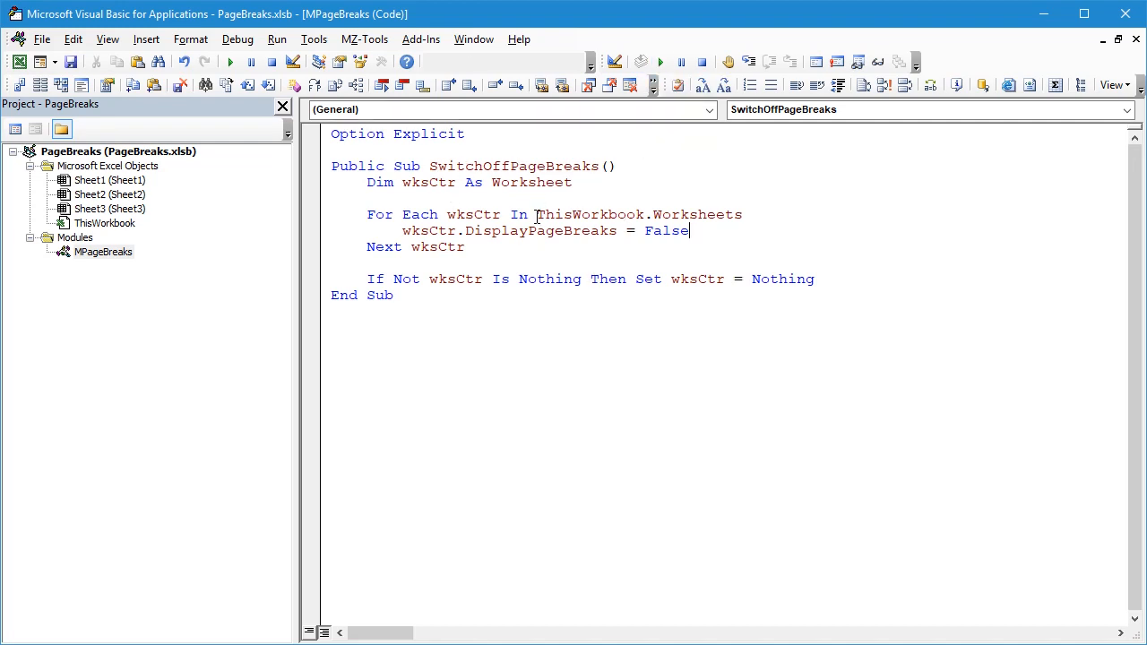
{"action": "left_click", "coordinate": [367, 198]}
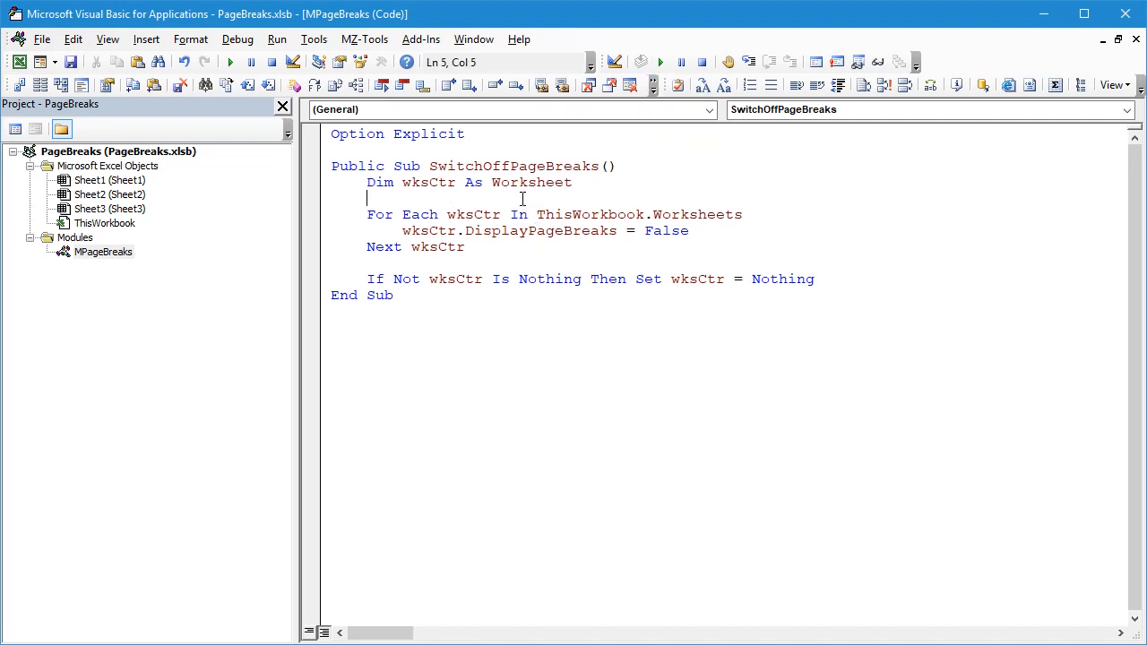
{"action": "mouse_move", "coordinate": [499, 445]}
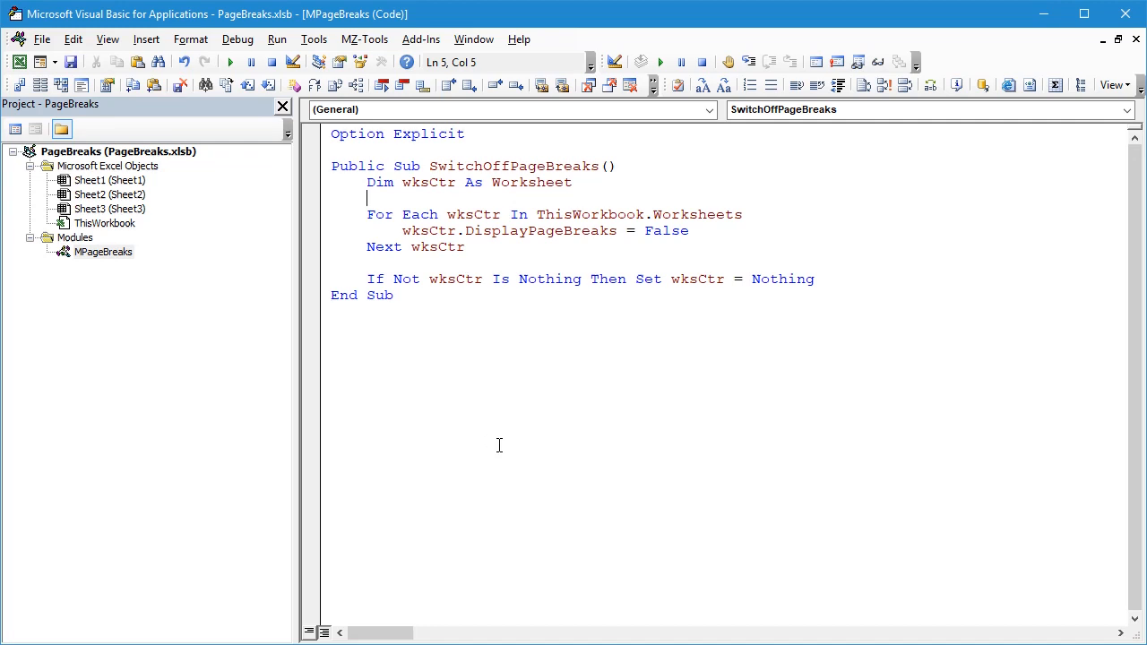
{"action": "mouse_move", "coordinate": [463, 463]}
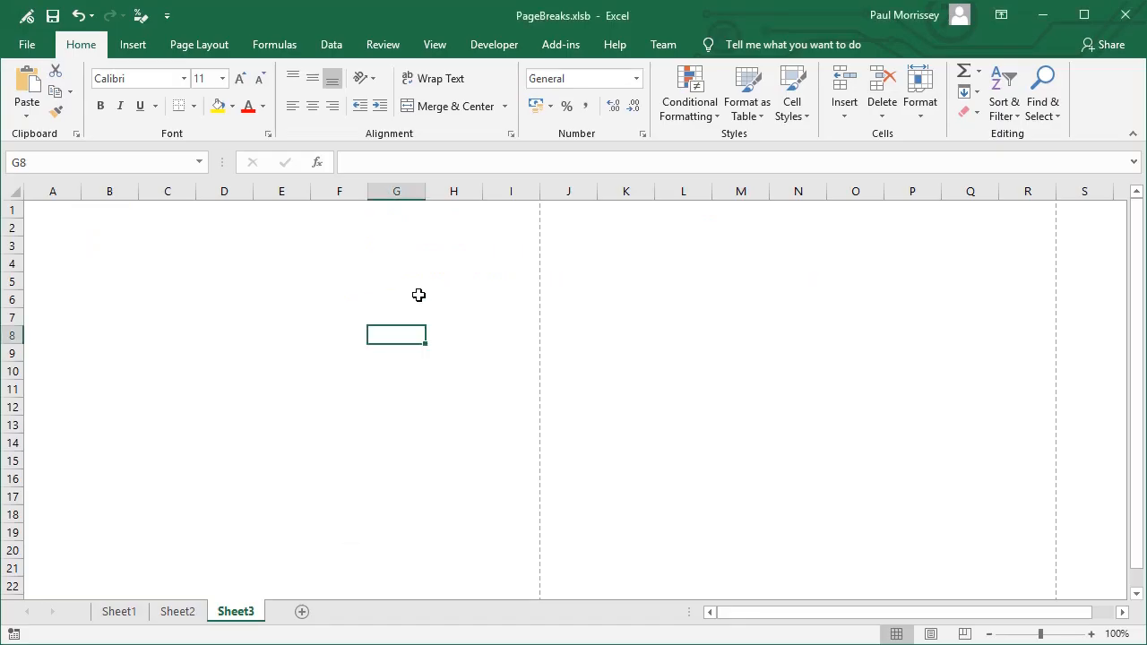
Step: Select a cell on Sheet3 and drop down the Customize Quick Access Toolbar list
{"action": "left_click", "coordinate": [282, 281]}
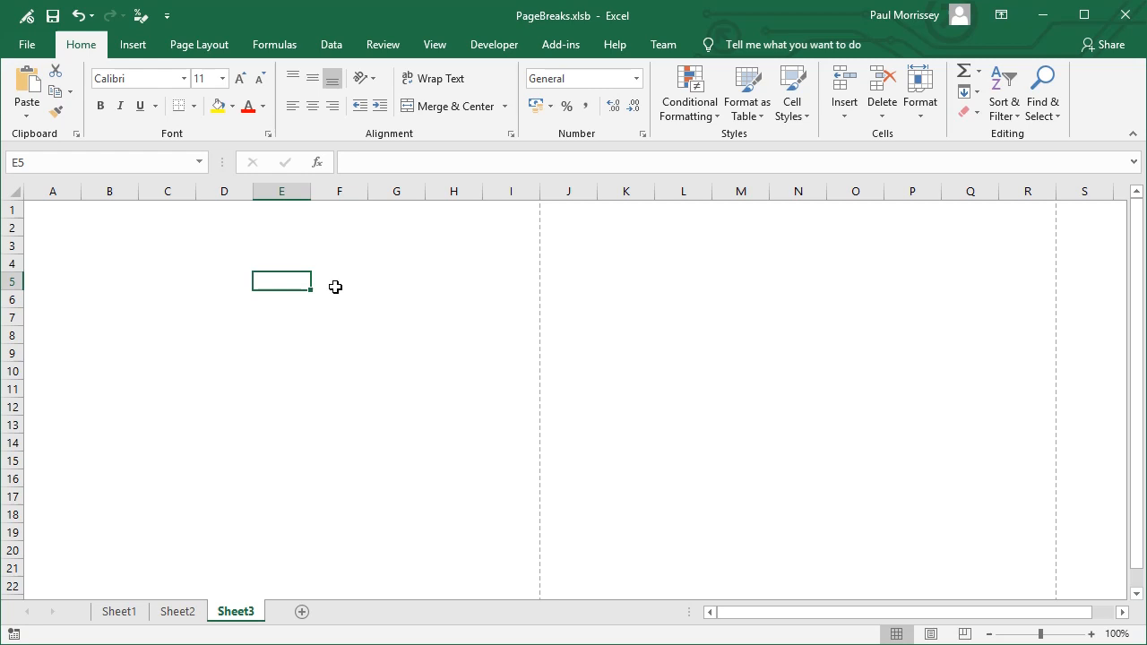
{"action": "mouse_move", "coordinate": [130, 231]}
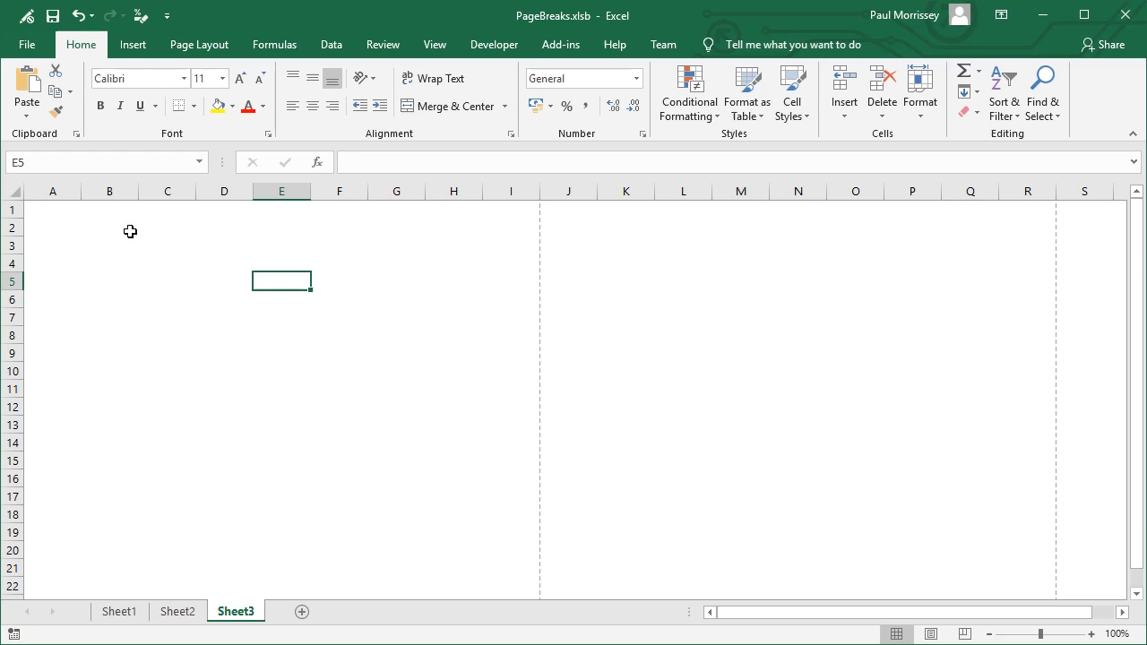
{"action": "left_click", "coordinate": [167, 16]}
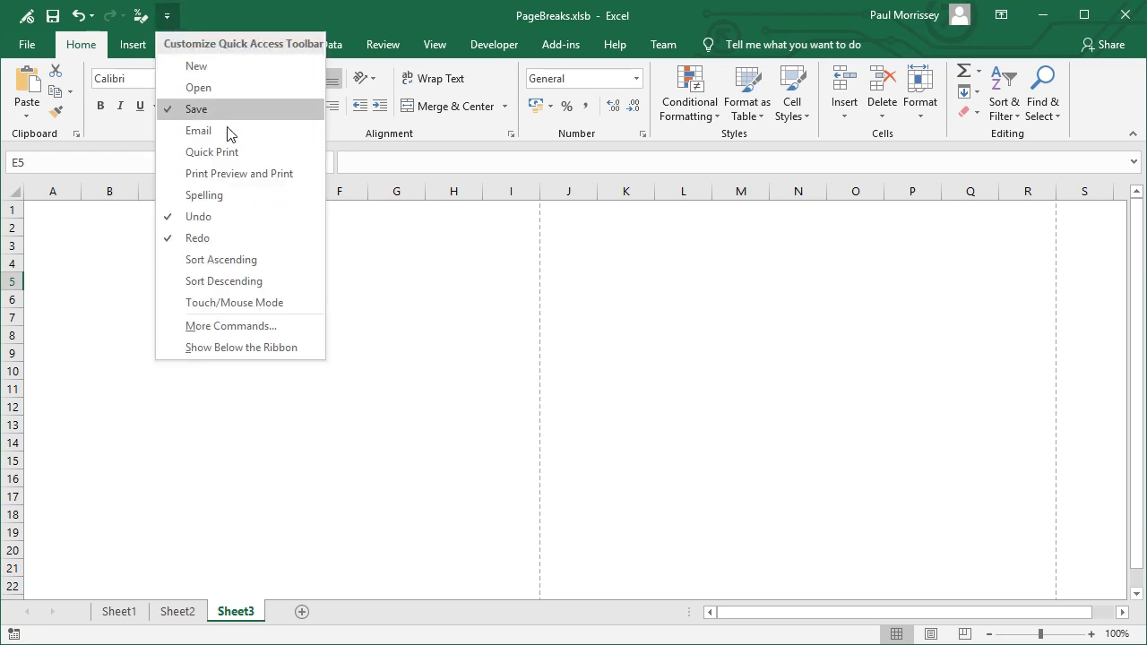
Step: In More Commands, list Macros for PageBreaks.xlsb and add SwitchOffPageBreaks to the toolbar
{"action": "left_click", "coordinate": [231, 325]}
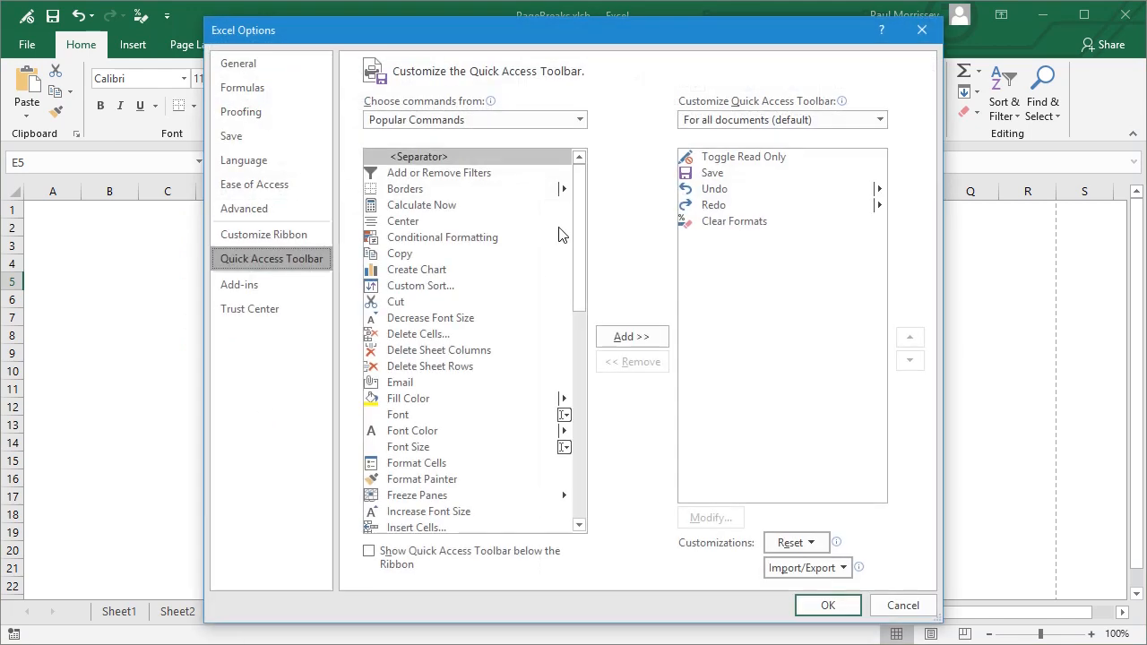
{"action": "left_click", "coordinate": [579, 119]}
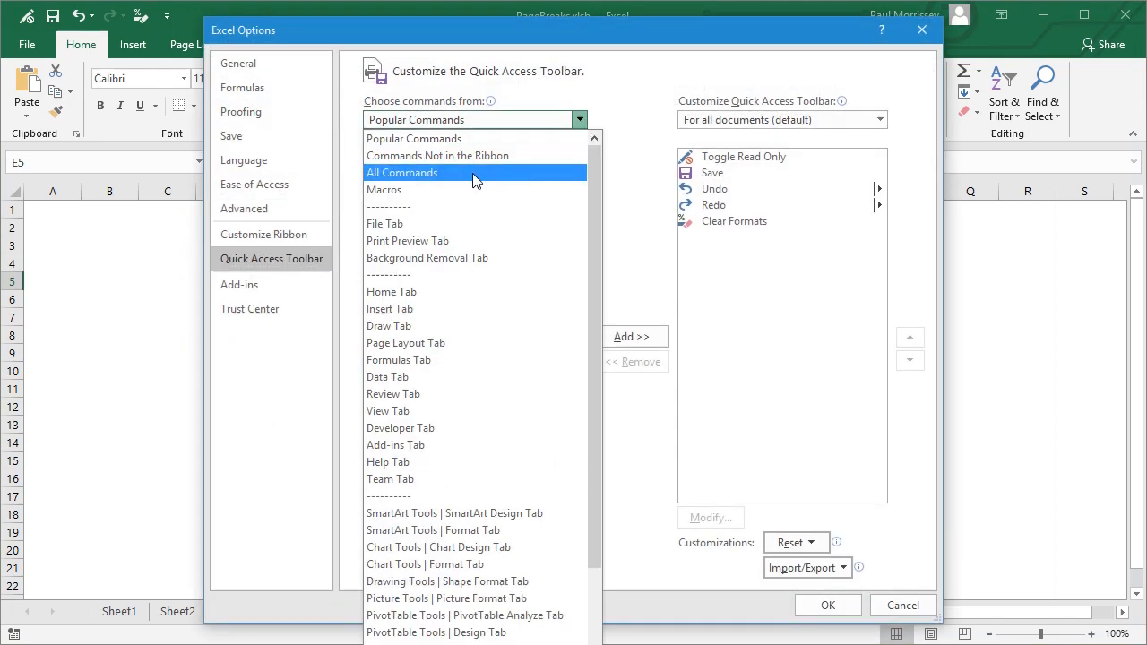
{"action": "left_click", "coordinate": [384, 189]}
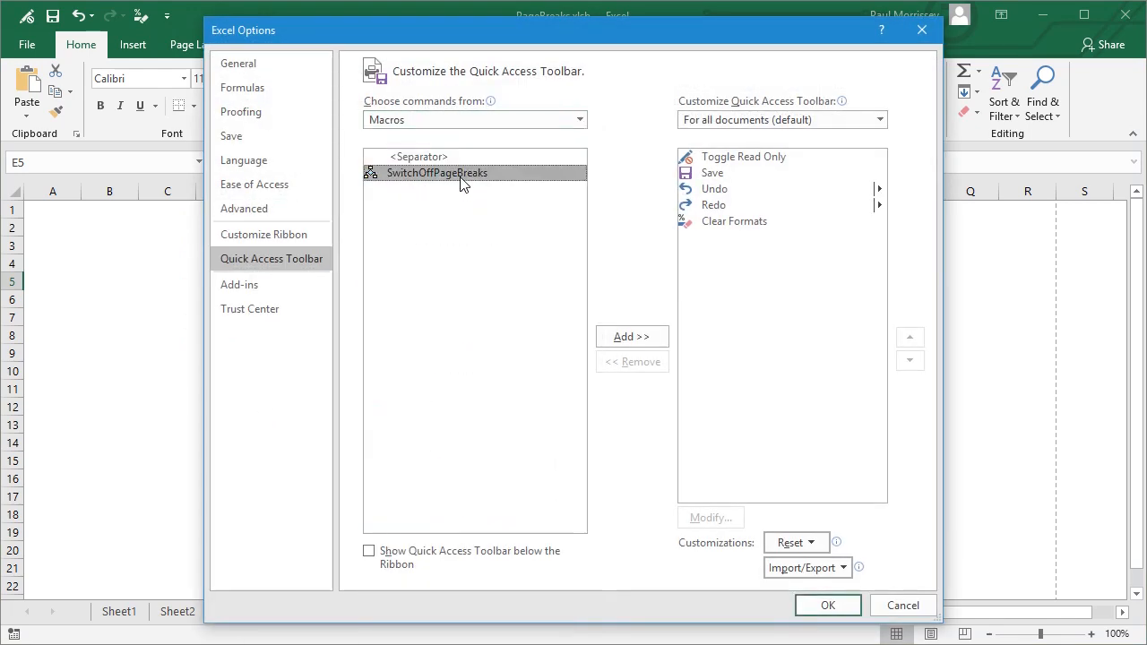
{"action": "left_click", "coordinate": [879, 119]}
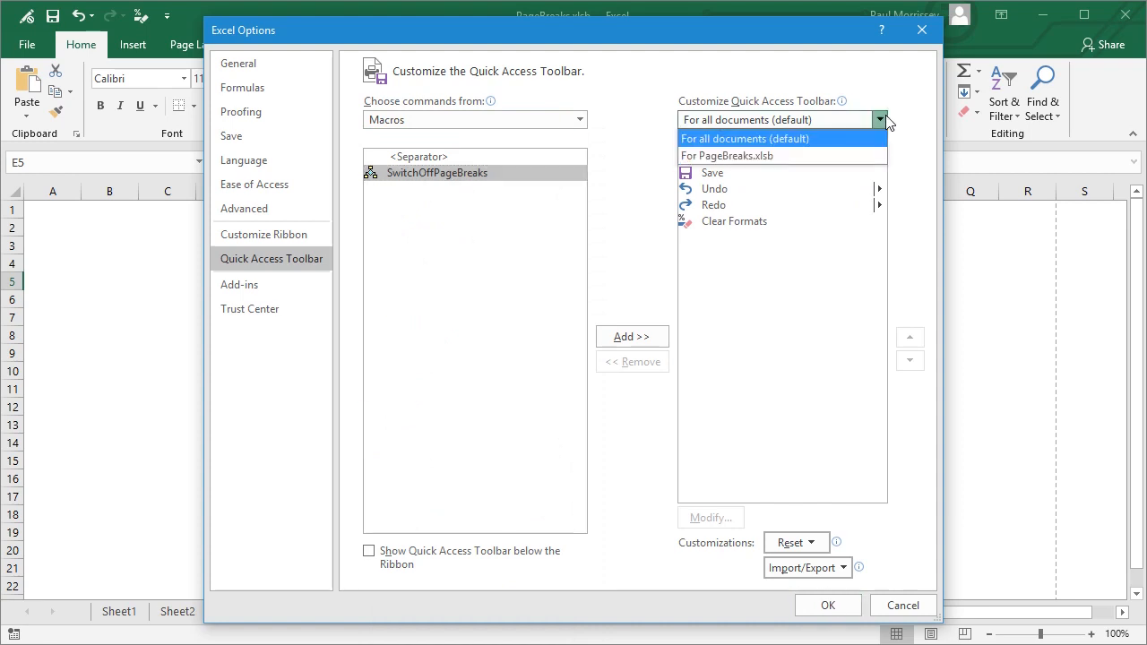
{"action": "left_click", "coordinate": [726, 155]}
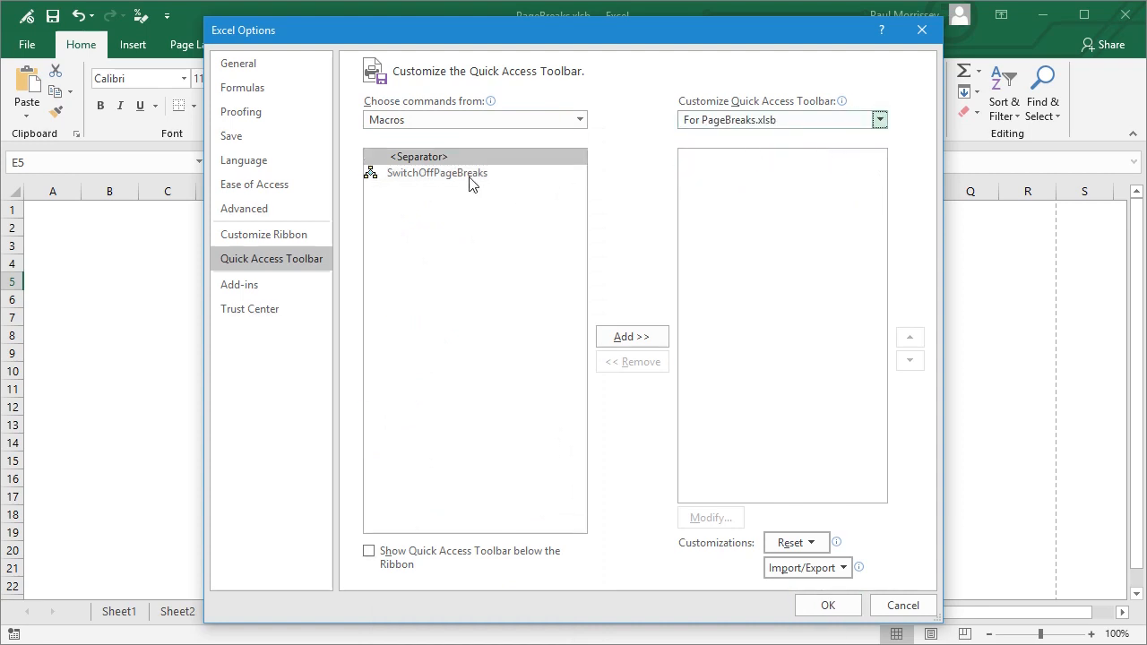
{"action": "left_click", "coordinate": [631, 336]}
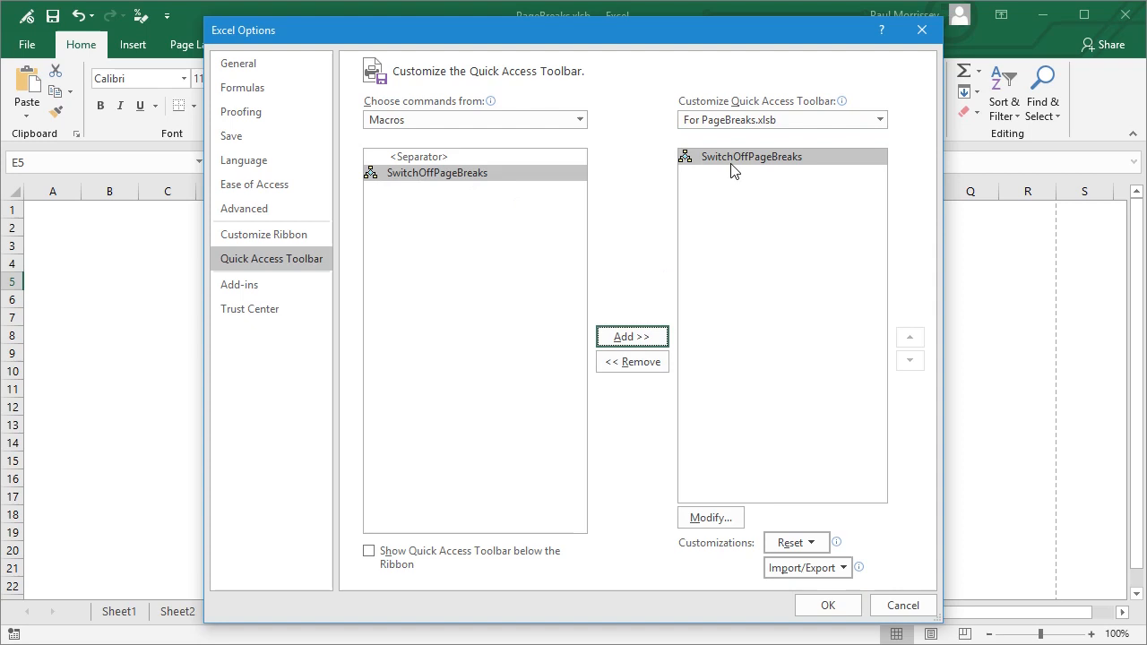
Step: Modify the button to use the red cross symbol and apply the toolbar changes
{"action": "left_click", "coordinate": [710, 517]}
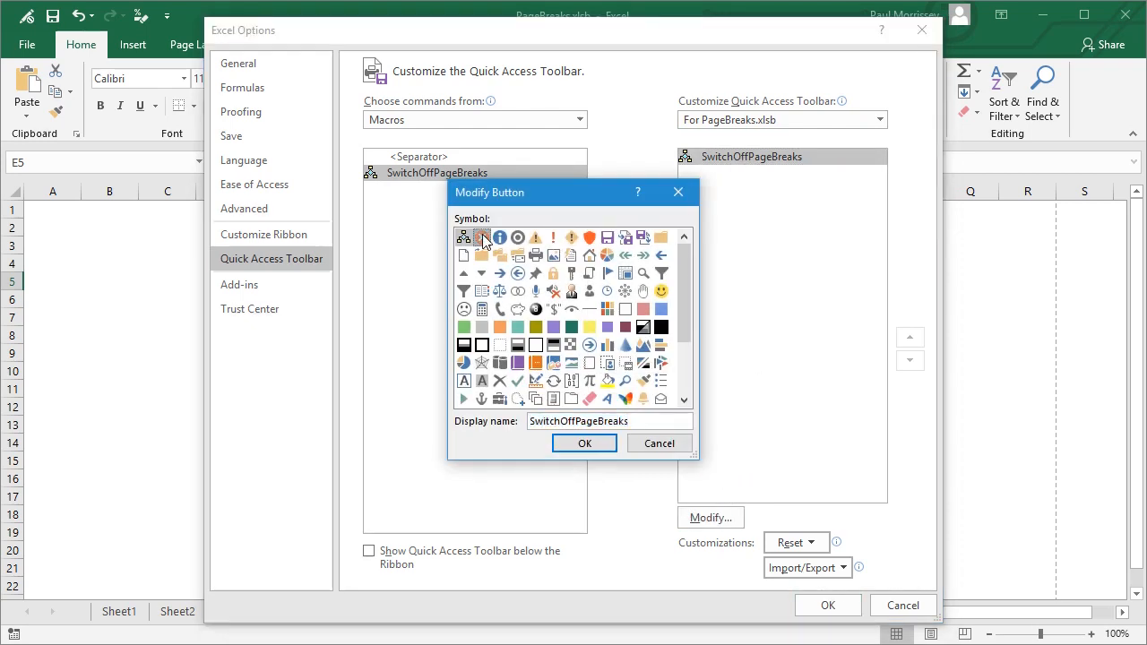
{"action": "left_click", "coordinate": [482, 237]}
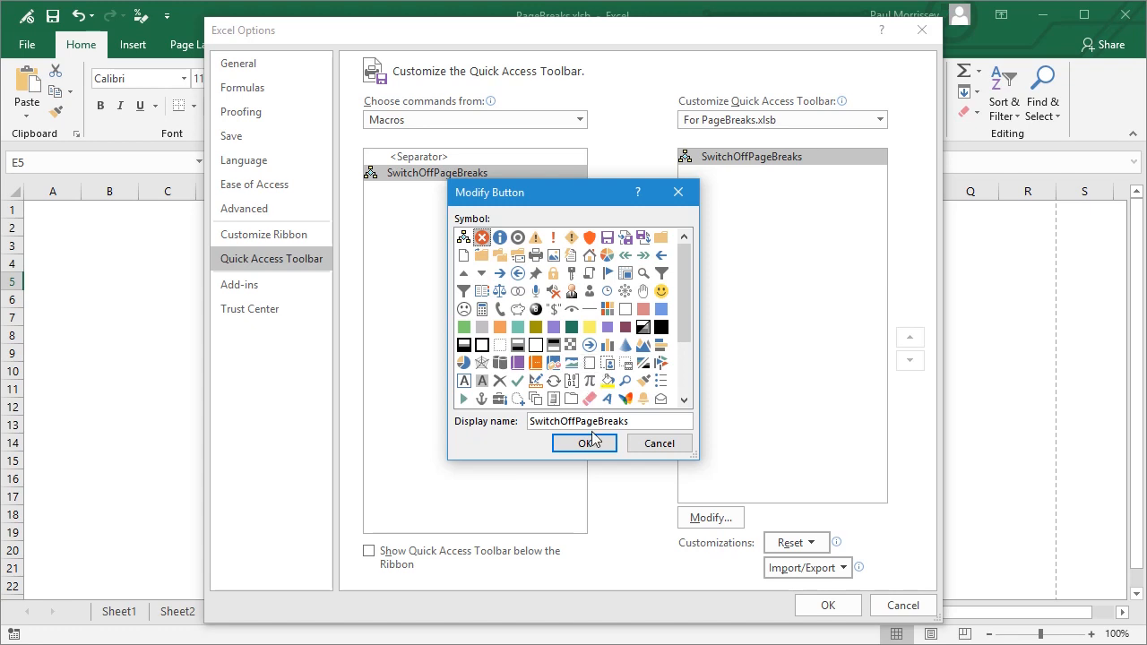
{"action": "left_click", "coordinate": [585, 442]}
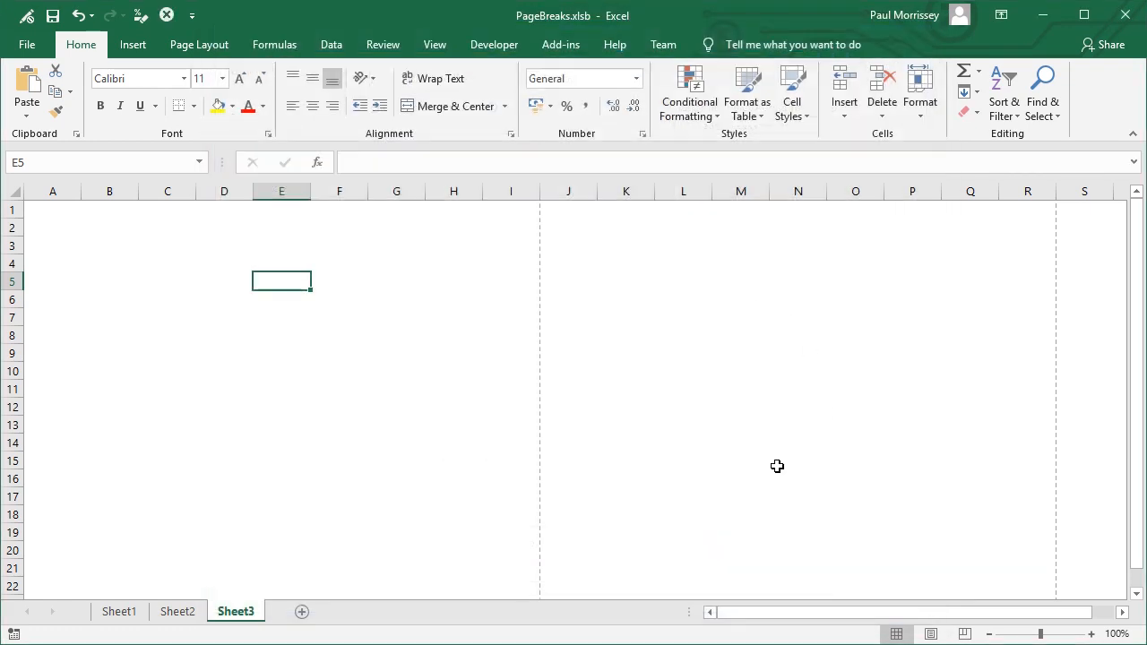
Step: Run SwitchOffPageBreaks from the toolbar and confirm Sheet1 shows no page break lines
{"action": "left_click", "coordinate": [282, 335]}
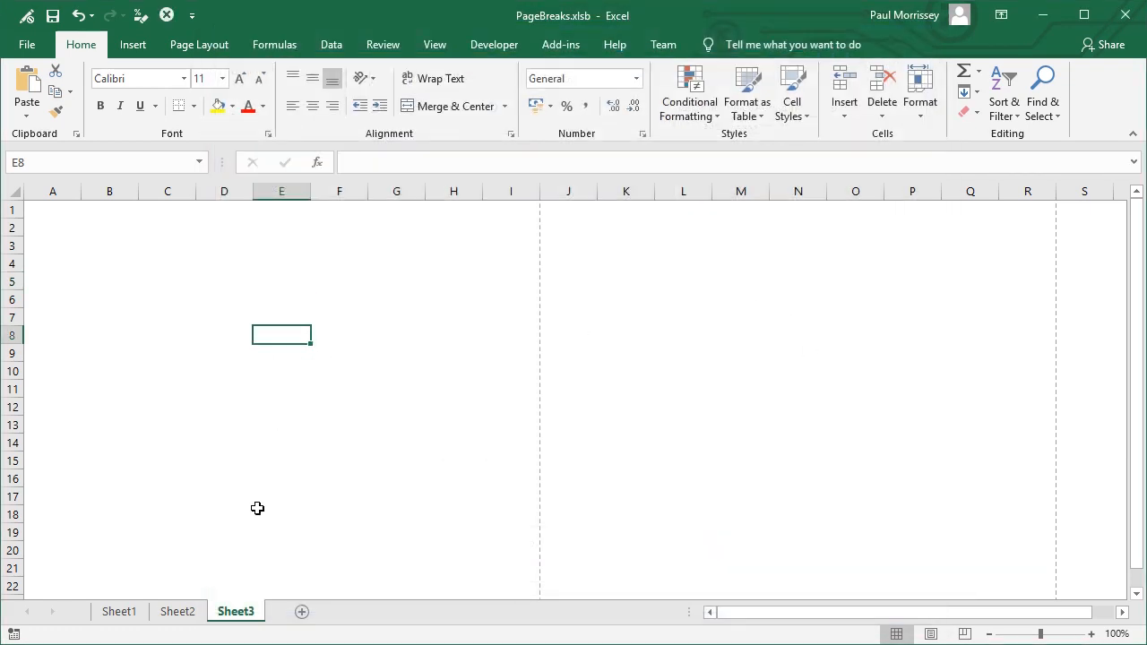
{"action": "left_click", "coordinate": [119, 611]}
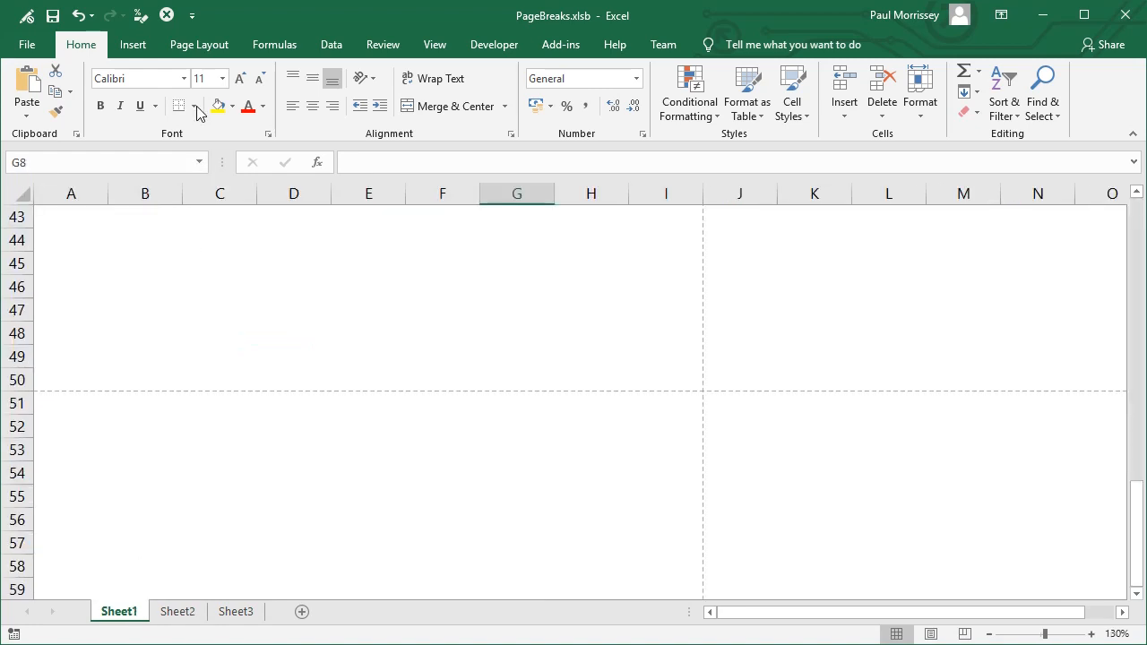
{"action": "mouse_move", "coordinate": [130, 537]}
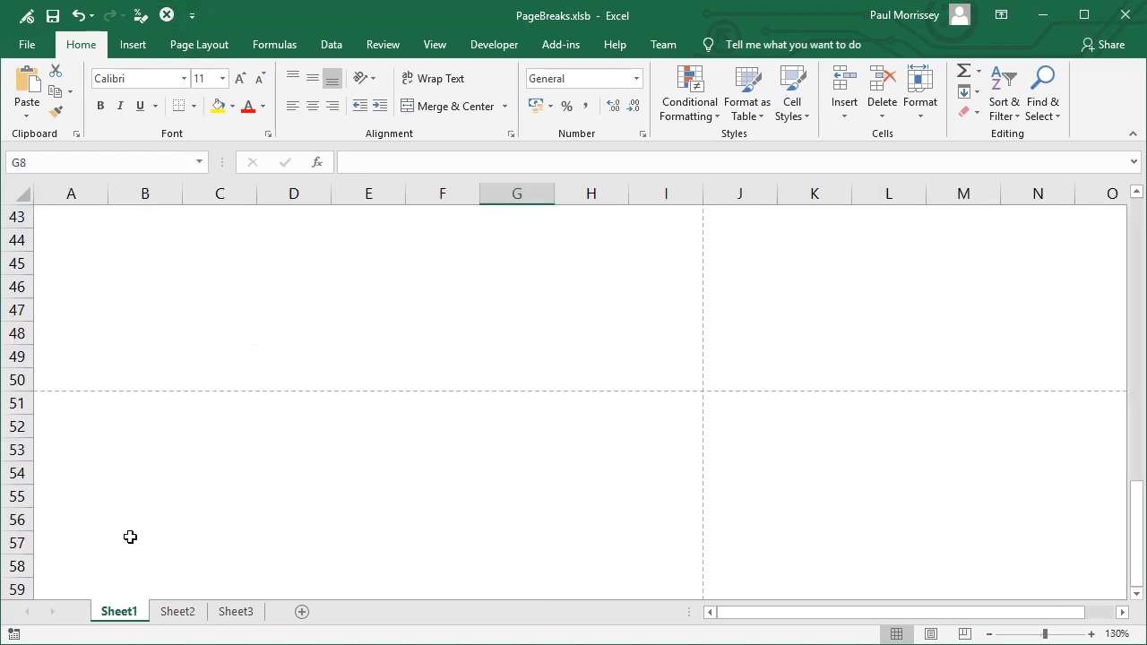
{"action": "mouse_move", "coordinate": [811, 491]}
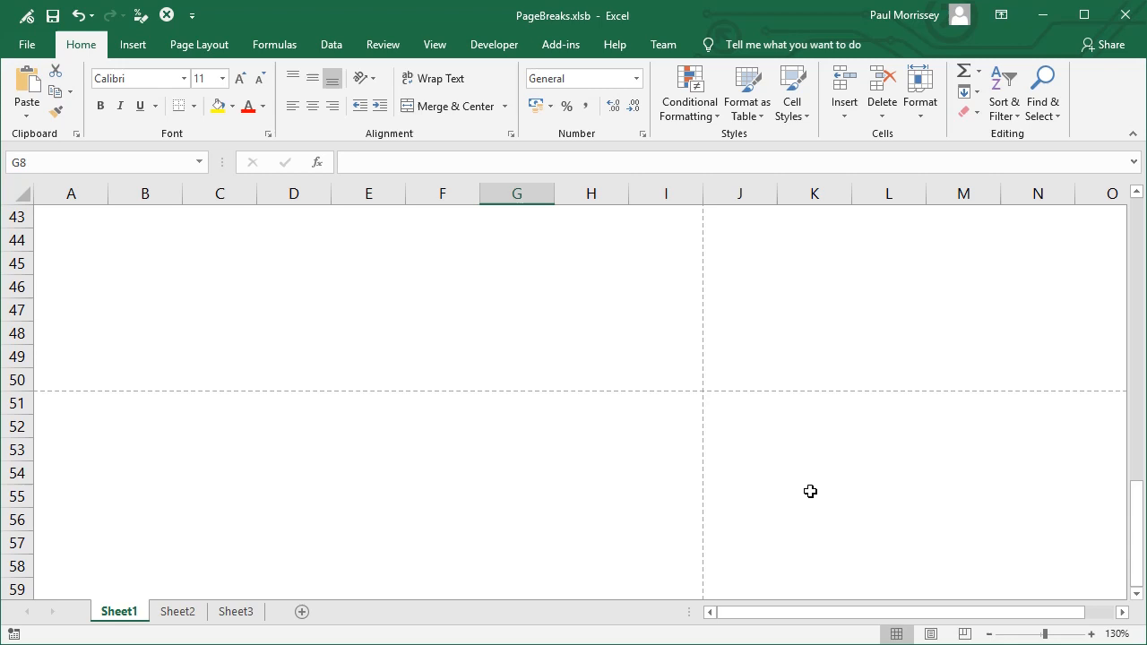
{"action": "mouse_move", "coordinate": [597, 332]}
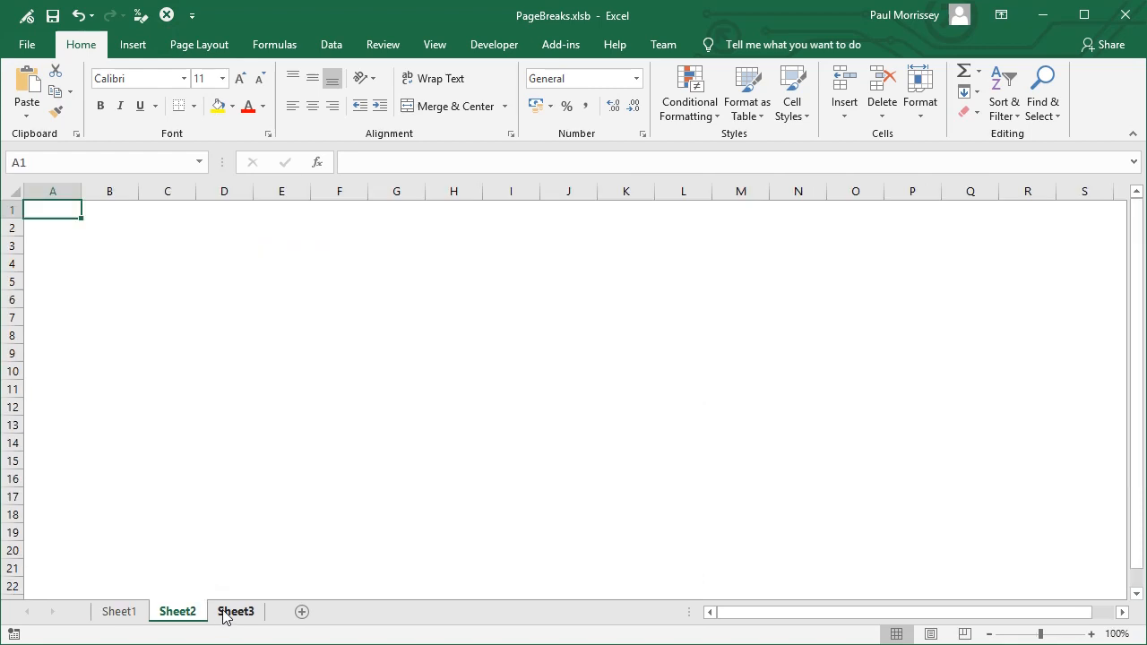
{"action": "left_click", "coordinate": [118, 611]}
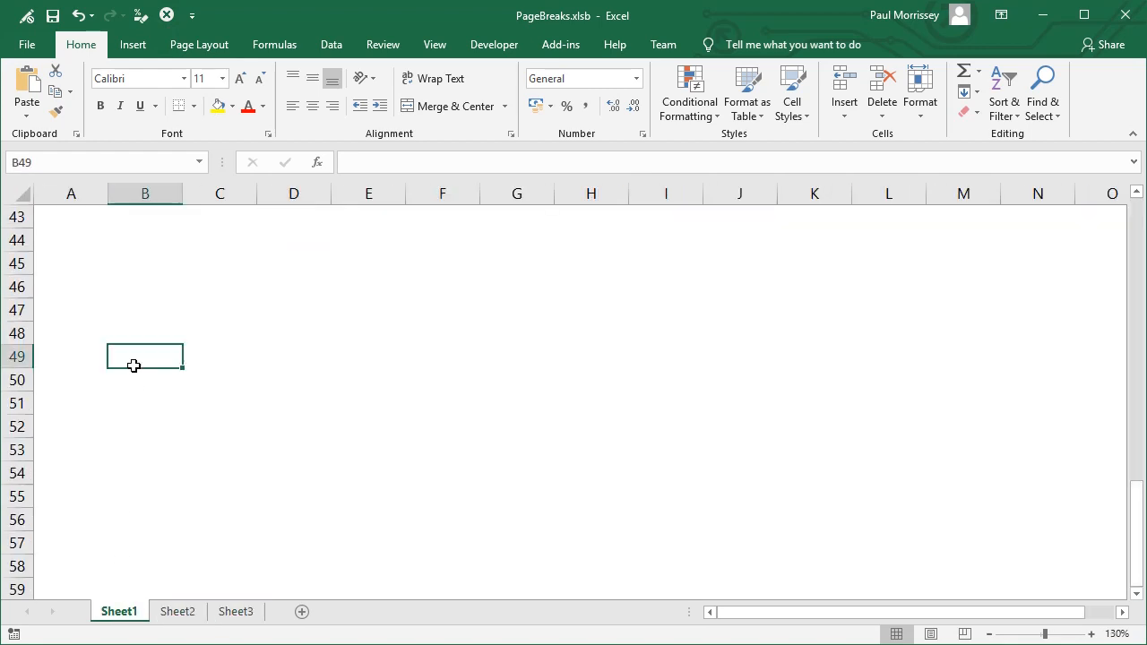
{"action": "left_click", "coordinate": [294, 239]}
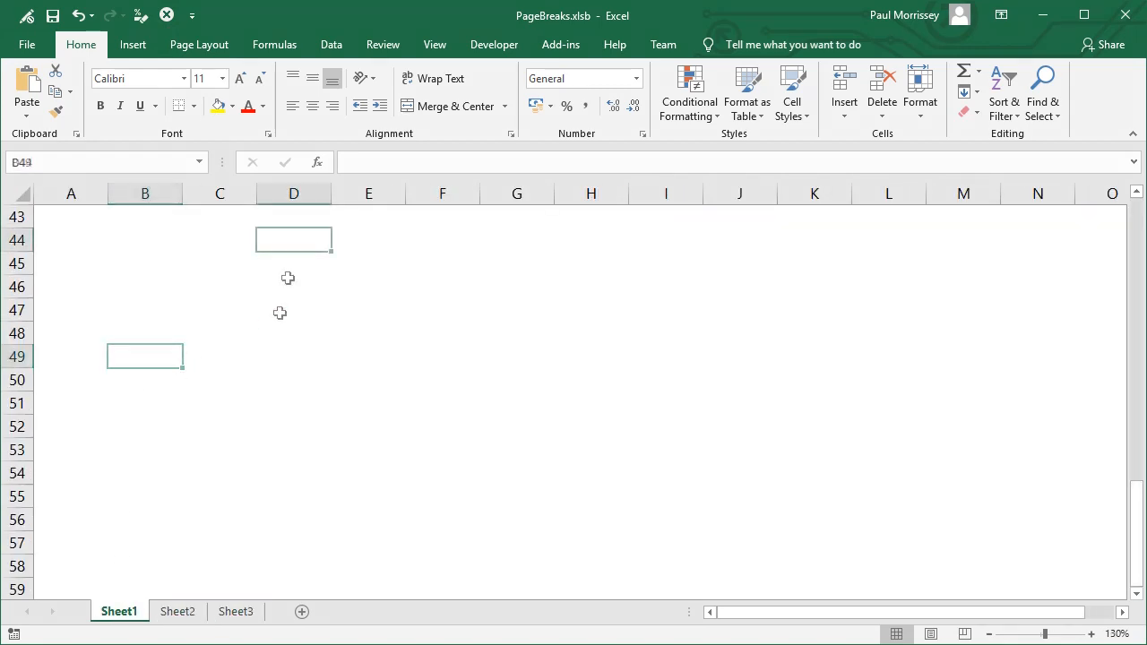
{"action": "left_click", "coordinate": [220, 287]}
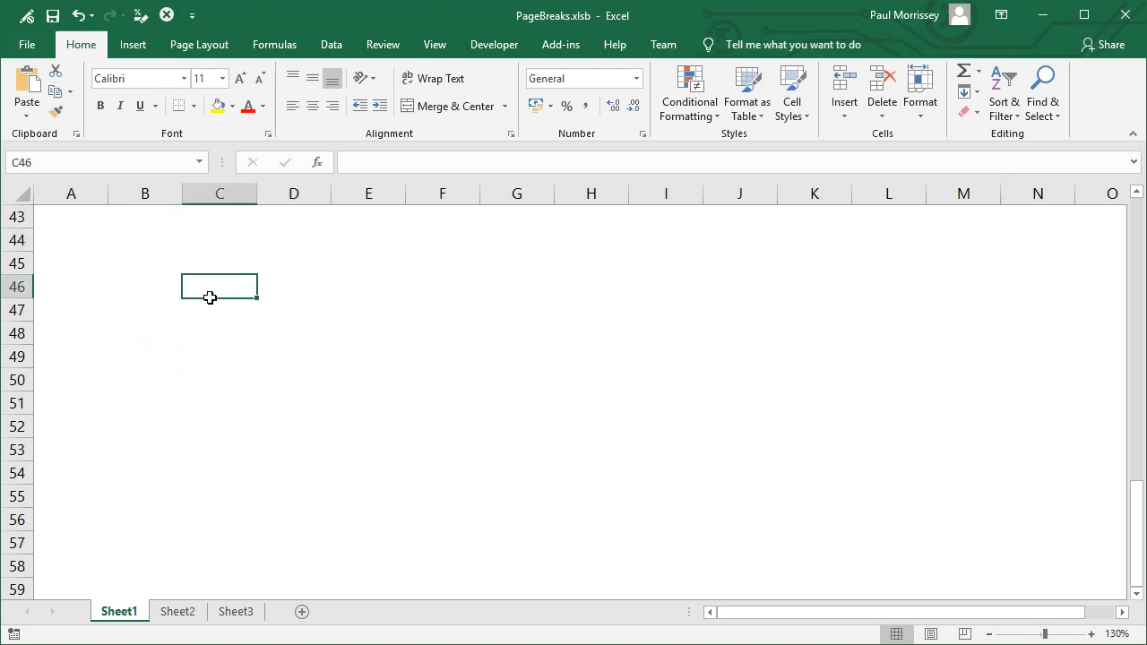
{"action": "mouse_move", "coordinate": [214, 347]}
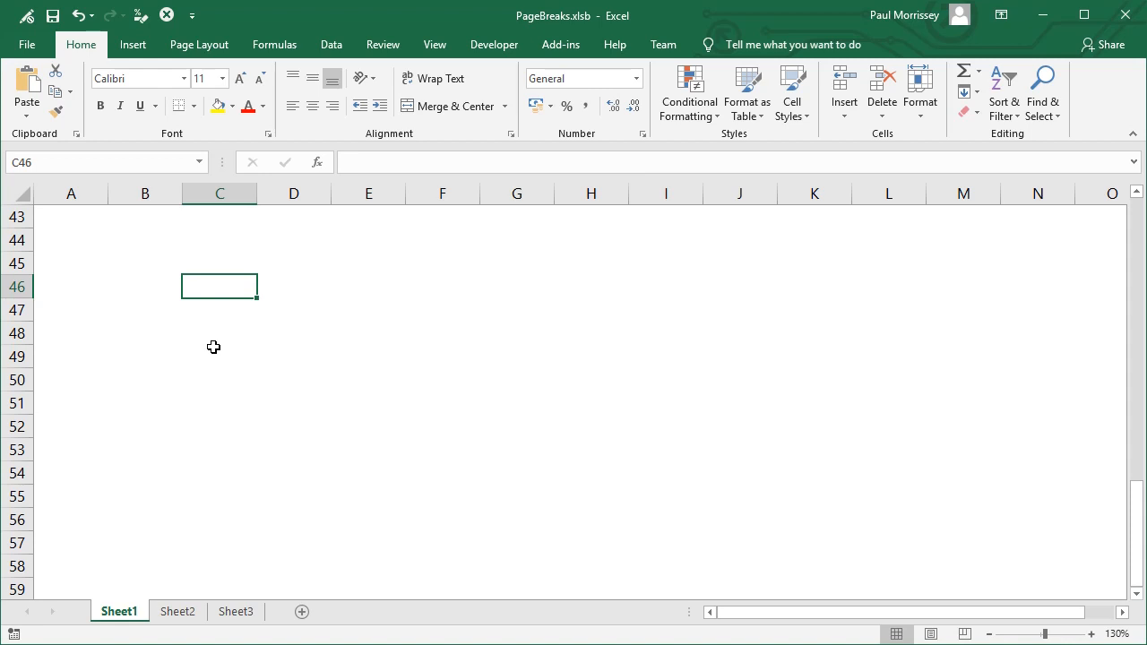
Step: Below SwitchOffPageBreaks, write Private Sub ToggleWksPageBreaks(ByVal wks As Worksheet)
{"action": "key", "text": "alt+F11"}
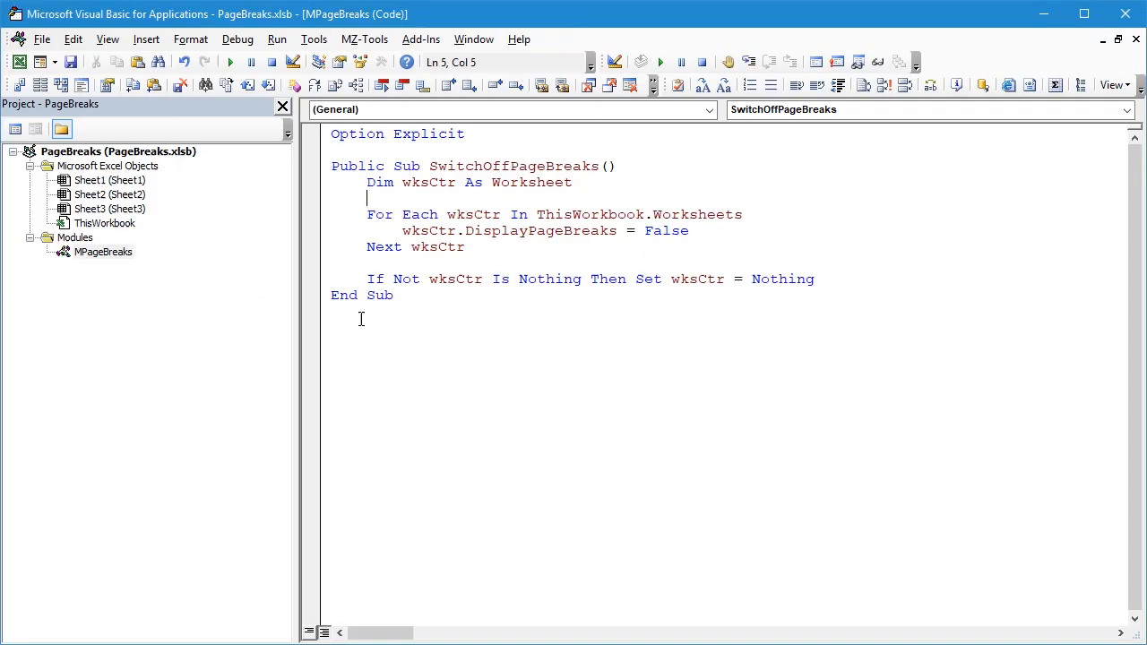
{"action": "left_click", "coordinate": [332, 327]}
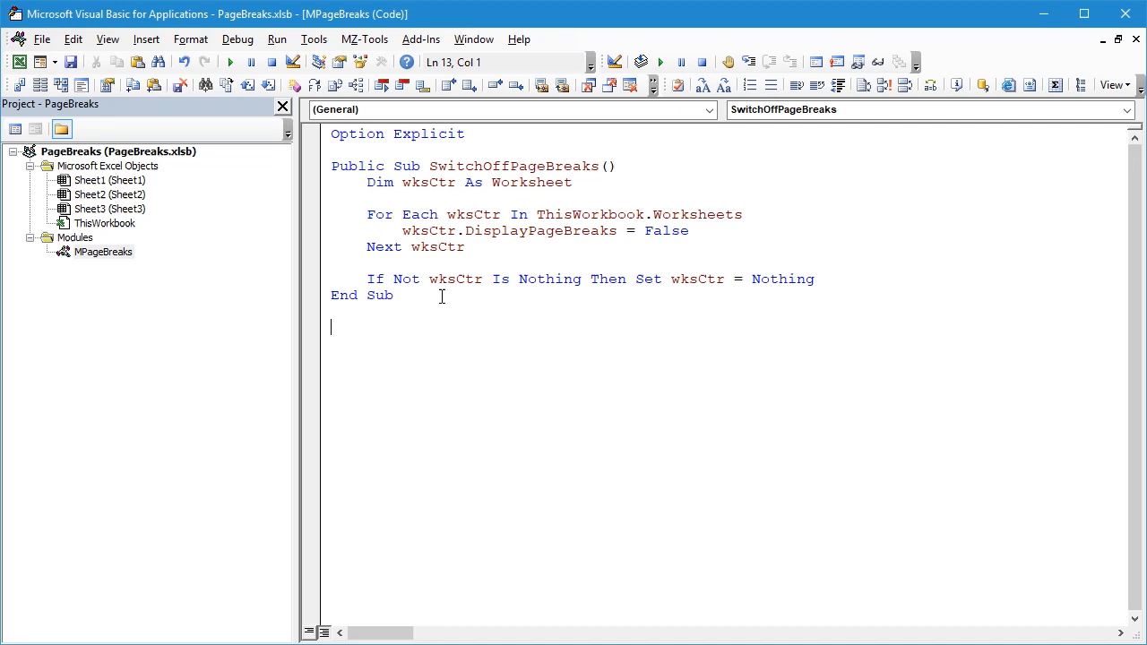
{"action": "type", "text": "private"}
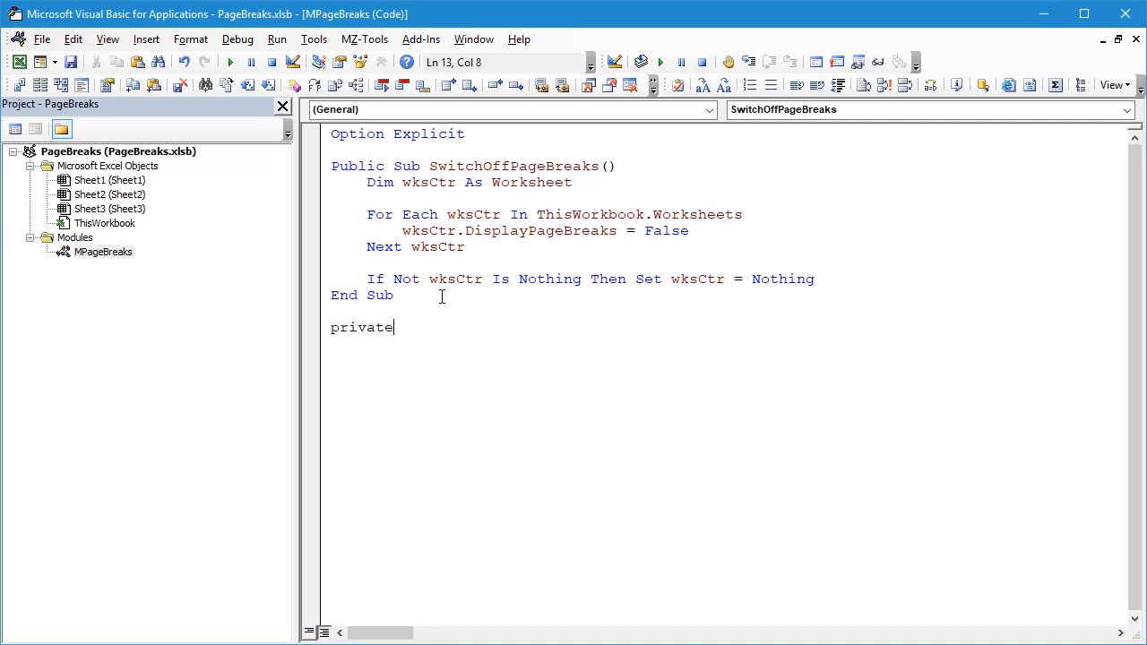
{"action": "type", "text": "sub To"}
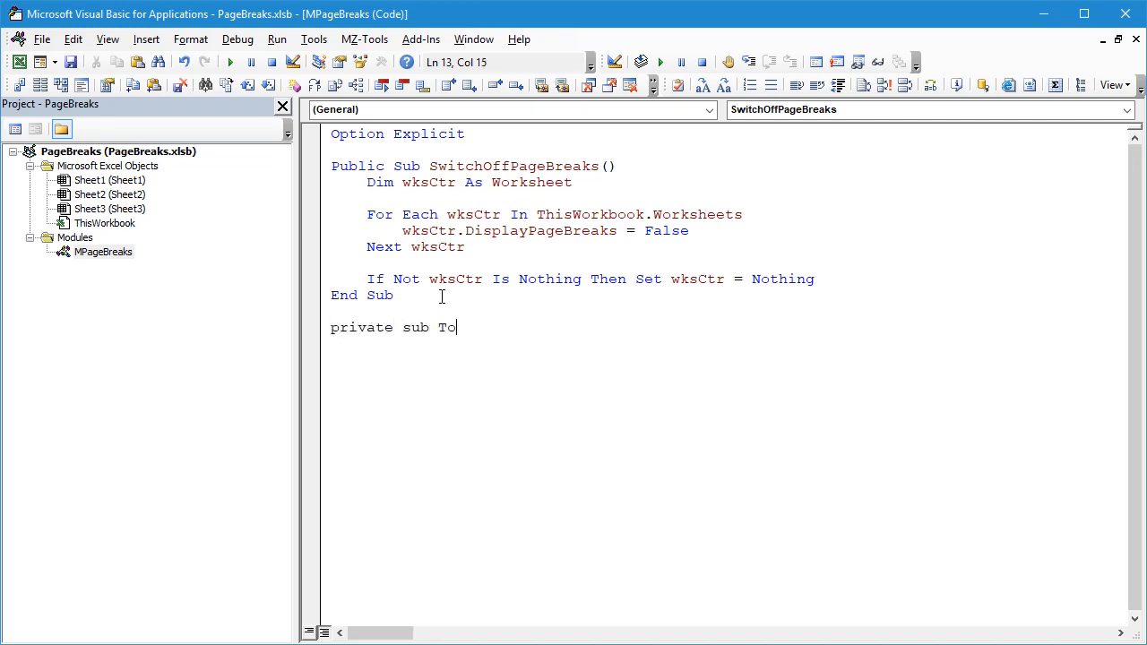
{"action": "type", "text": "ggleWksPageBr"}
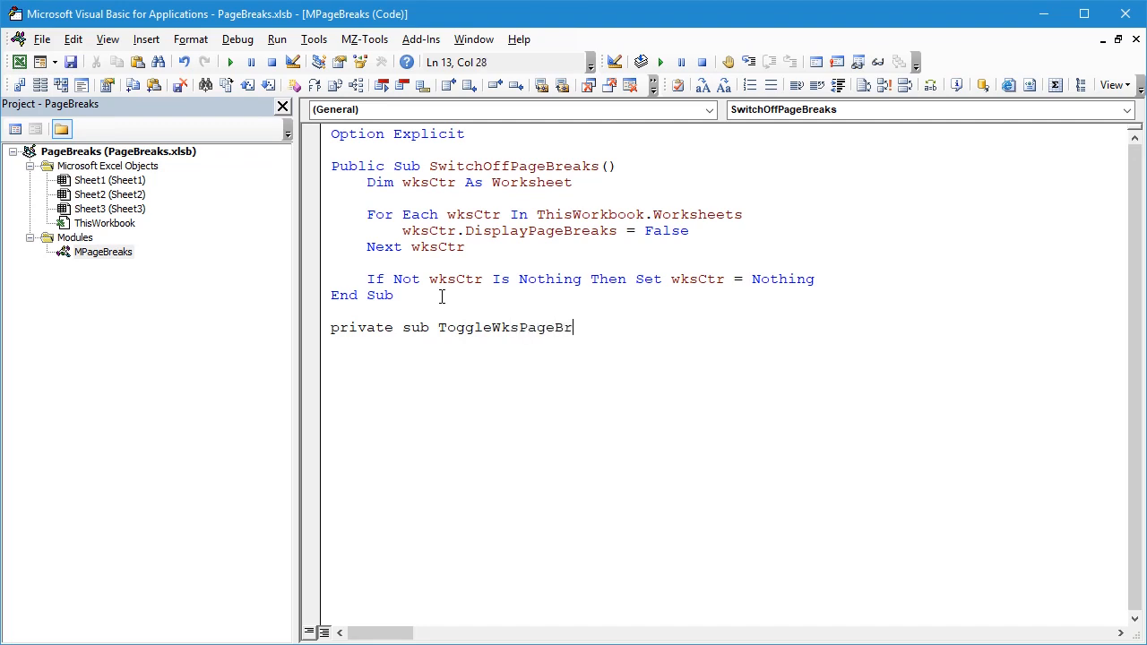
{"action": "type", "text": "eaks("}
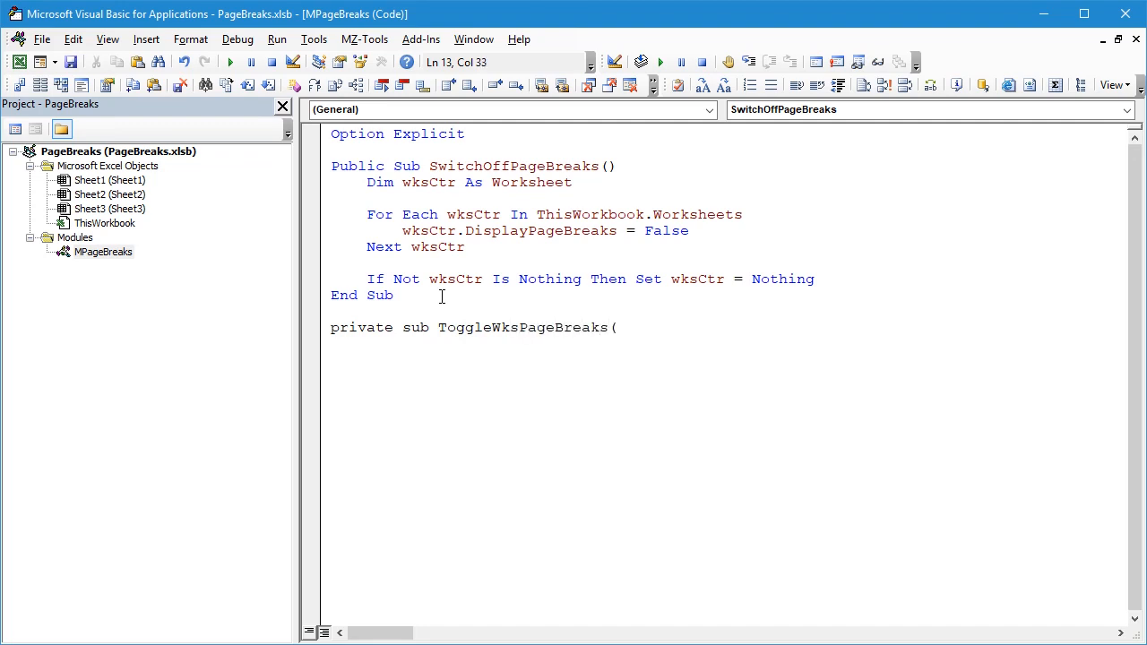
{"action": "type", "text": "byv"}
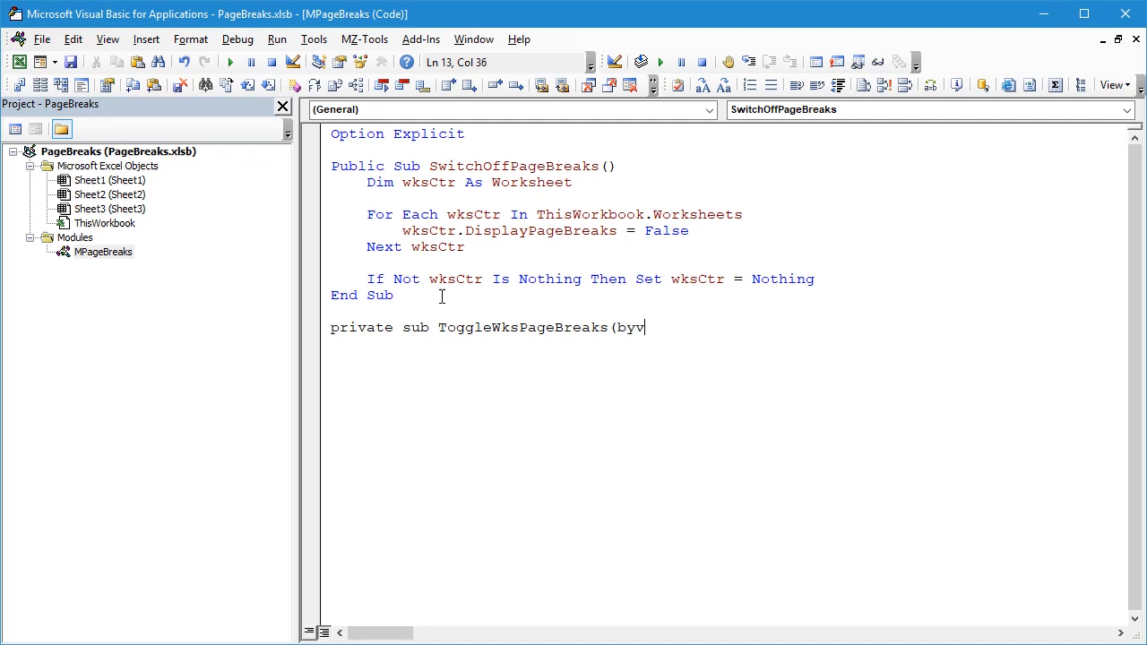
{"action": "type", "text": "al wks"}
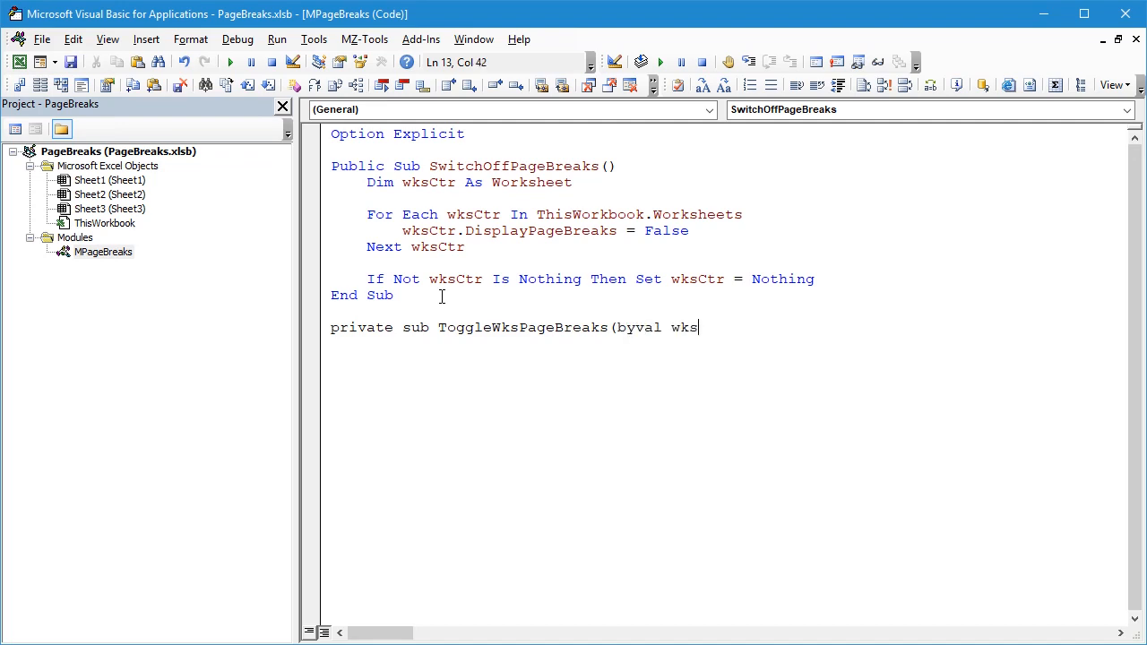
{"action": "type", "text": "as Wok"}
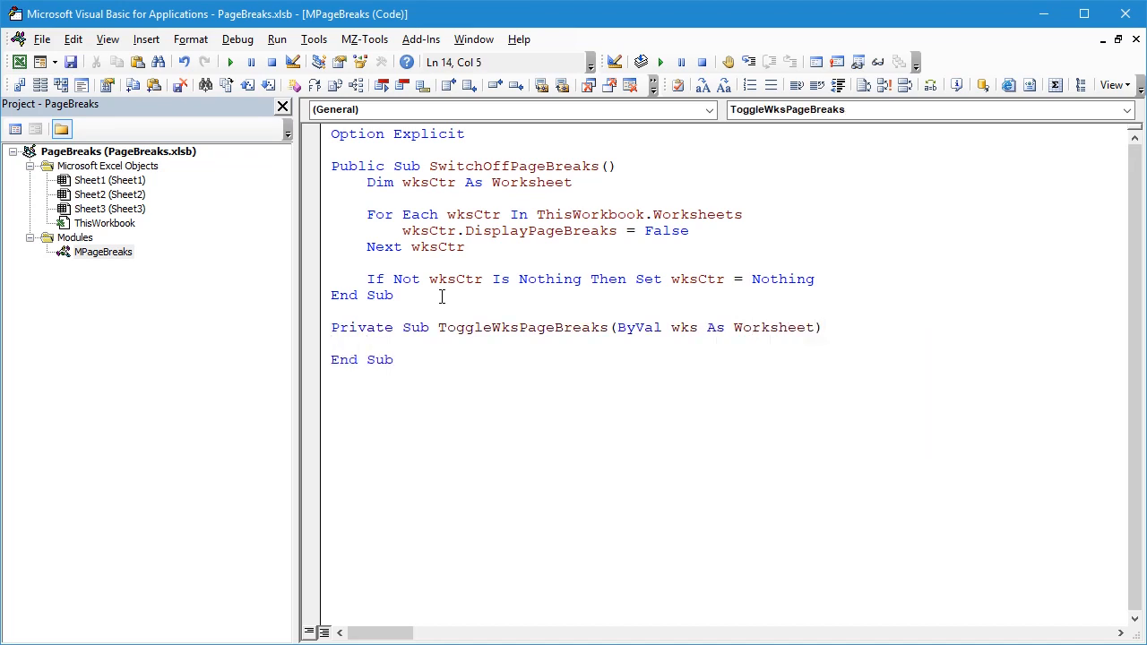
Step: Add If wks Is Nothing Then Exit Sub End If at the top of ToggleWksPageBreaks
{"action": "left_click", "coordinate": [369, 343]}
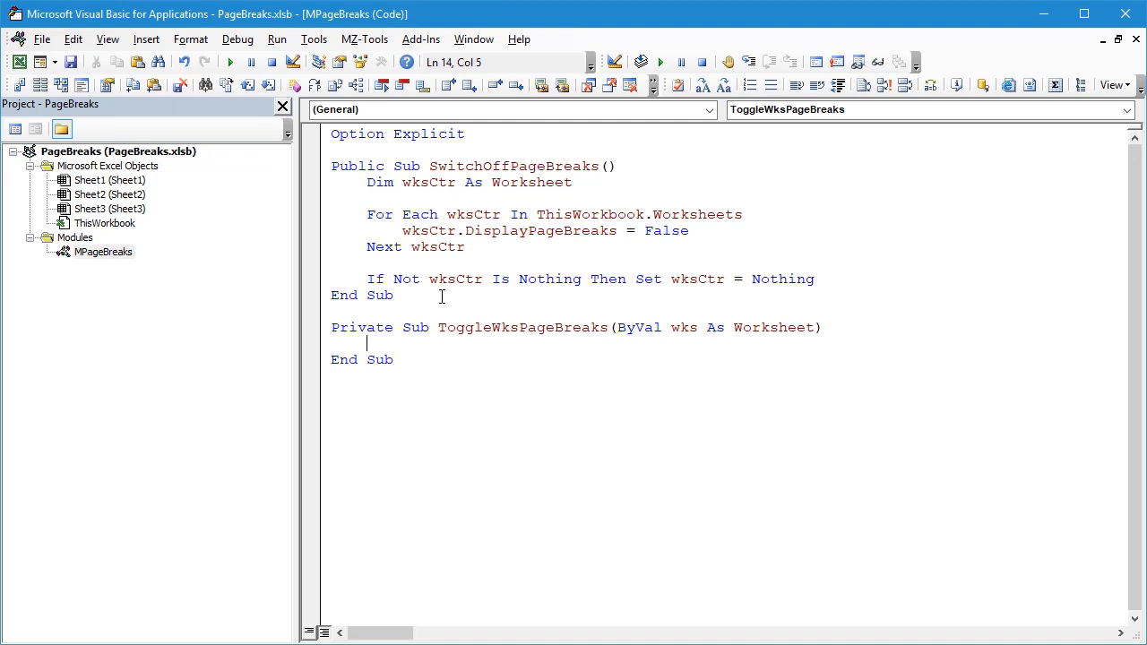
{"action": "type", "text": "if wks"}
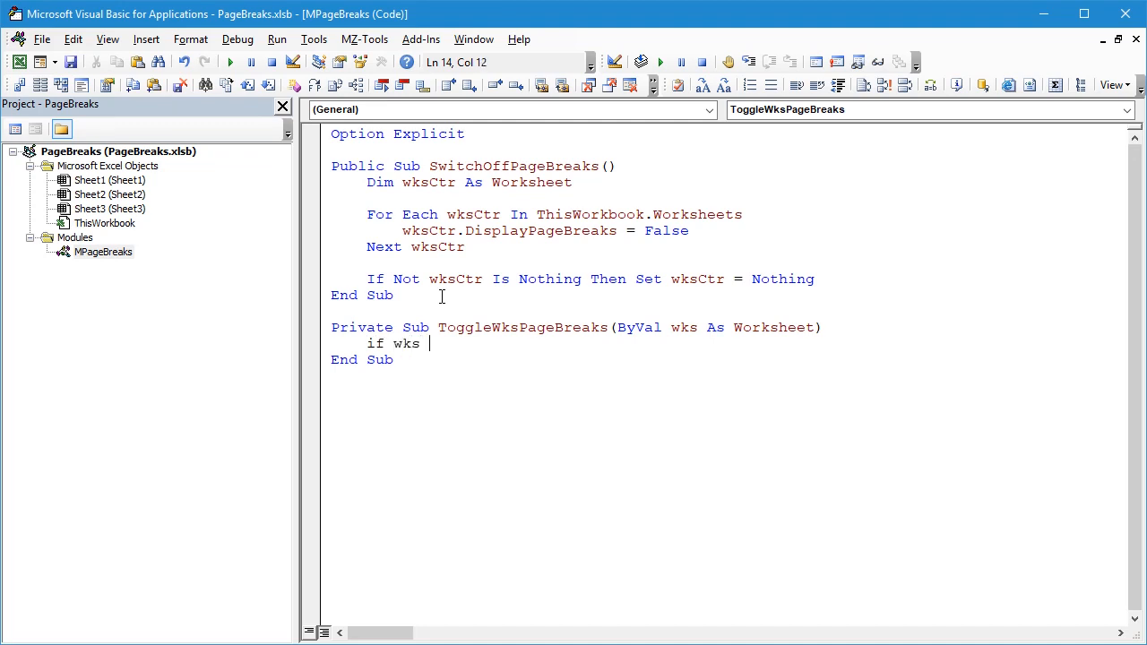
{"action": "type", "text": "is nothing"}
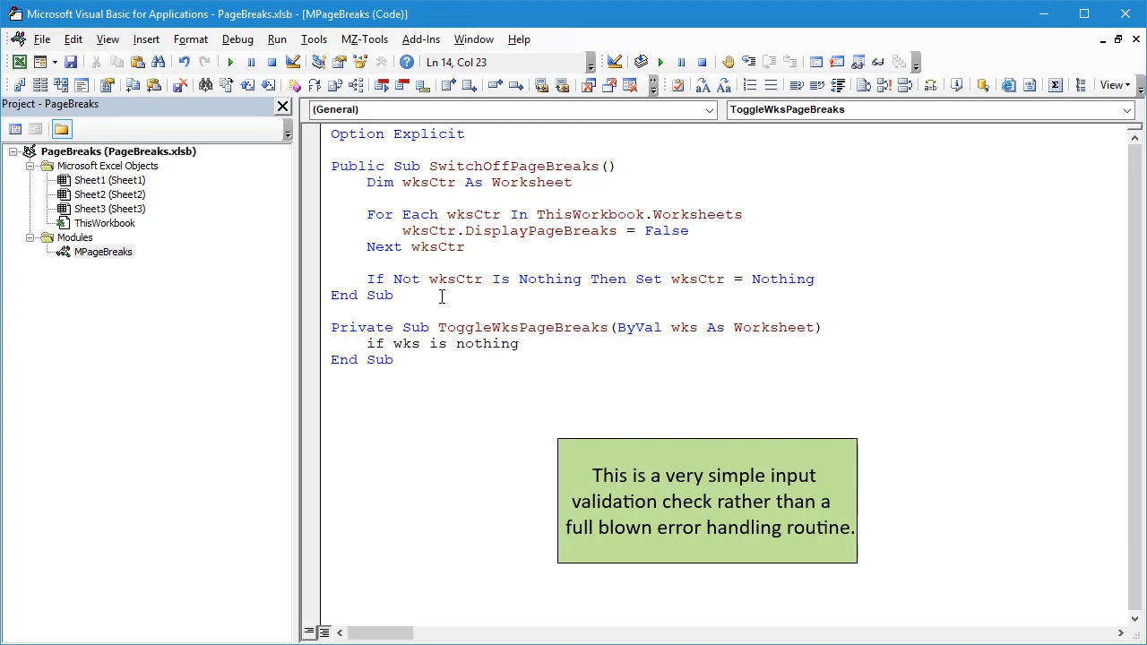
{"action": "type", "text": "t"}
{"action": "type", "text": "End If"}
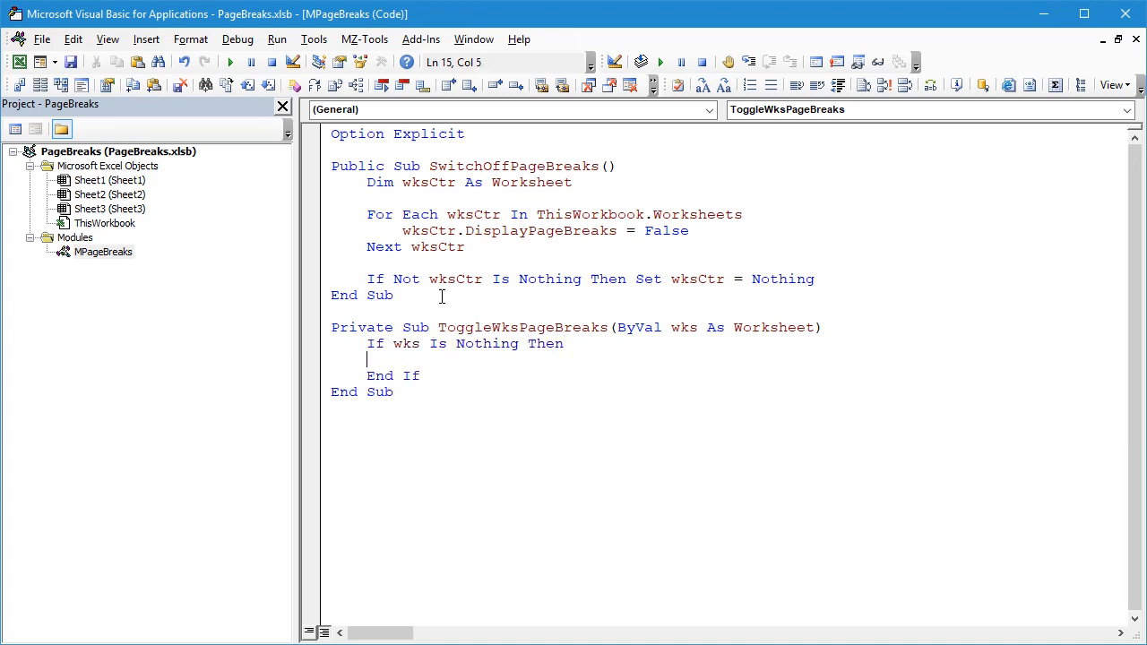
{"action": "type", "text": "exit"}
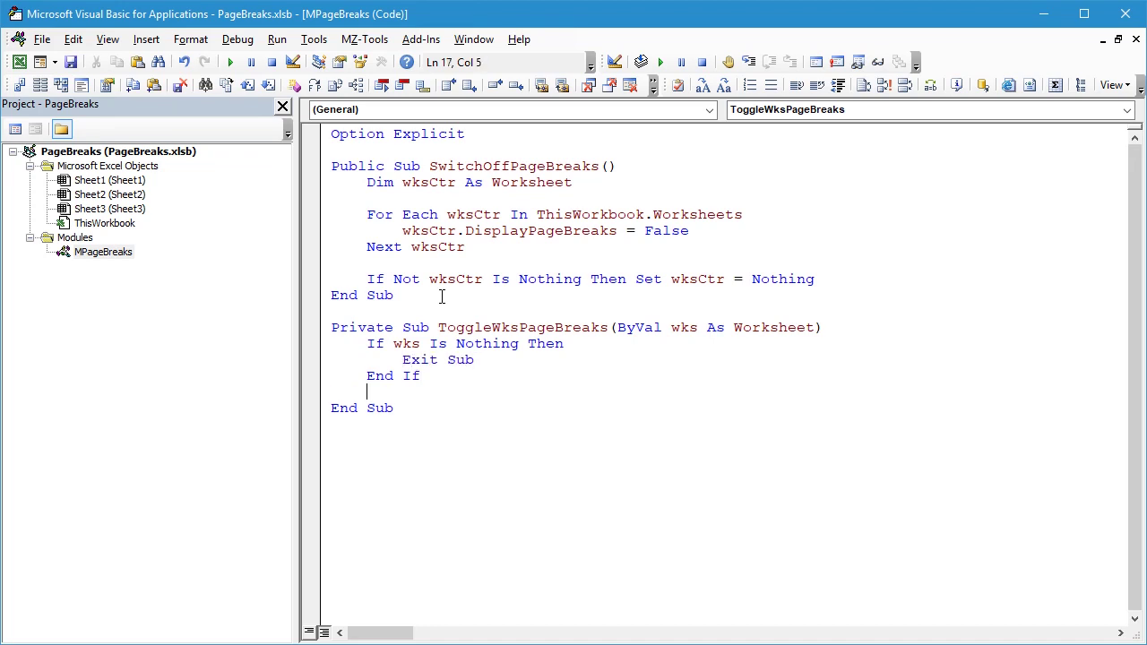
{"action": "key", "text": "Return"}
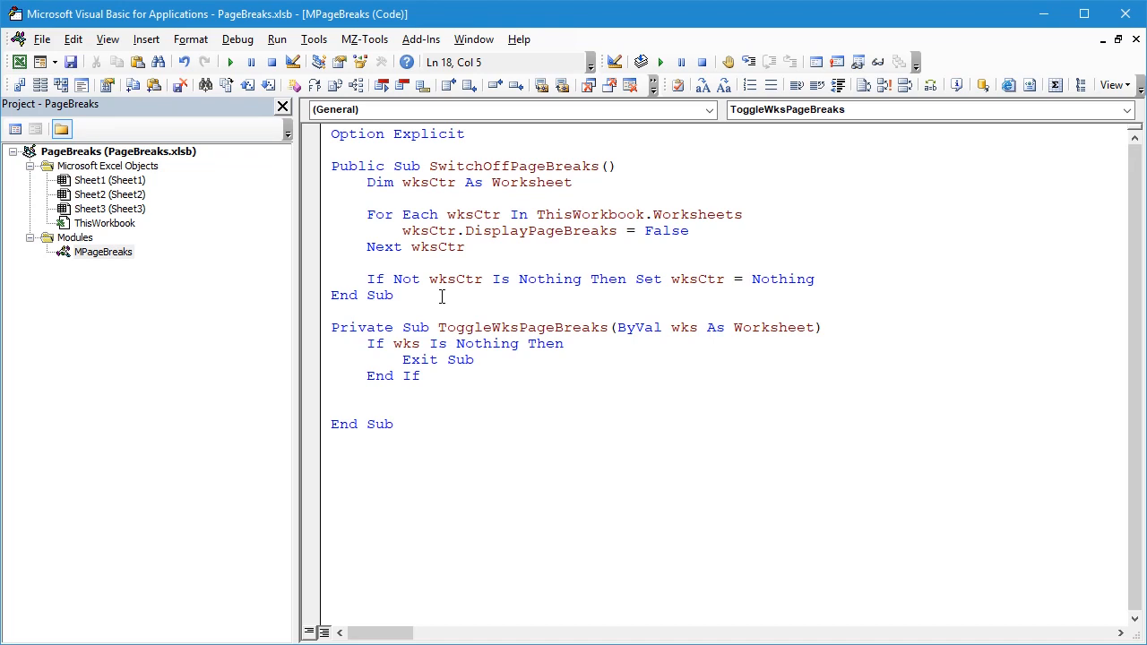
Step: Add wks.DisplayPageBreaks = True + False - wks.DisplayPageBreaks before End Sub
{"action": "left_click", "coordinate": [368, 405]}
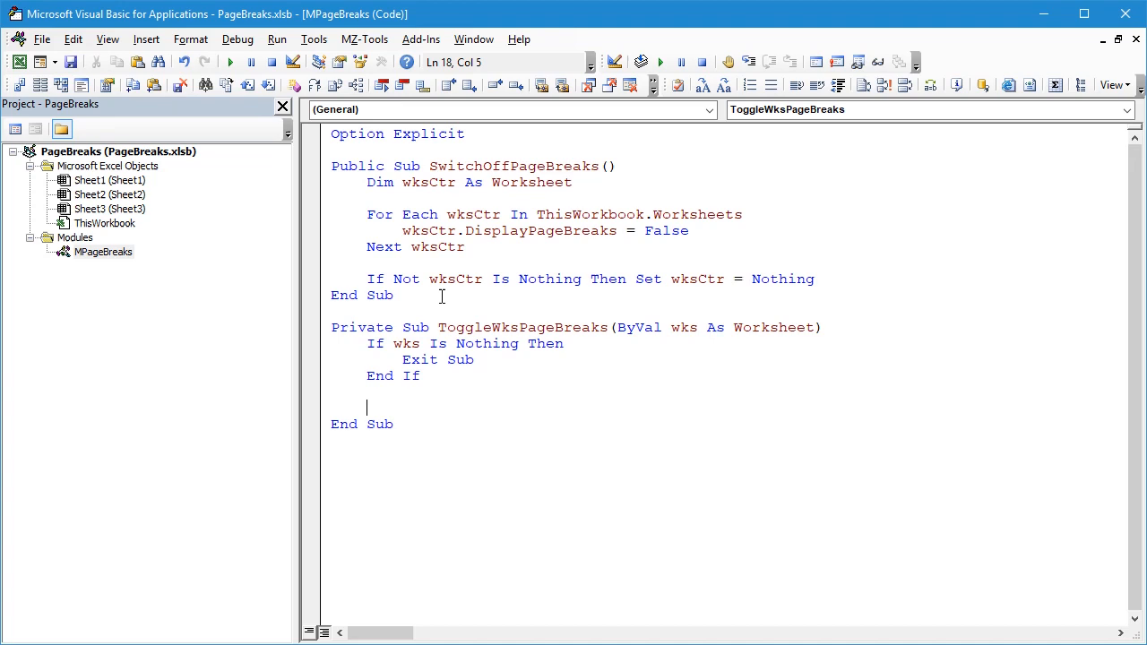
{"action": "type", "text": "wks.DisplayPageBreaks ="}
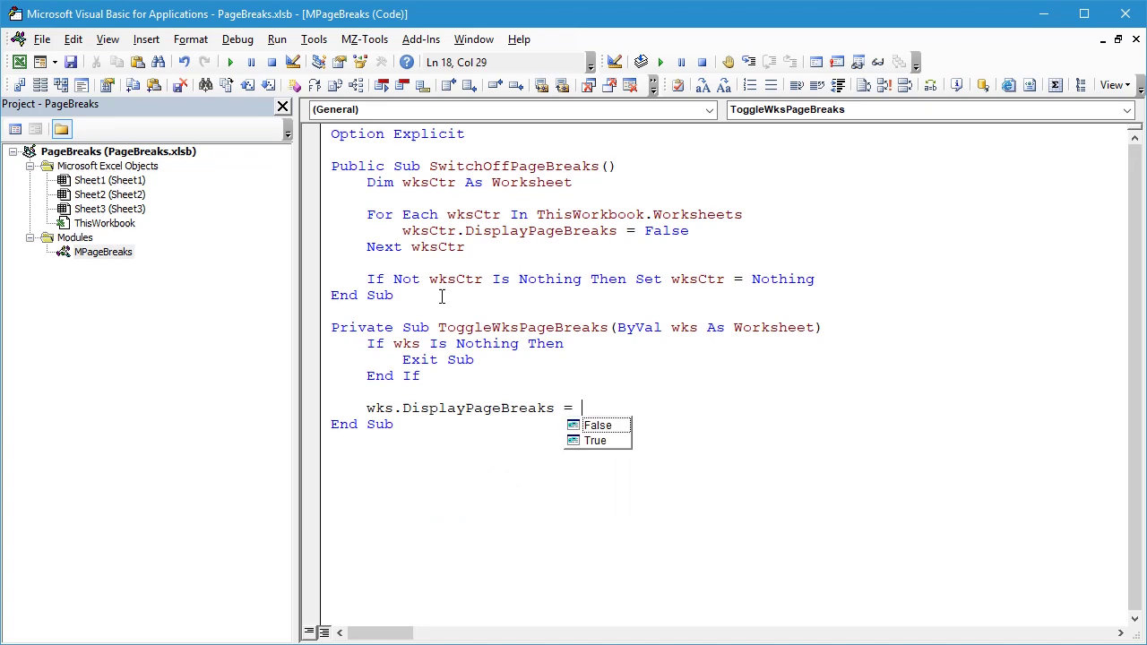
{"action": "type", "text": "Tru"}
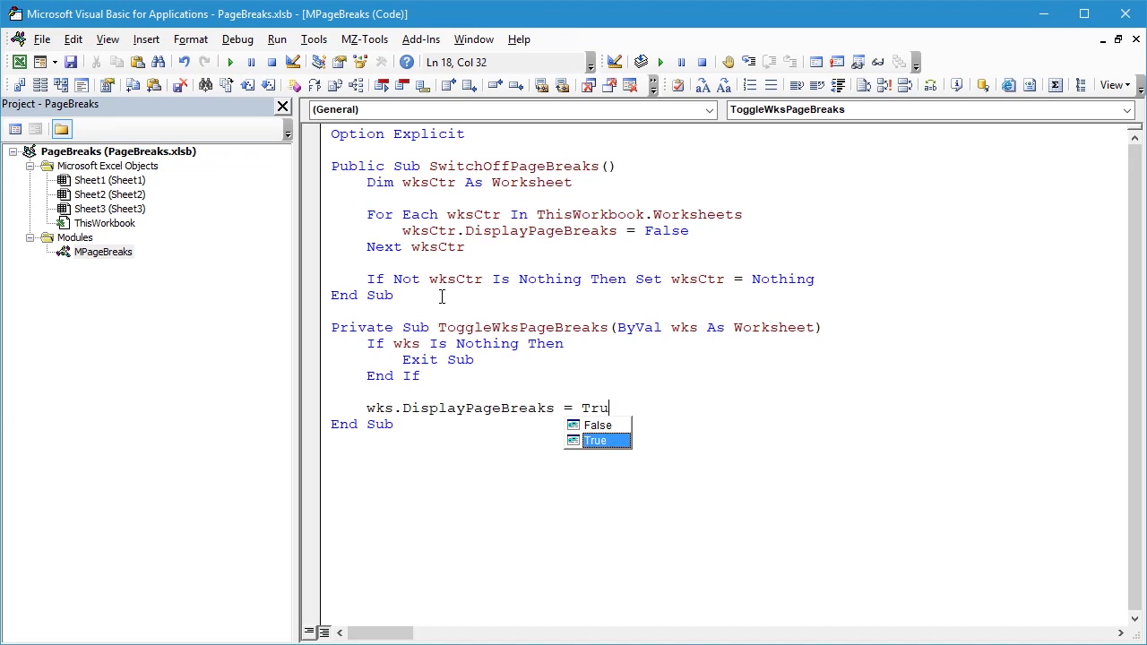
{"action": "type", "text": "e + False - wk"}
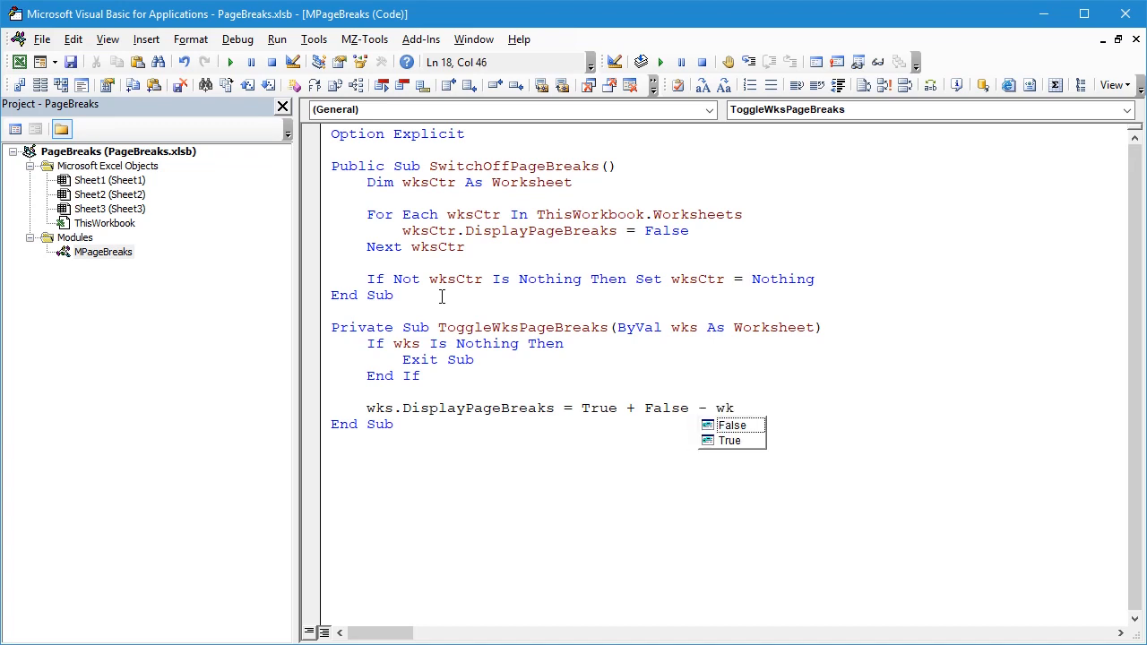
{"action": "type", "text": "s.di"}
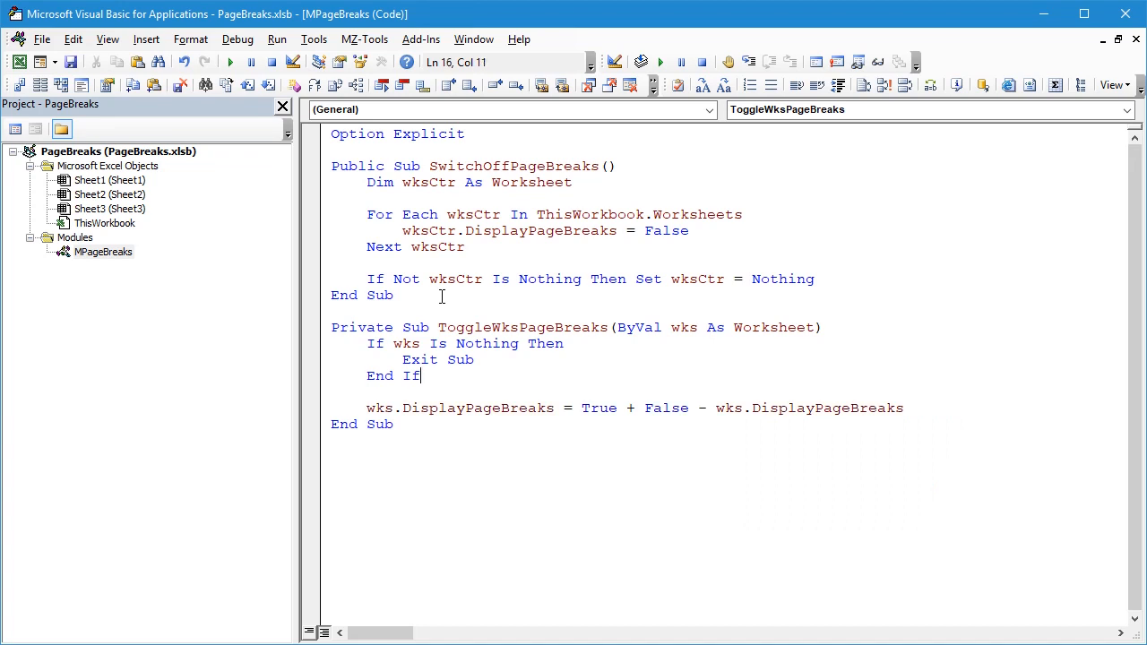
{"action": "left_click", "coordinate": [419, 376]}
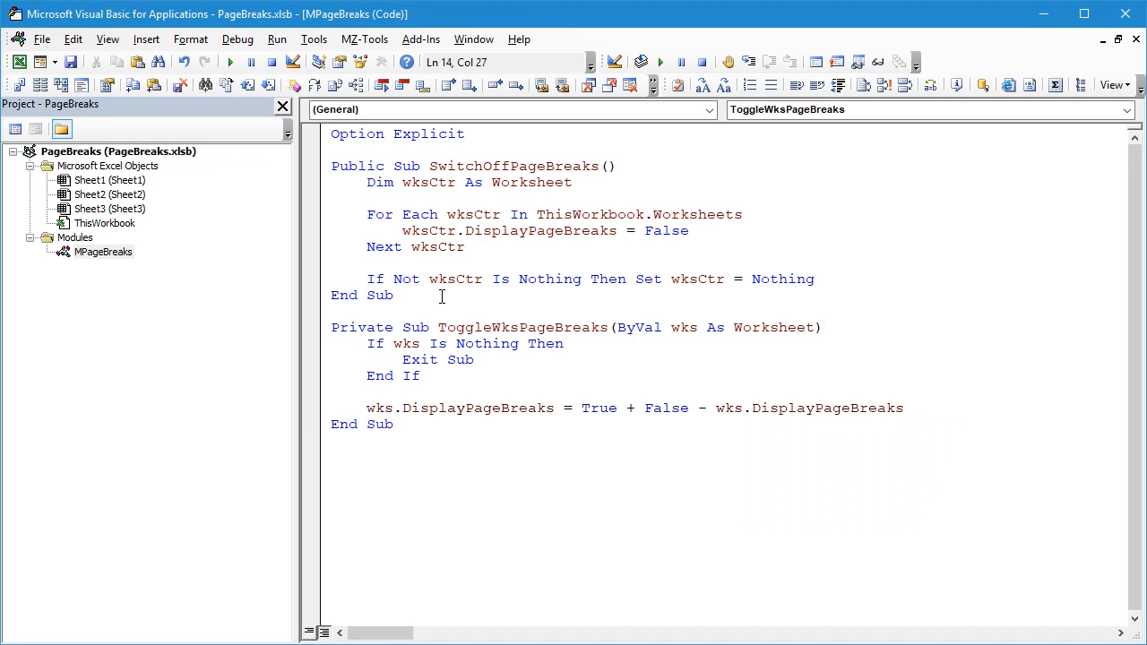
{"action": "left_click", "coordinate": [421, 375]}
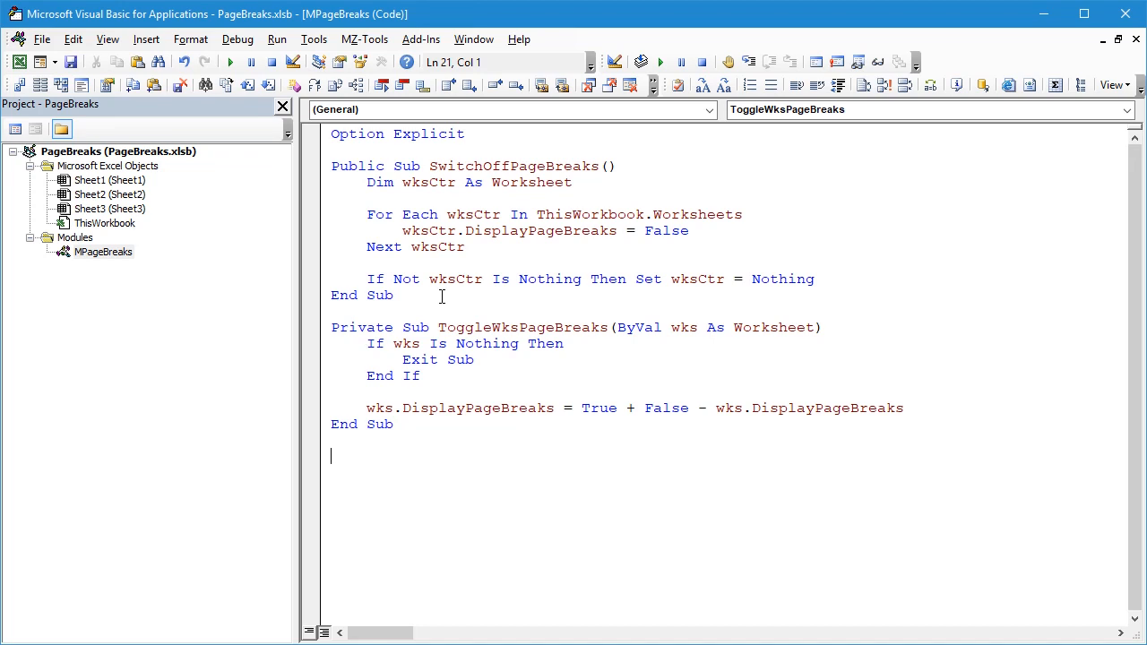
Step: Write the Public Sub ToggleActiveSheetPageBreaks() stub
{"action": "type", "text": "public"}
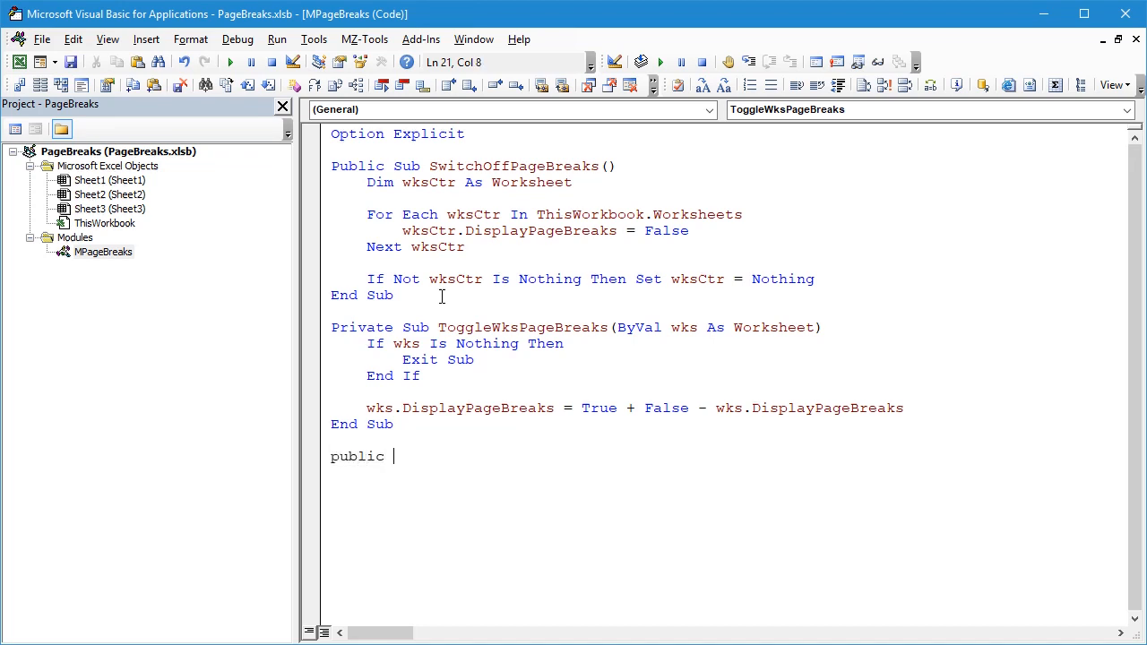
{"action": "type", "text": "sub Toggl"}
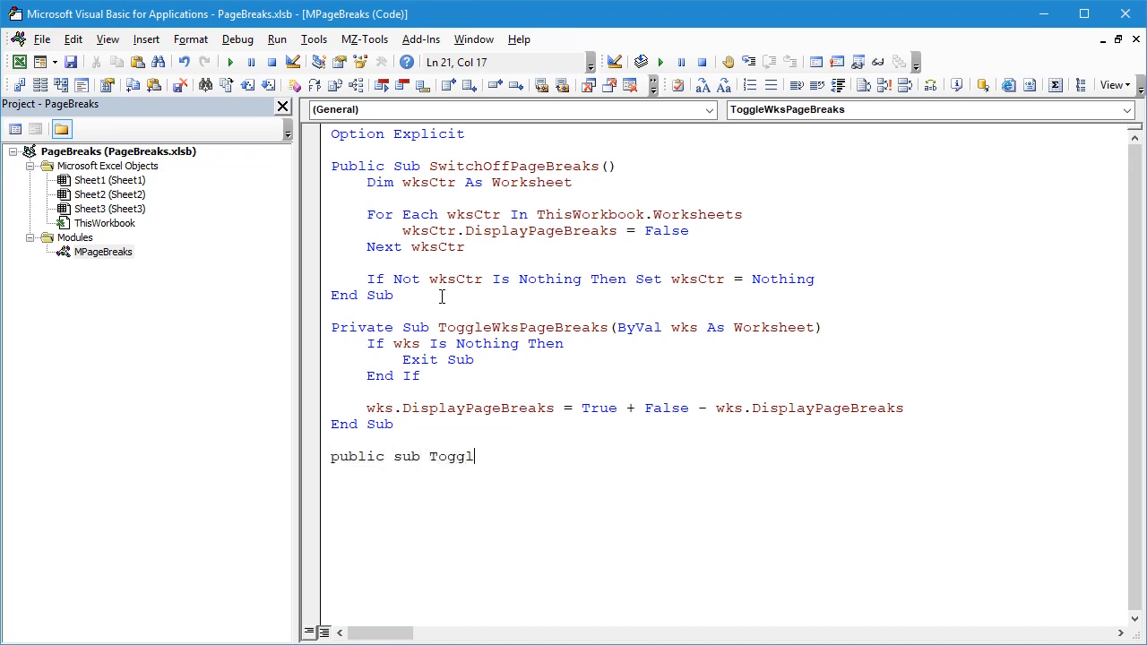
{"action": "type", "text": "eActiveSh"}
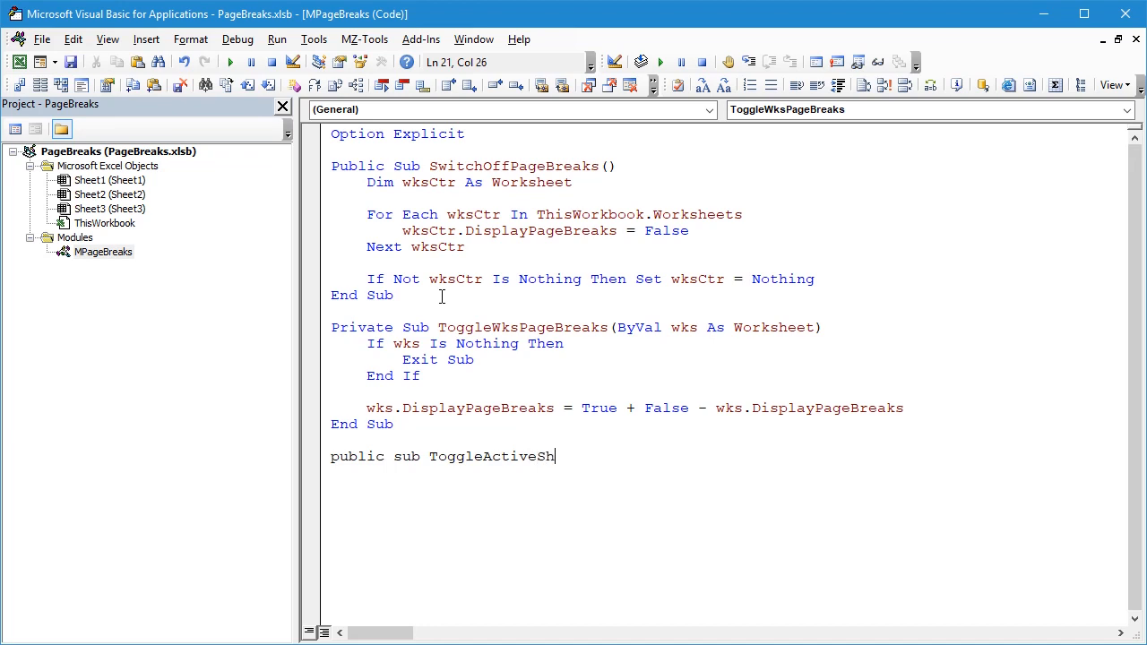
{"action": "type", "text": "eetPageB"}
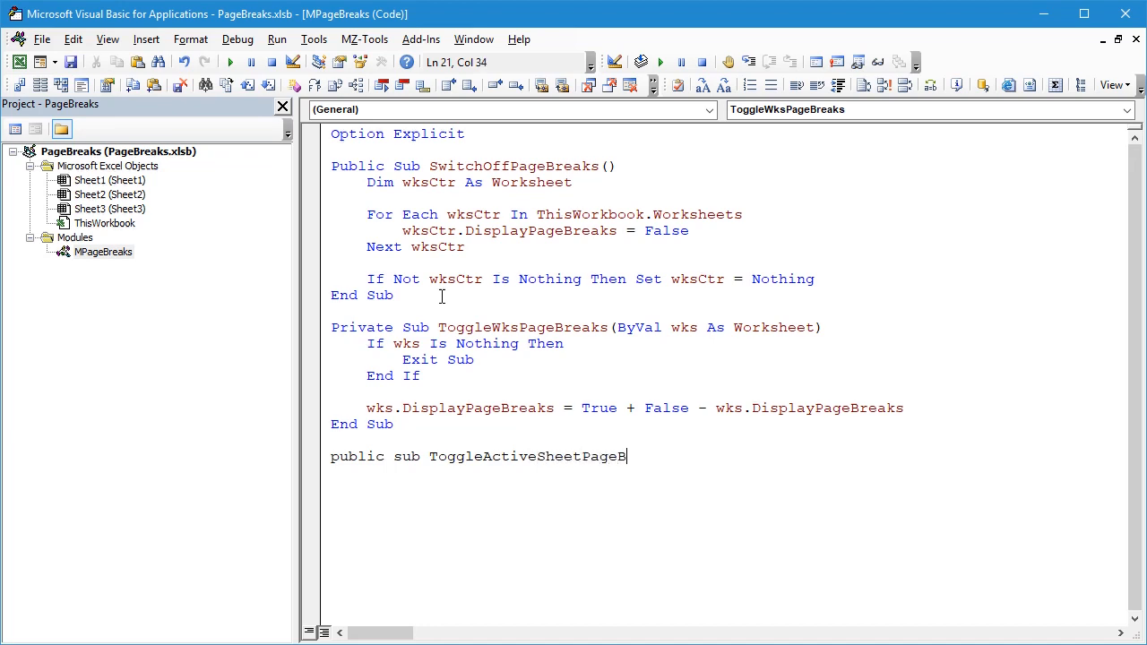
{"action": "type", "text": "reaks()"}
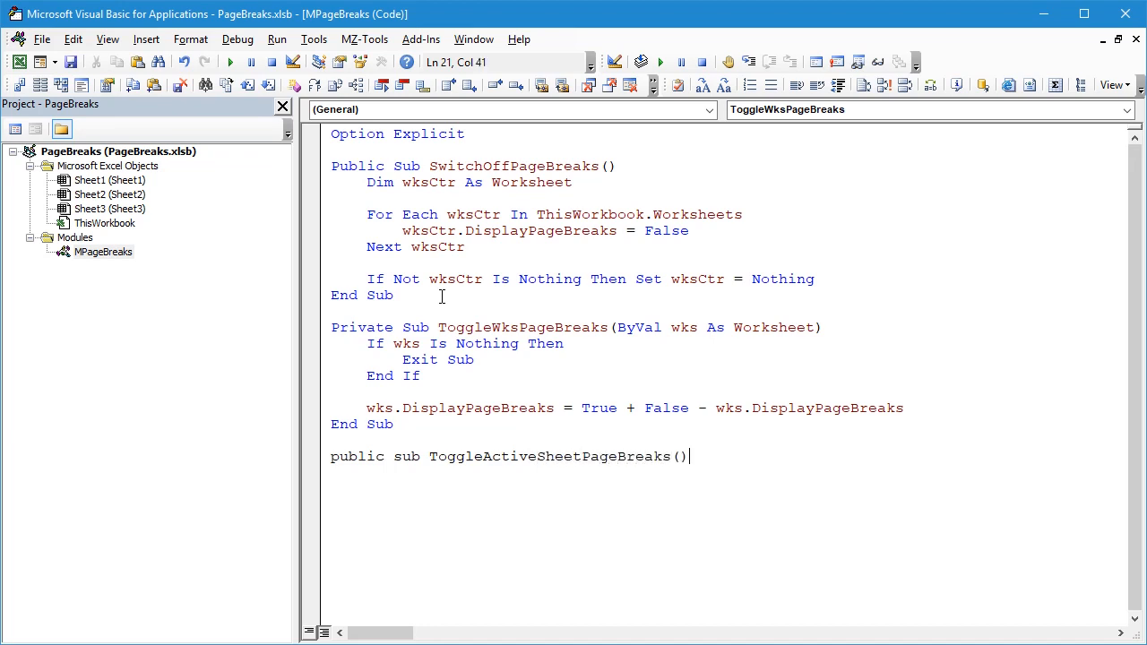
{"action": "key", "text": "Return"}
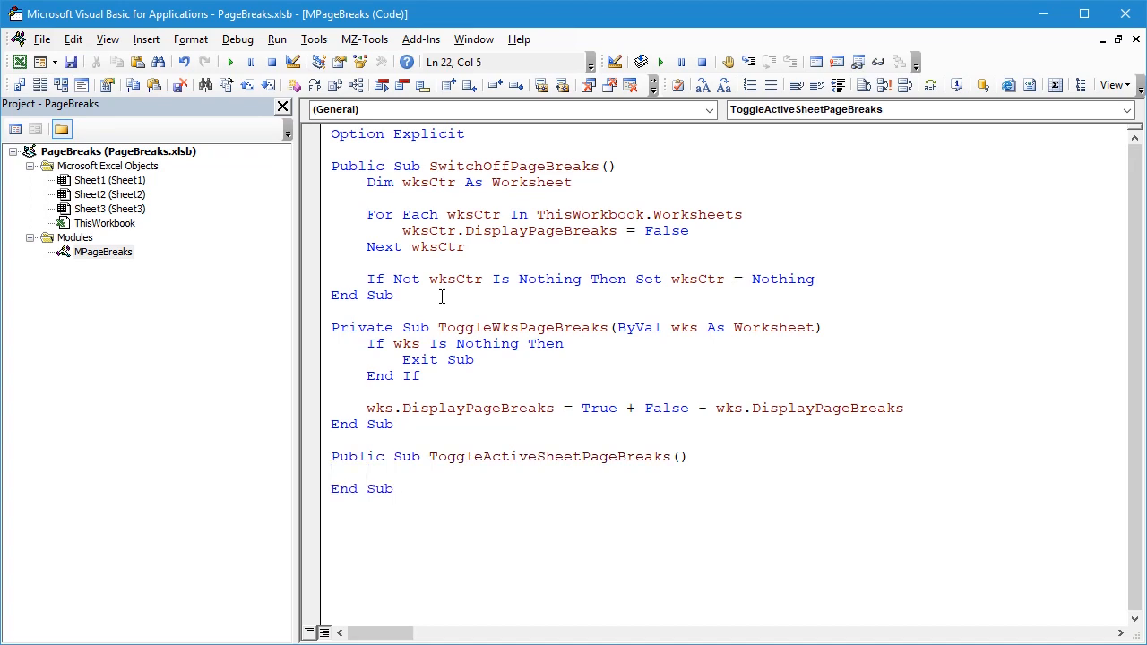
Step: Have it Call ToggleWksPageBreaks(ThisWorkbook.ActiveSheet), then return to Excel
{"action": "type", "text": "Call"}
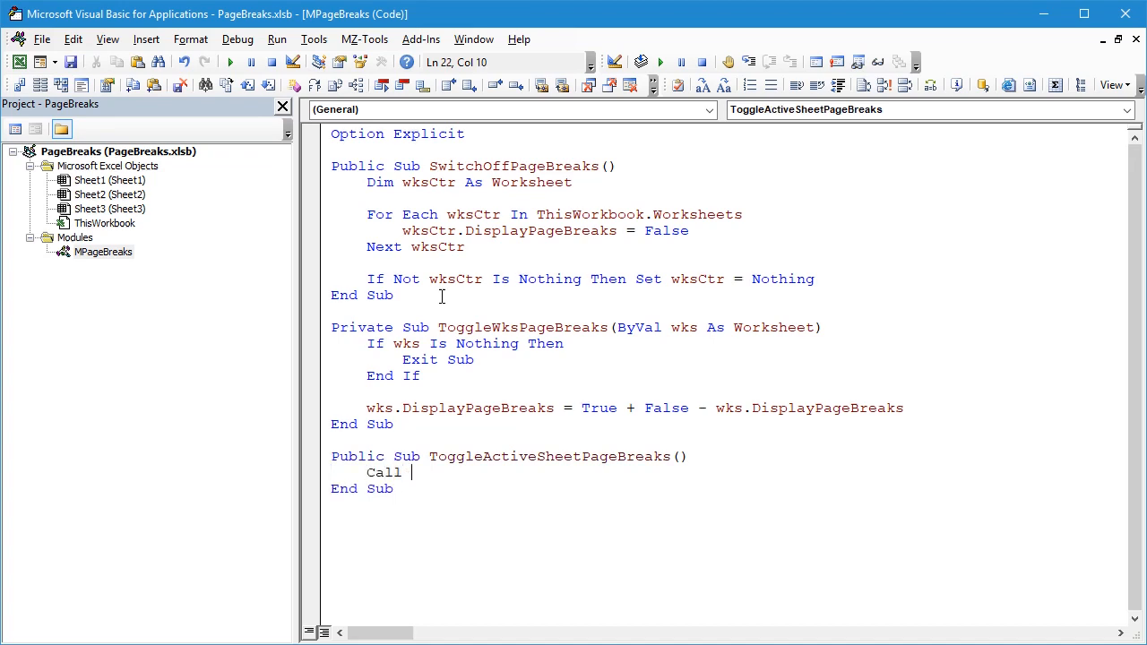
{"action": "type", "text": "Toggle"}
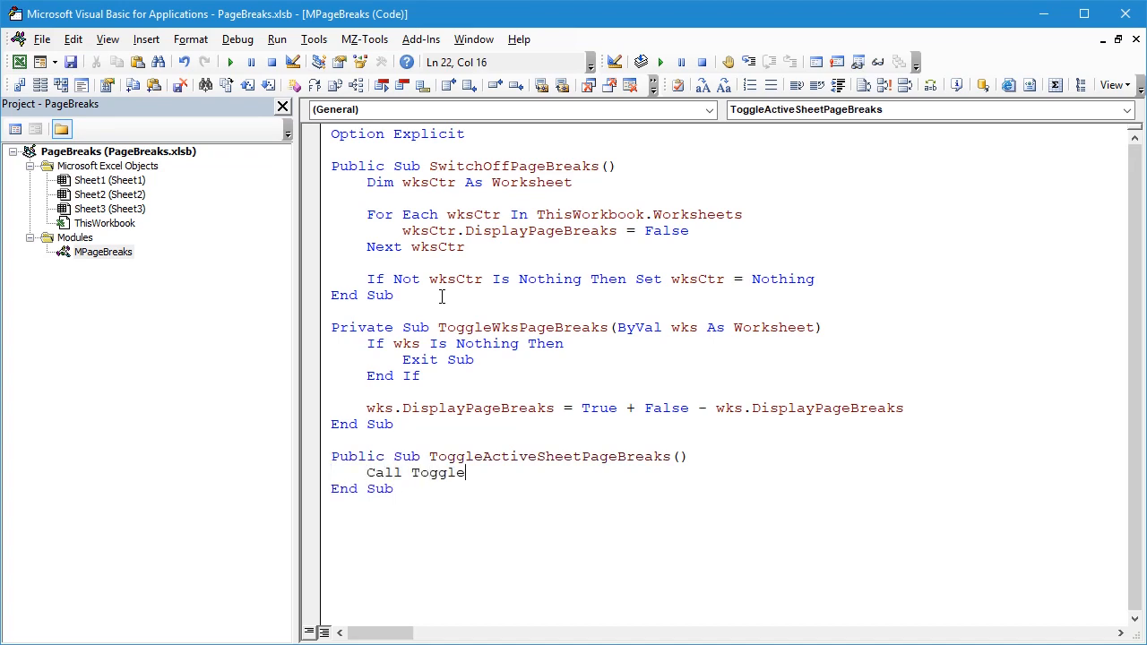
{"action": "type", "text": "Toggle"}
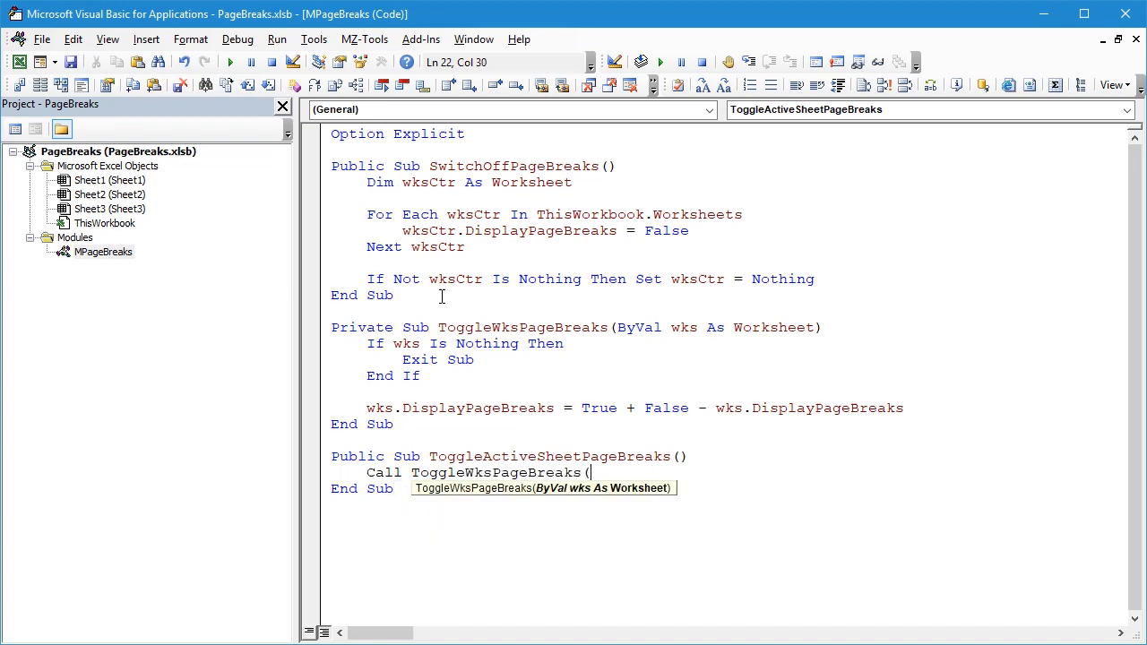
{"action": "type", "text": "ThisWorkbook.ActiveSheet)"}
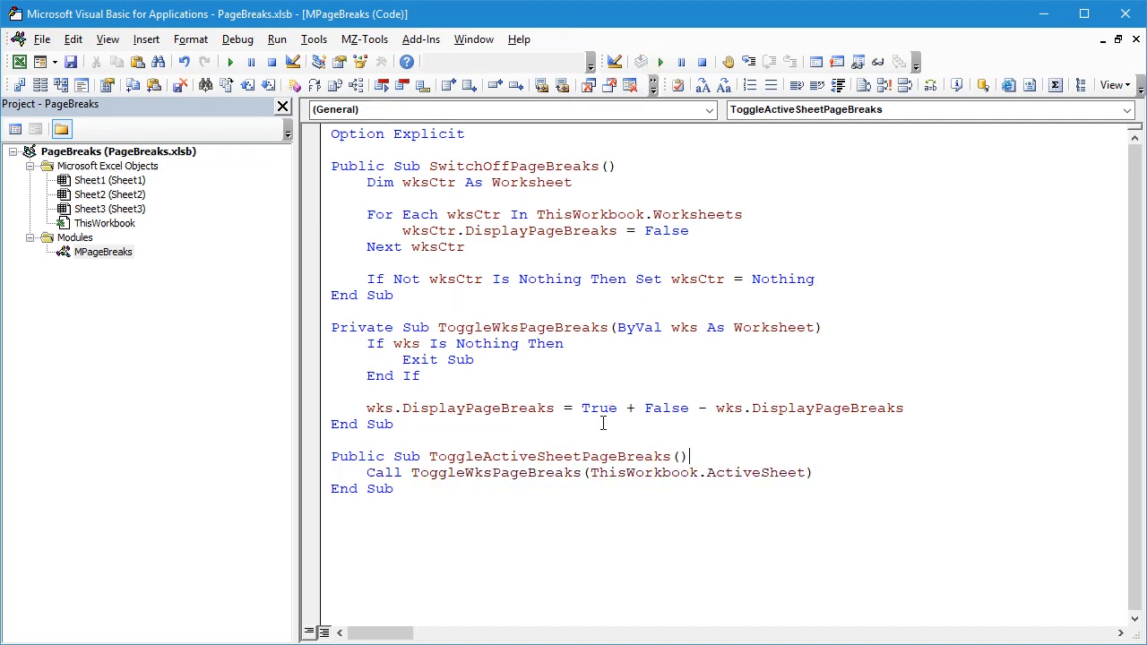
{"action": "left_click", "coordinate": [581, 456]}
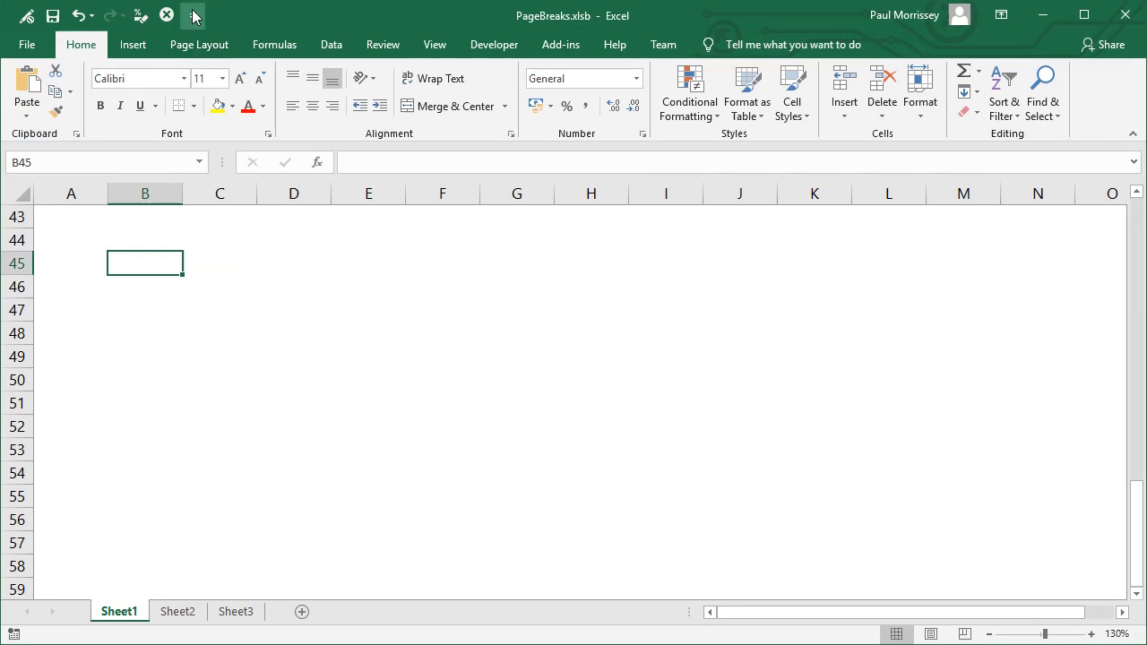
Step: Add the ToggleActiveSheetPageBreaks macro to the toolbar scoped to PageBreaks.xlsb only
{"action": "left_click", "coordinate": [192, 16]}
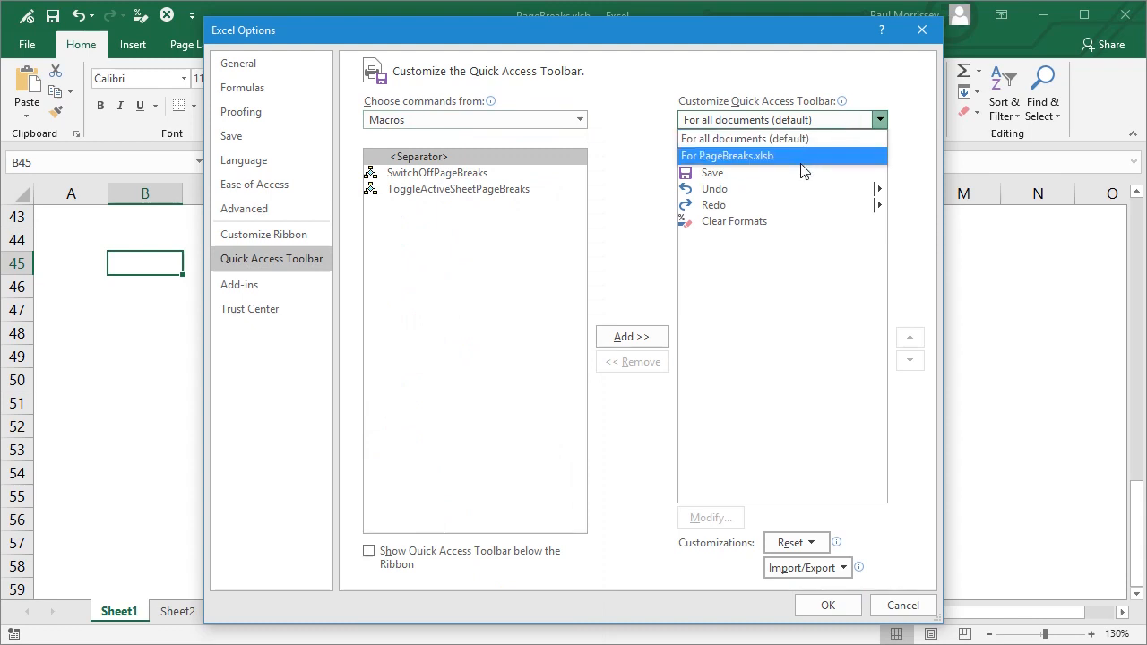
{"action": "left_click", "coordinate": [726, 155]}
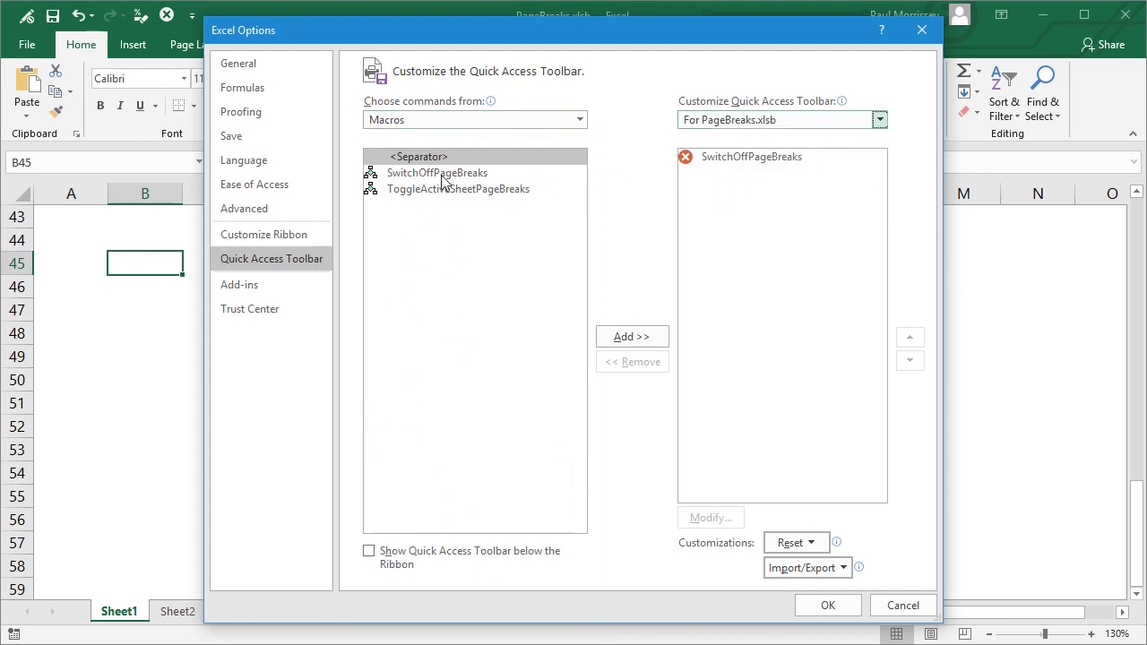
{"action": "left_click", "coordinate": [458, 188]}
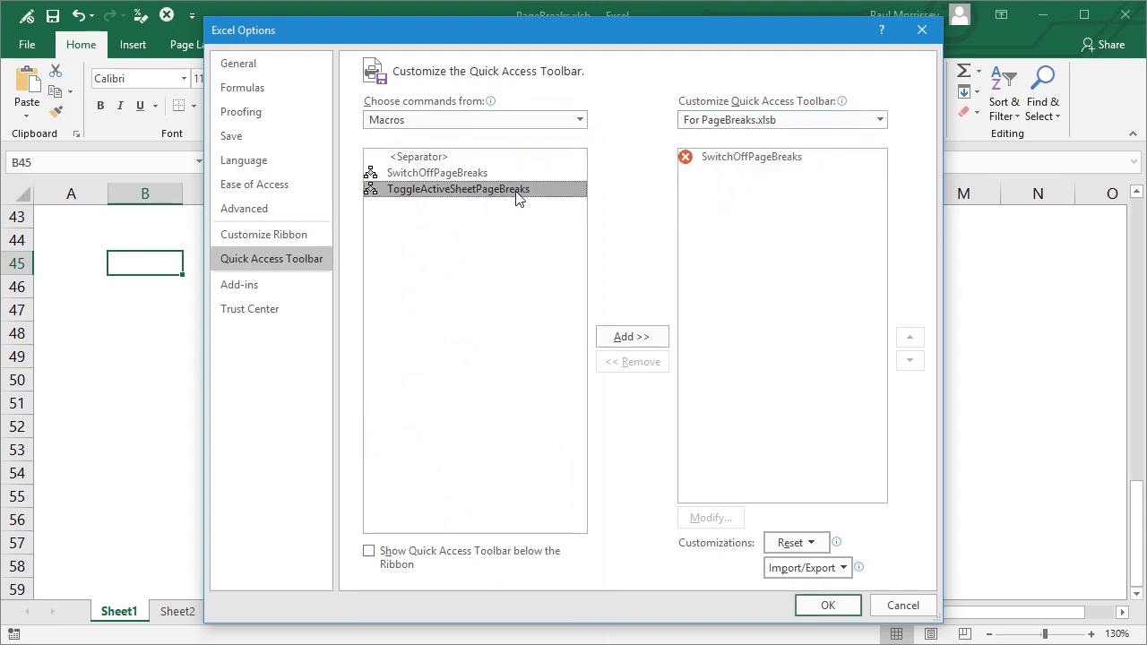
{"action": "left_click", "coordinate": [632, 336]}
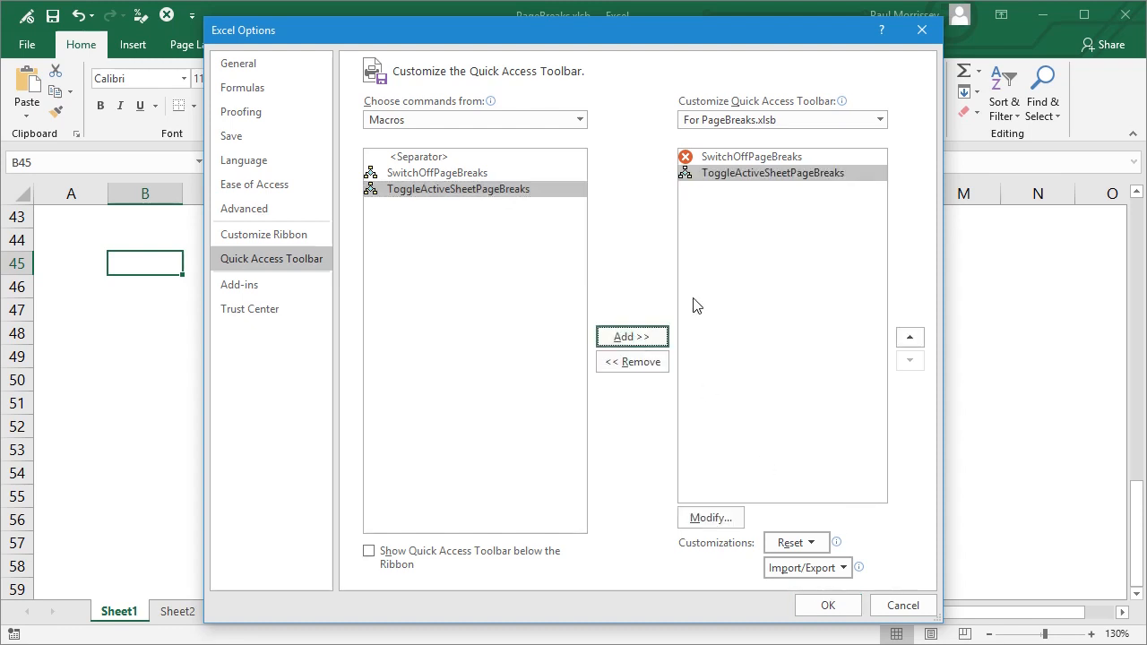
Step: Give the new ToggleActiveSheetPageBreaks button its own symbol and apply the toolbar changes
{"action": "left_click", "coordinate": [710, 517]}
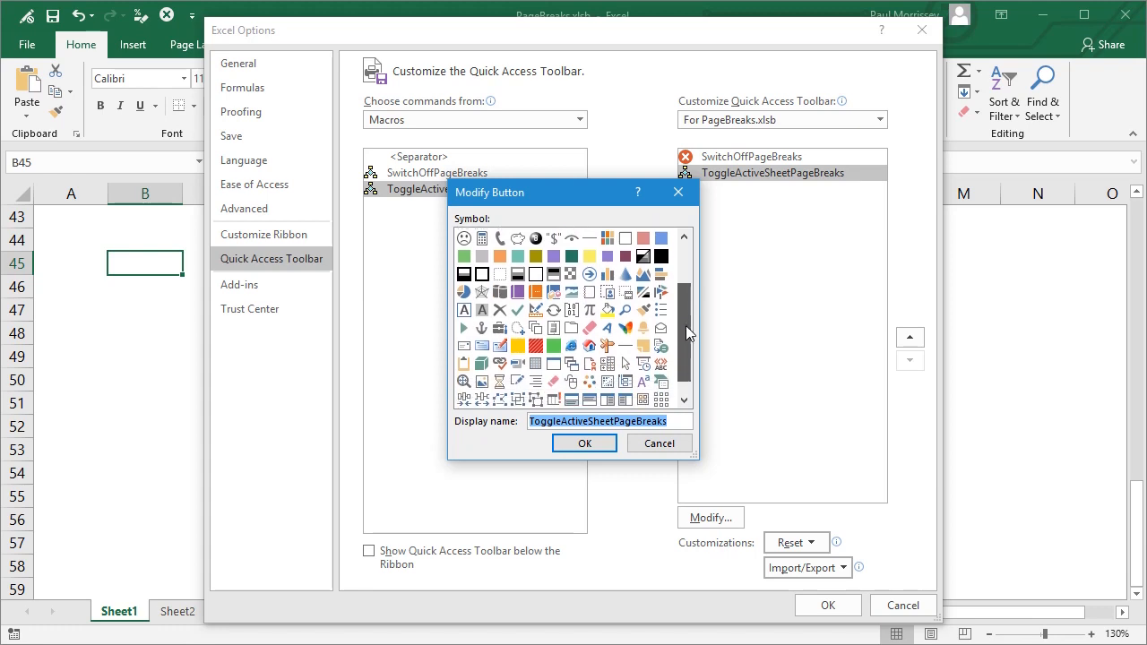
{"action": "scroll", "scroll_direction": "down", "scroll_amount": 3}
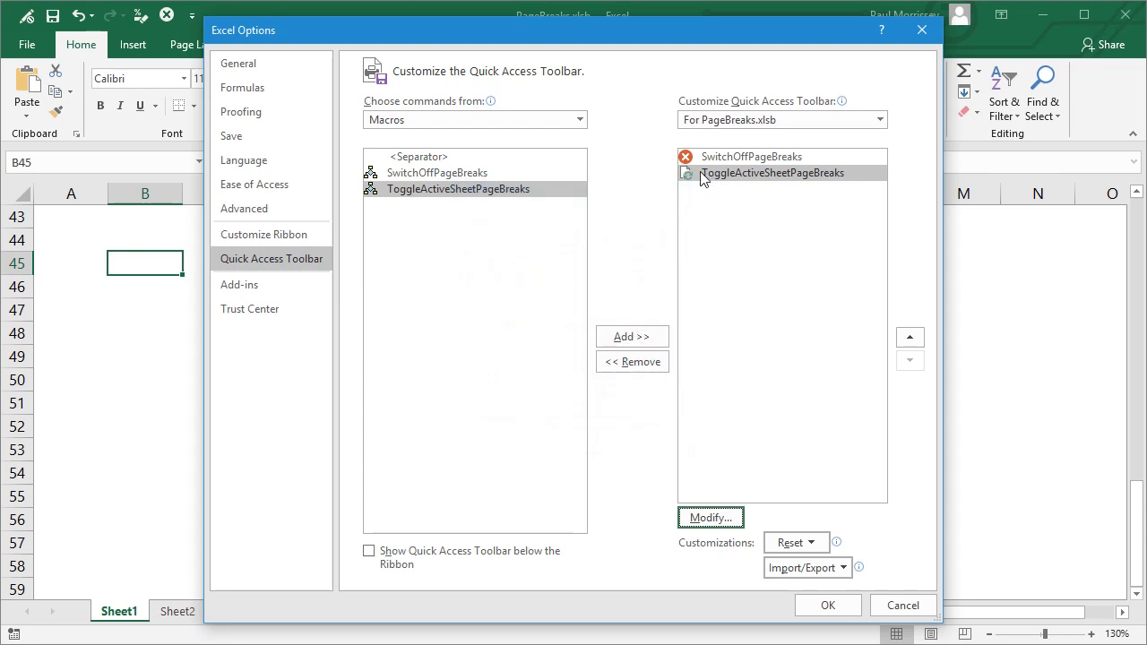
{"action": "mouse_move", "coordinate": [716, 178]}
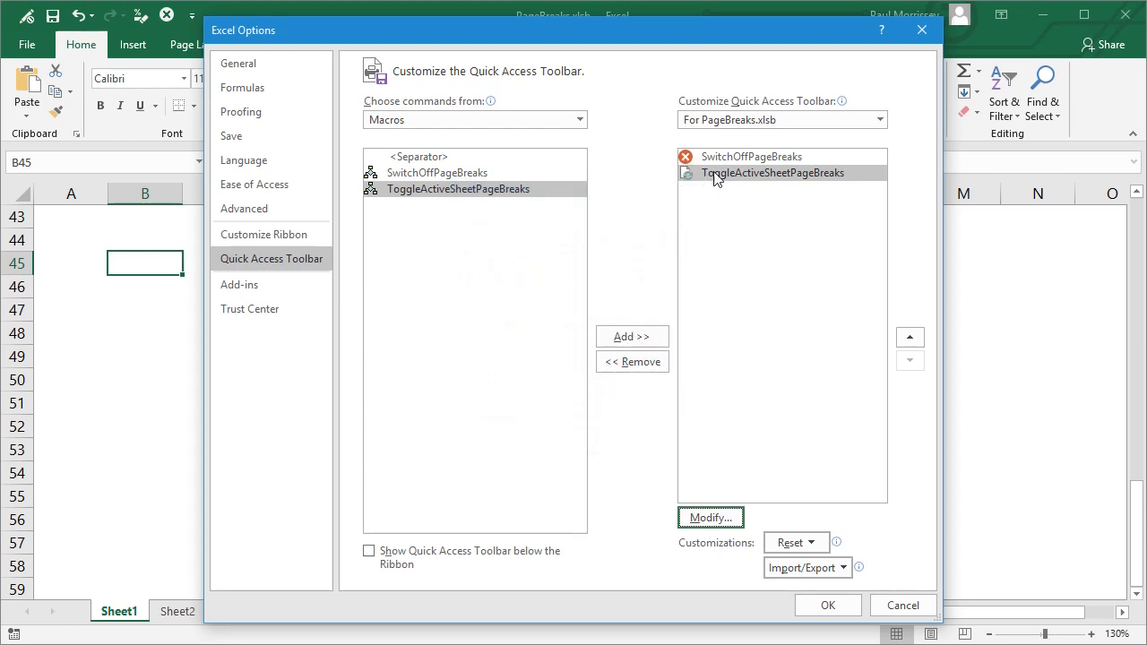
{"action": "left_click", "coordinate": [827, 605]}
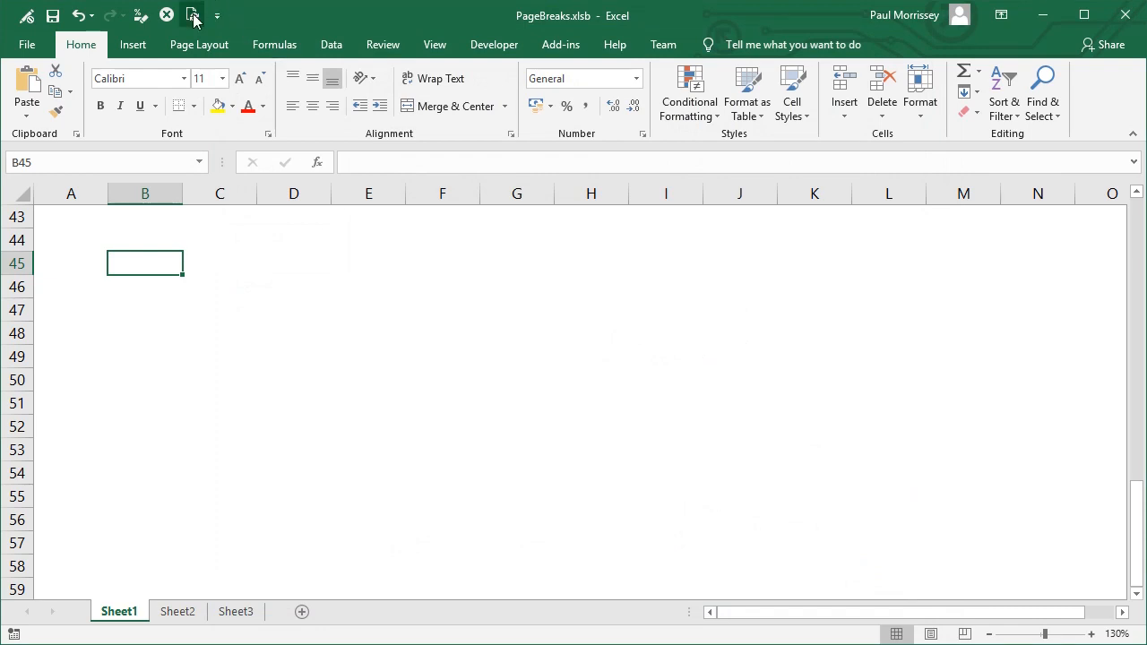
{"action": "mouse_move", "coordinate": [193, 16]}
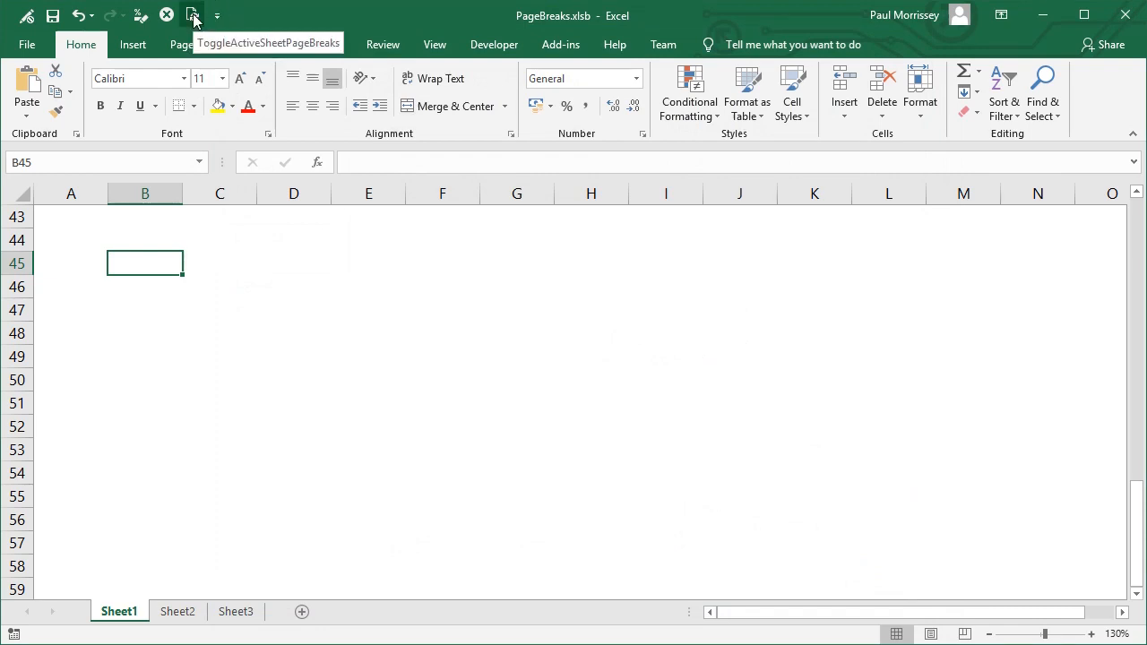
Step: Toggle Sheet1's page breaks on and off, checking Sheet2 stays unaffected, then return to the MPageBreaks code
{"action": "left_click", "coordinate": [191, 15]}
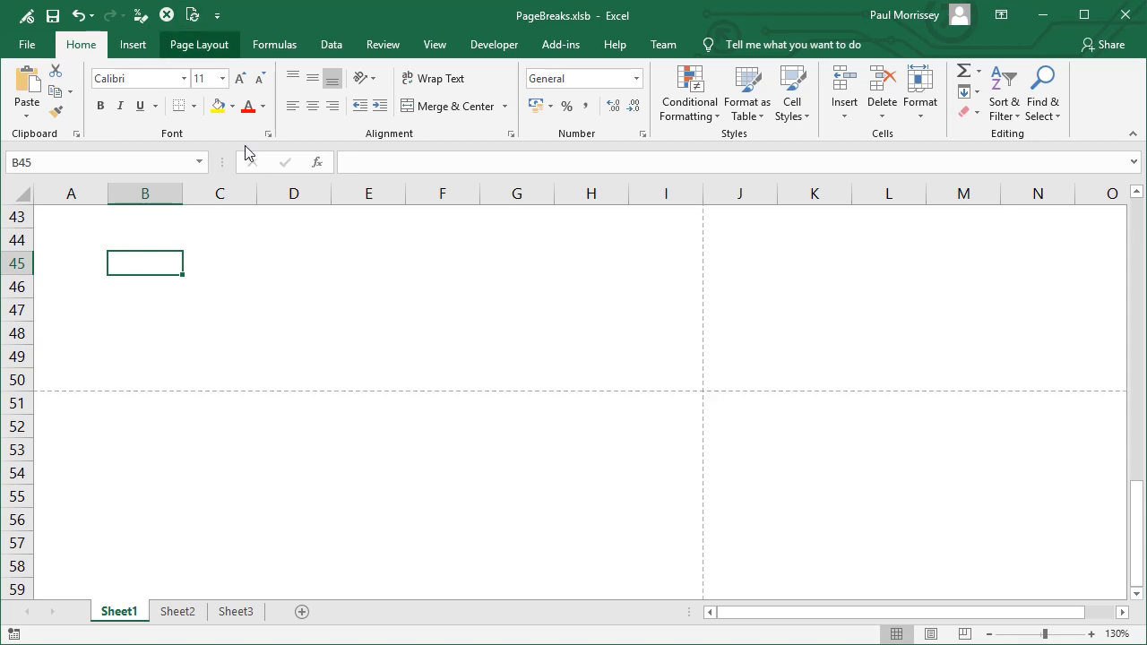
{"action": "mouse_move", "coordinate": [751, 446]}
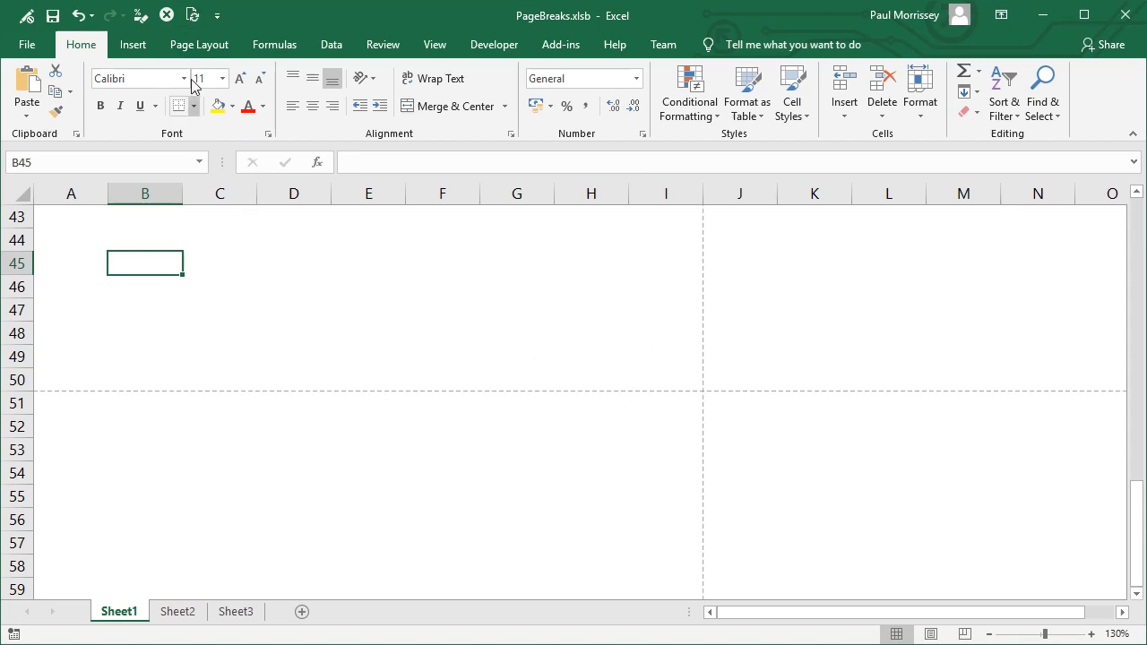
{"action": "mouse_move", "coordinate": [539, 390]}
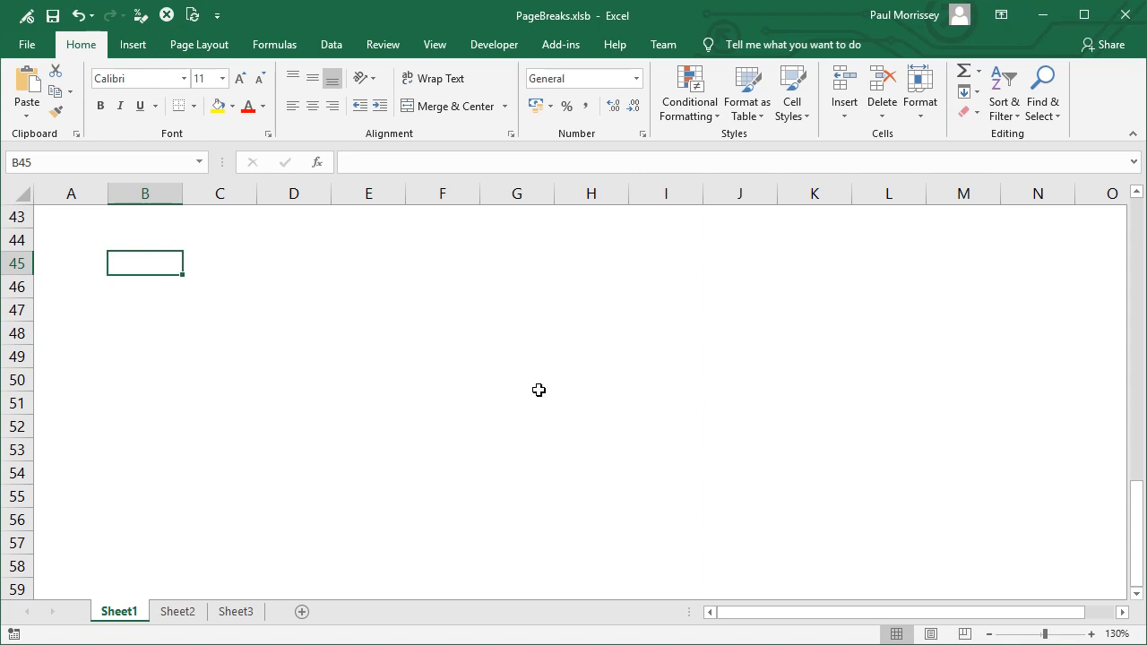
{"action": "mouse_move", "coordinate": [731, 380]}
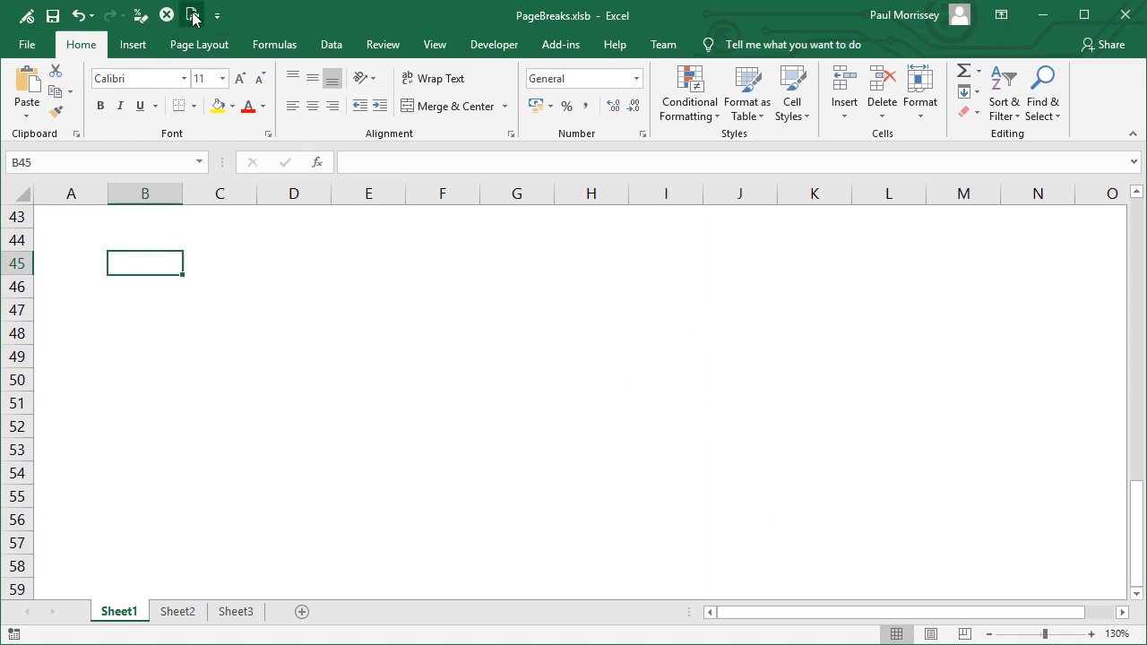
{"action": "left_click", "coordinate": [177, 611]}
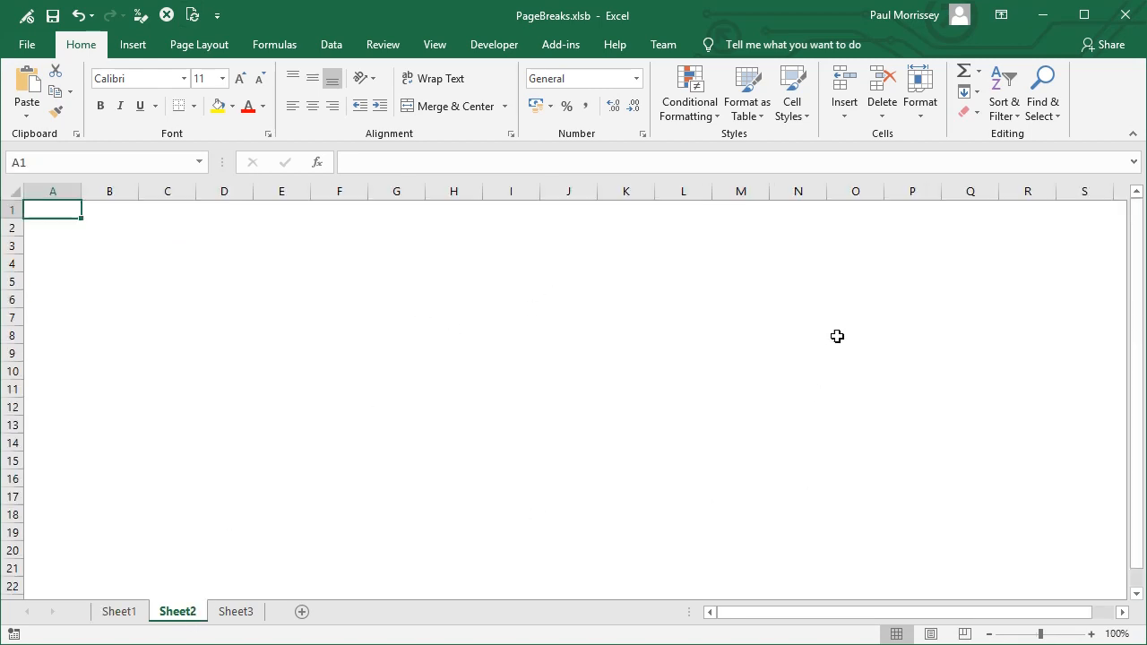
{"action": "left_click", "coordinate": [118, 612]}
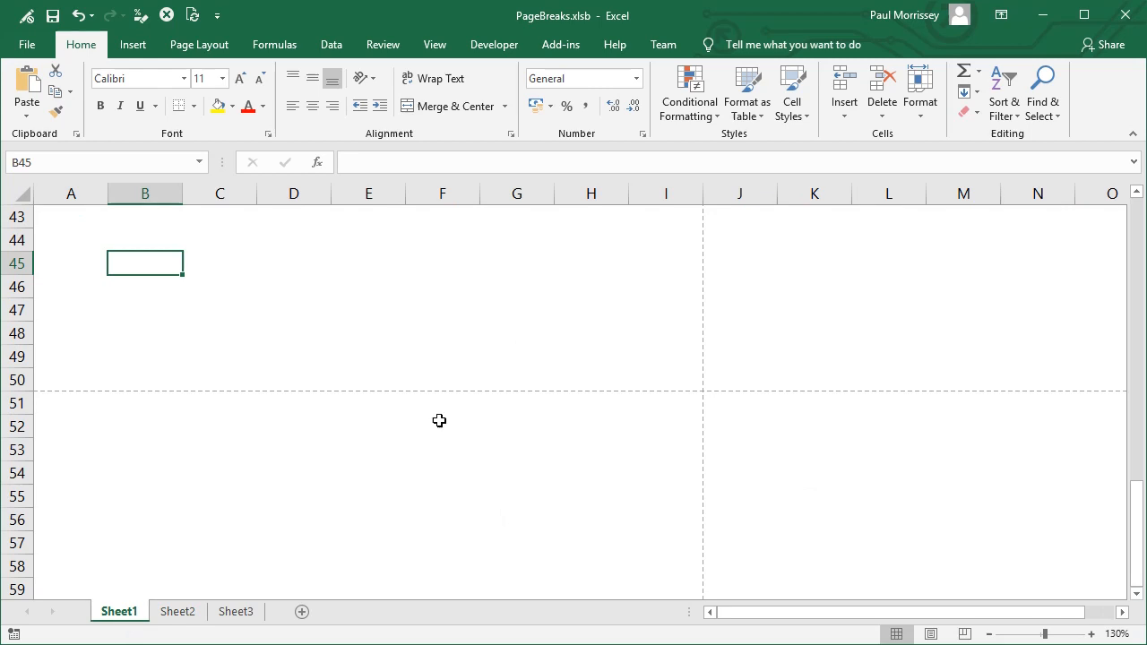
{"action": "mouse_move", "coordinate": [454, 211]}
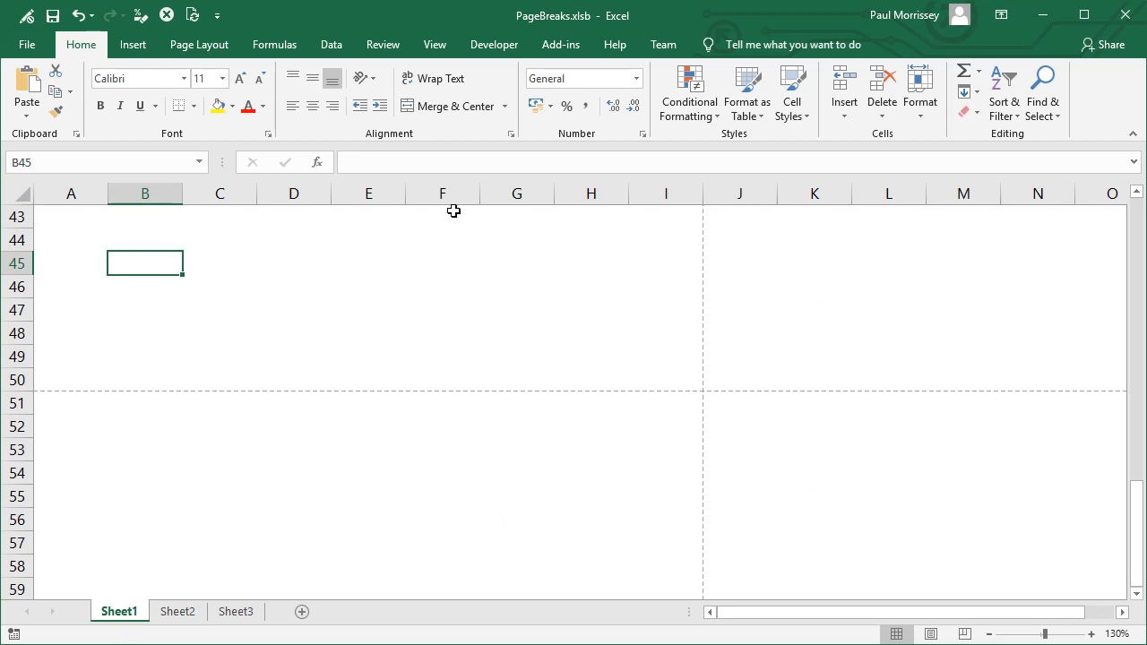
{"action": "left_click", "coordinate": [220, 309]}
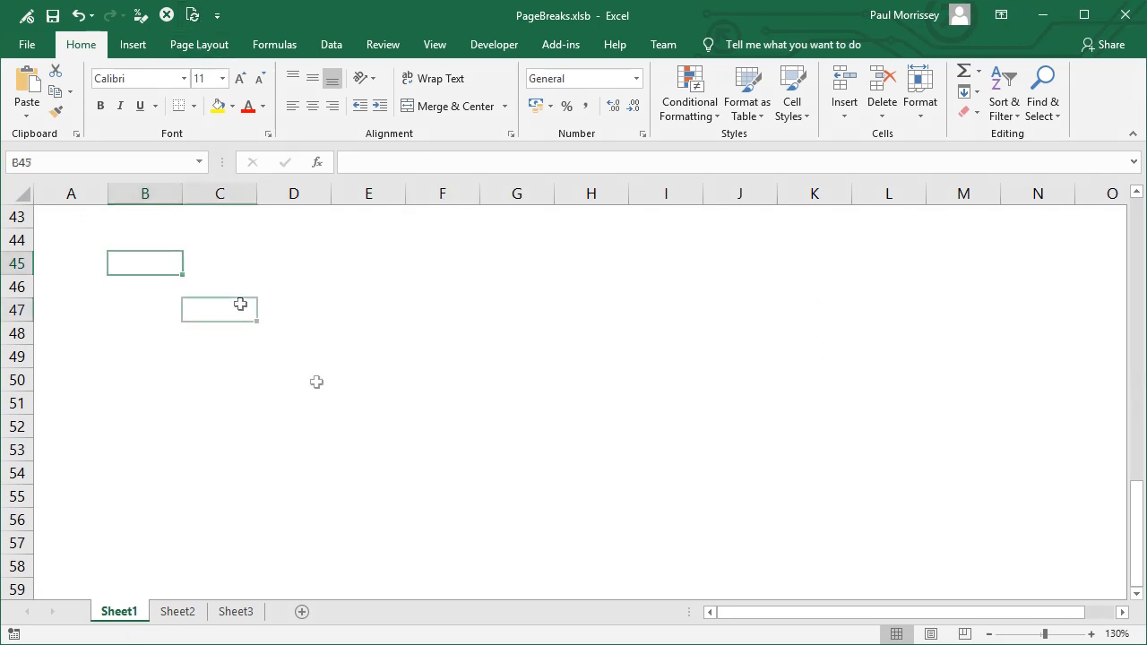
{"action": "left_click", "coordinate": [220, 309]}
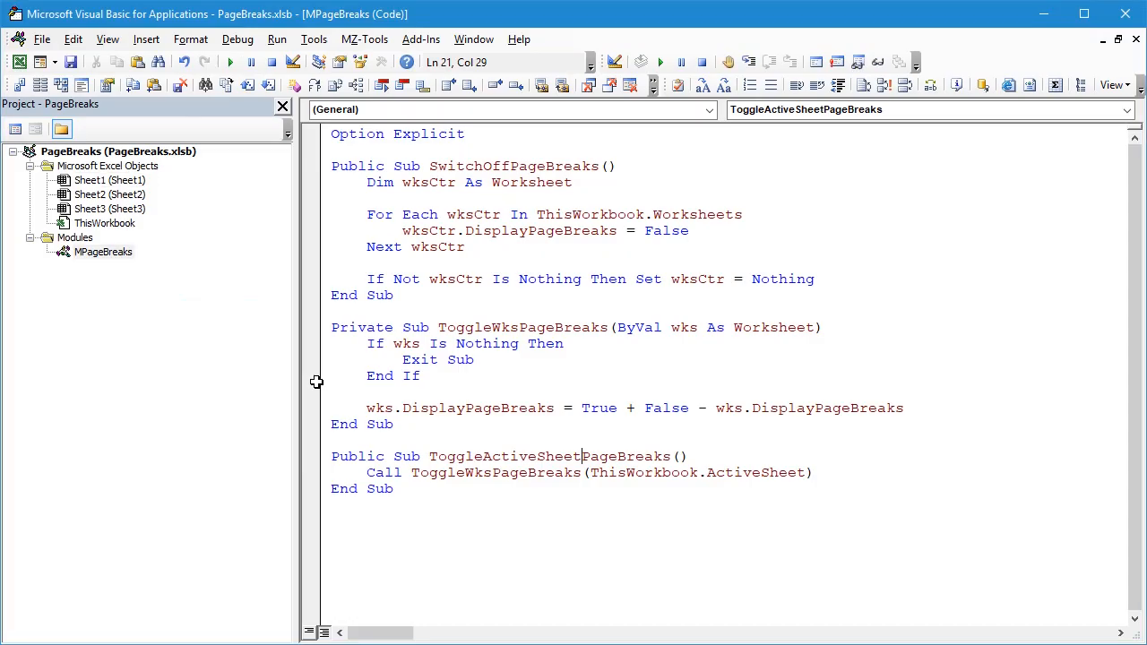
{"action": "mouse_move", "coordinate": [428, 472]}
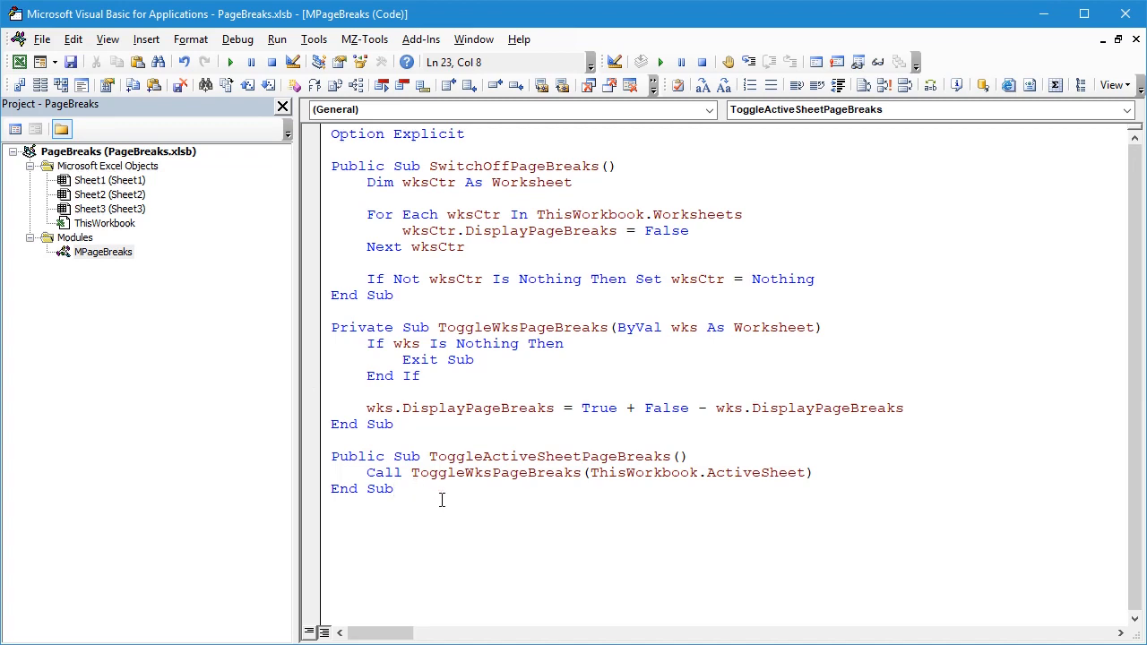
Step: Declare an empty Public Sub ToggleWbkPageBreaks() below ToggleActiveSheetPageBreaks
{"action": "left_click", "coordinate": [392, 489]}
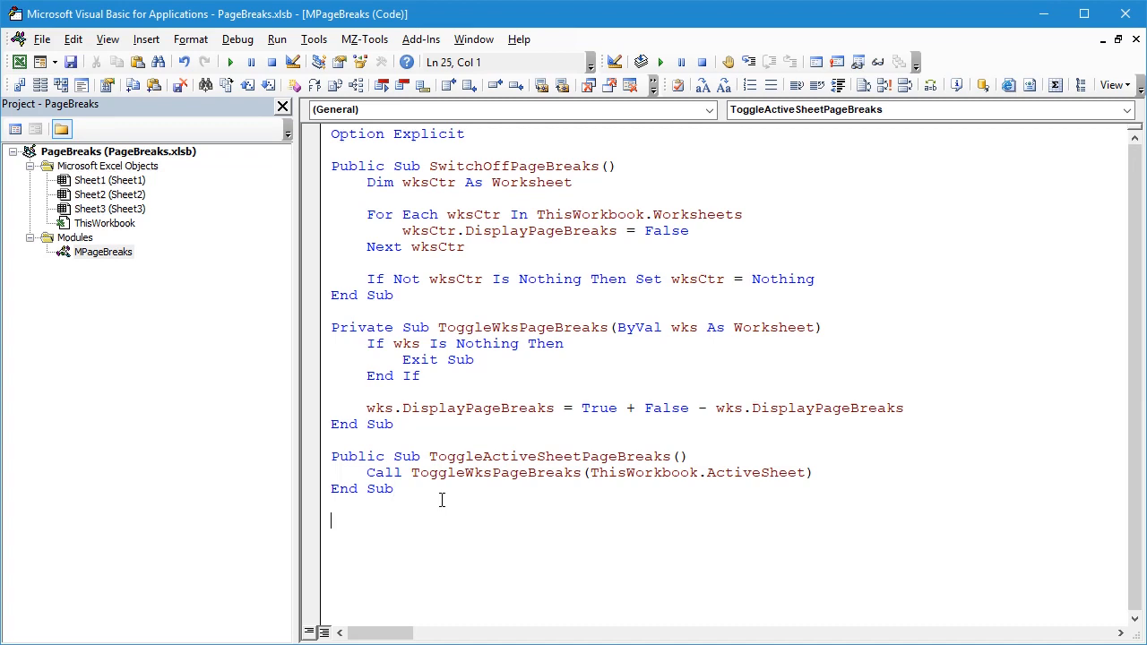
{"action": "type", "text": "p"}
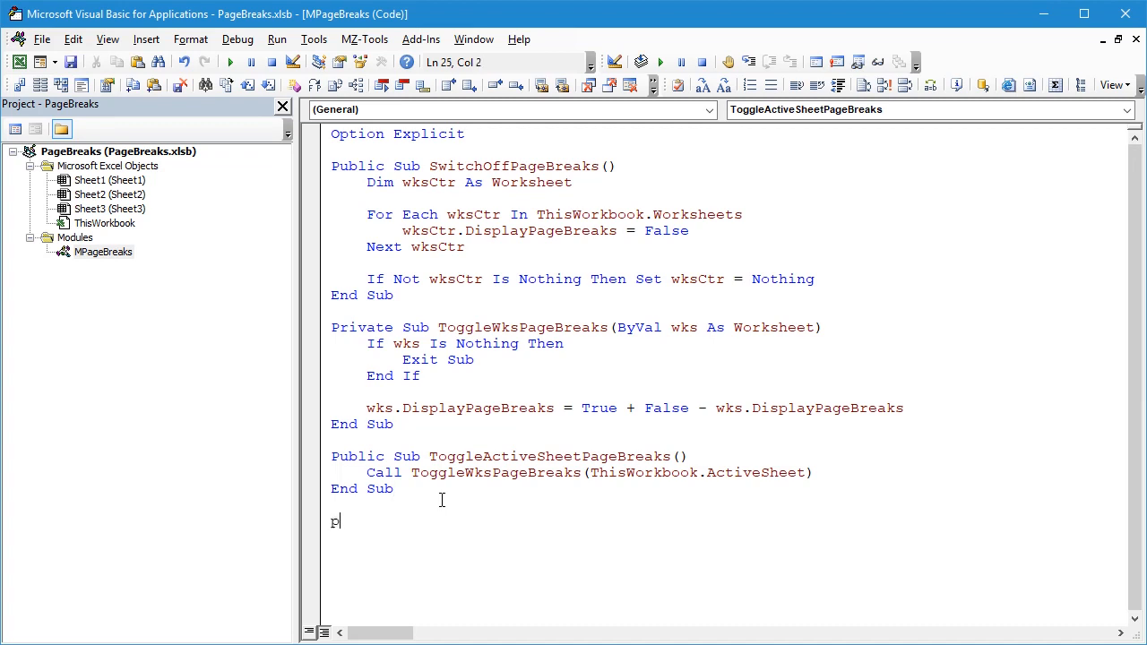
{"action": "type", "text": "ublic sub"}
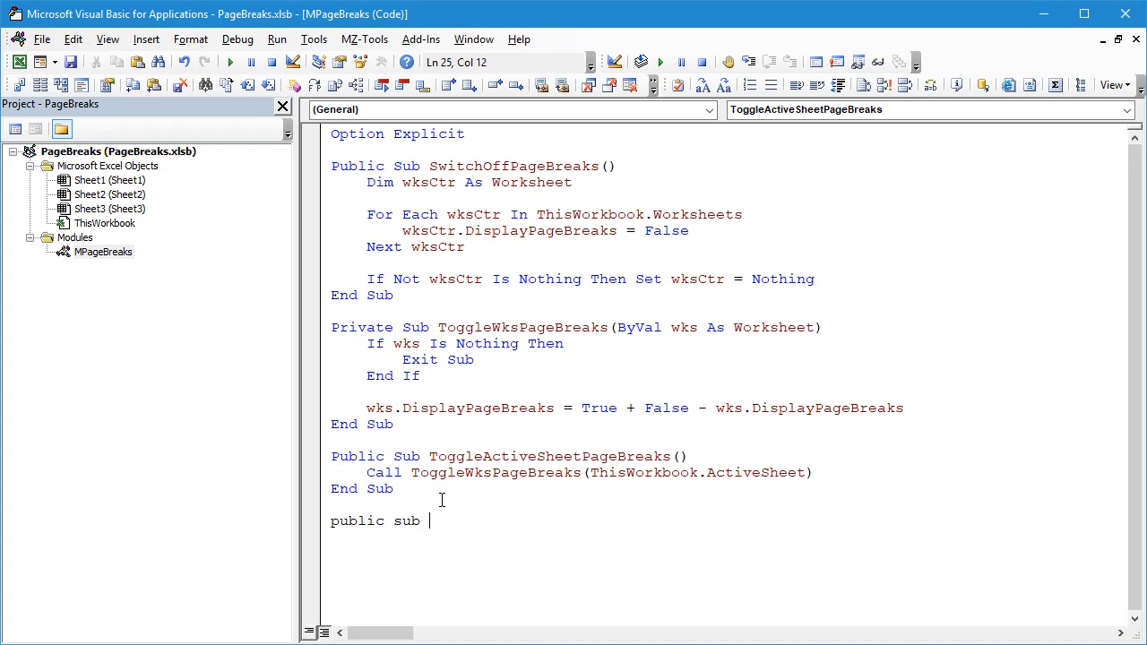
{"action": "type", "text": "ToggleW"}
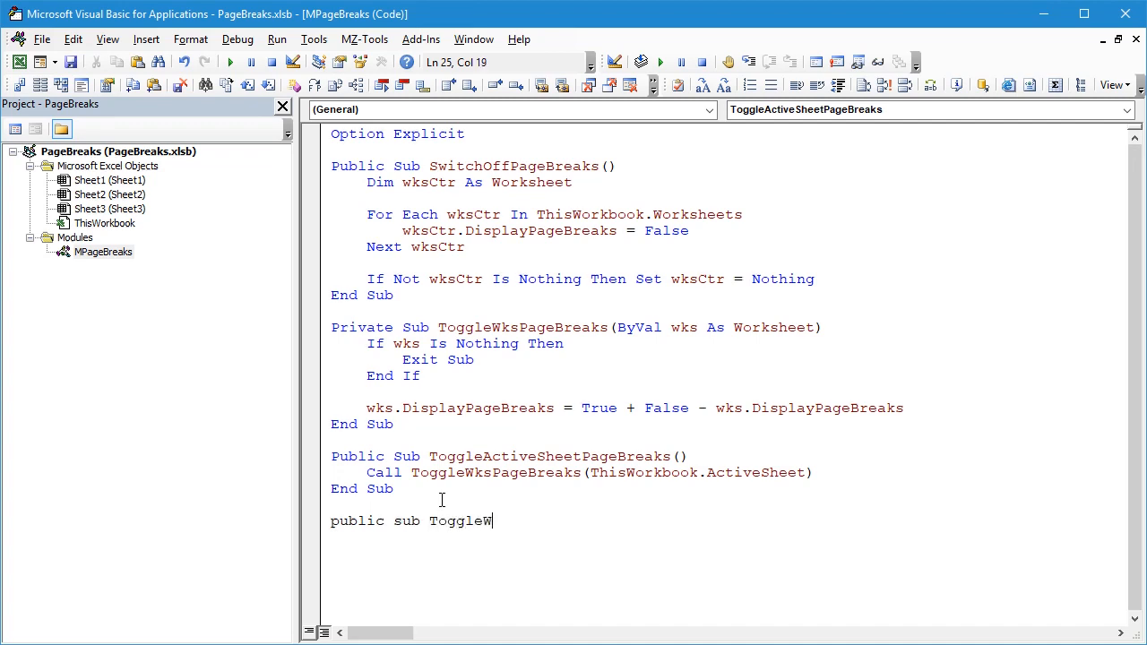
{"action": "type", "text": "bkP"}
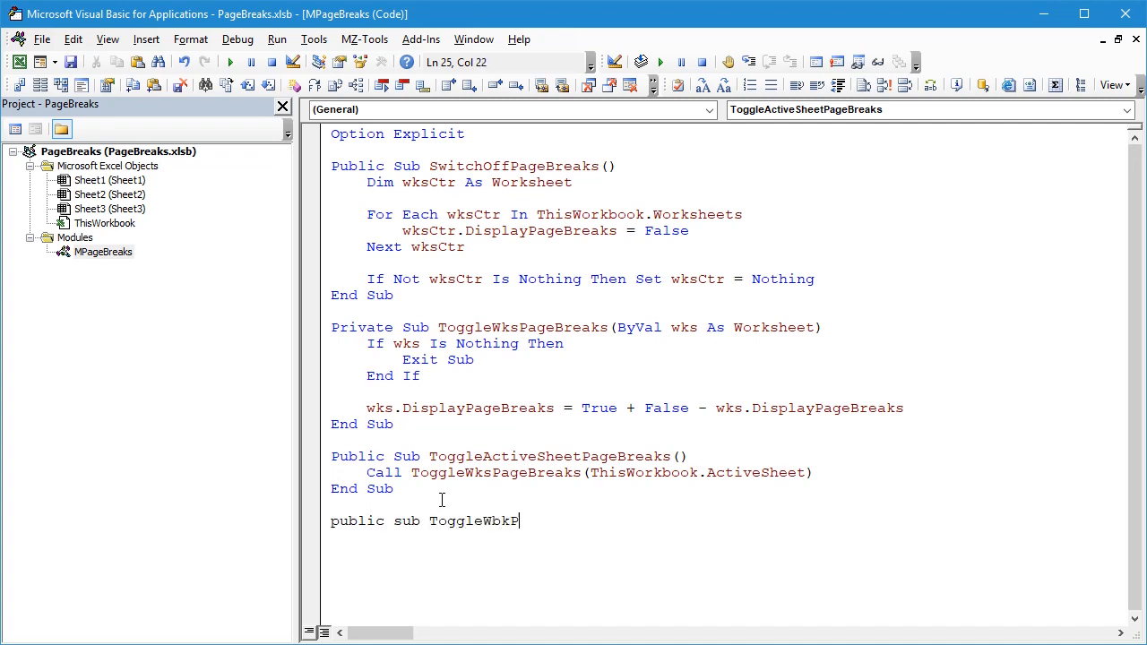
{"action": "type", "text": "ageBreaks"}
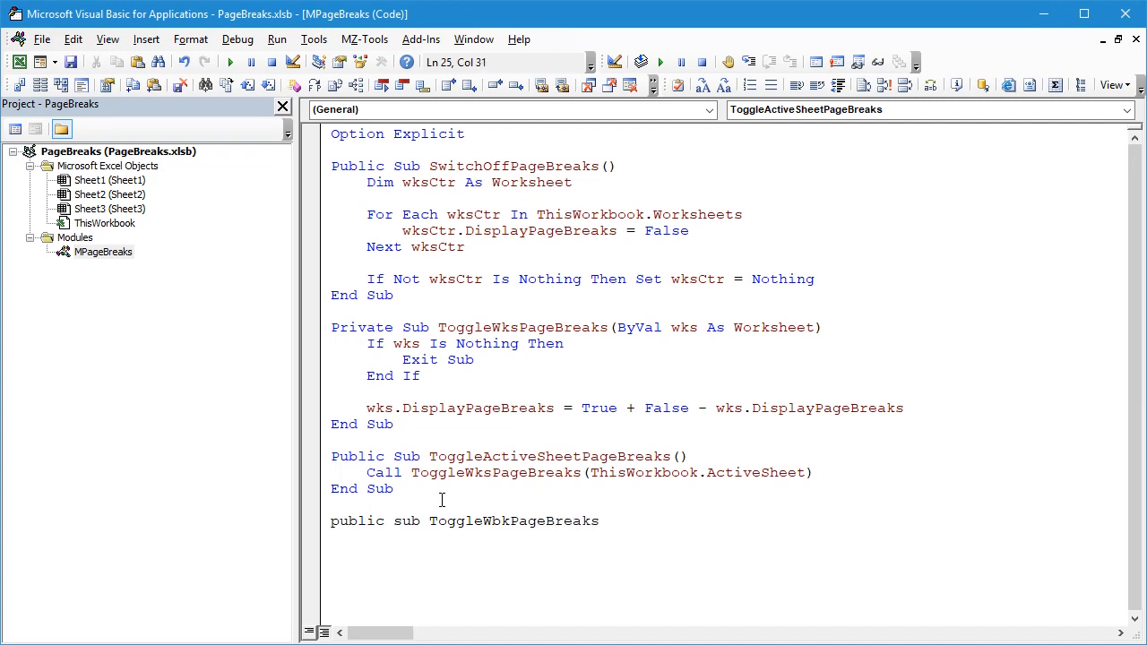
{"action": "key", "text": "Return"}
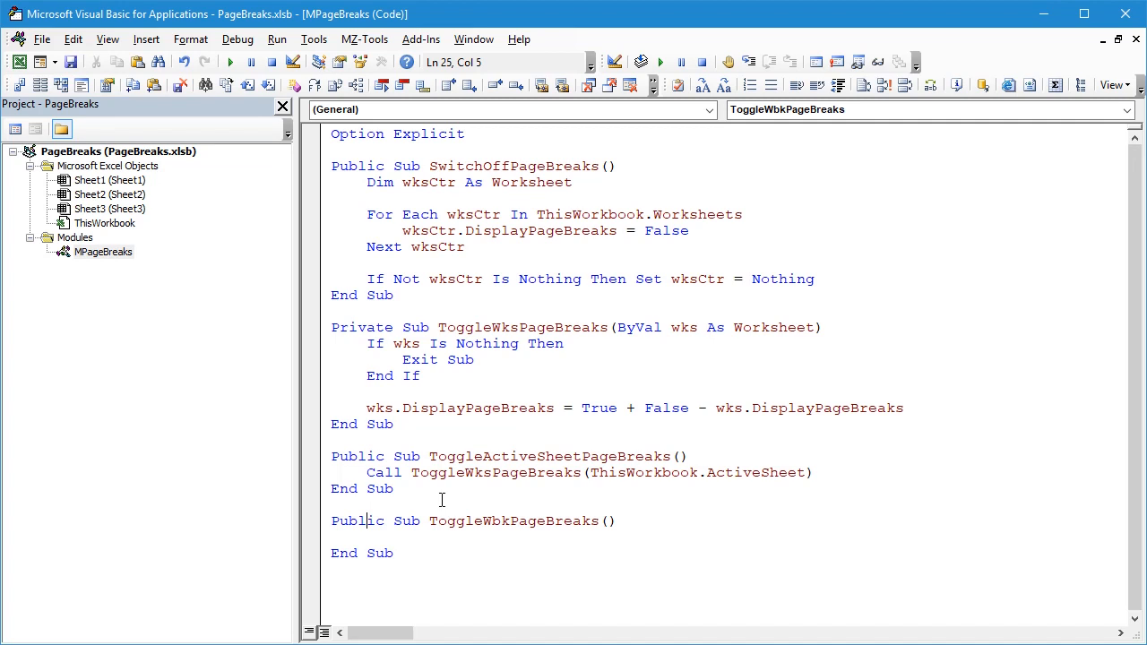
Step: Copy the worksheet loop body of SwitchOffPageBreaks into ToggleWbkPageBreaks
{"action": "left_click", "coordinate": [367, 199]}
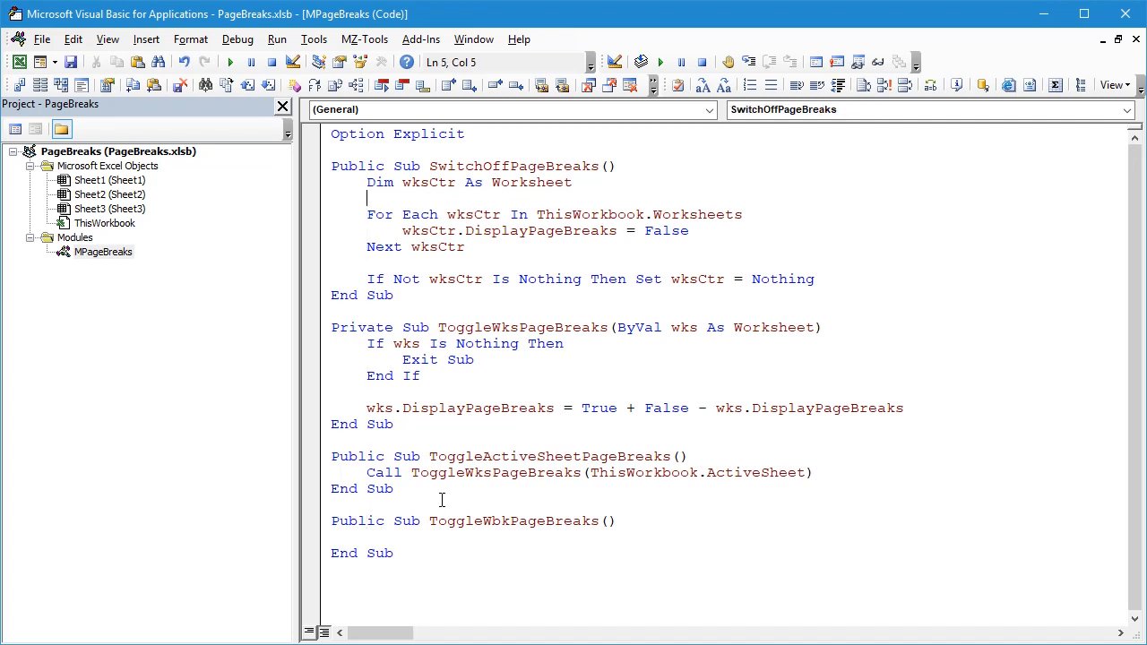
{"action": "left_click_drag", "start_coordinate": [367, 182], "coordinate": [368, 278]}
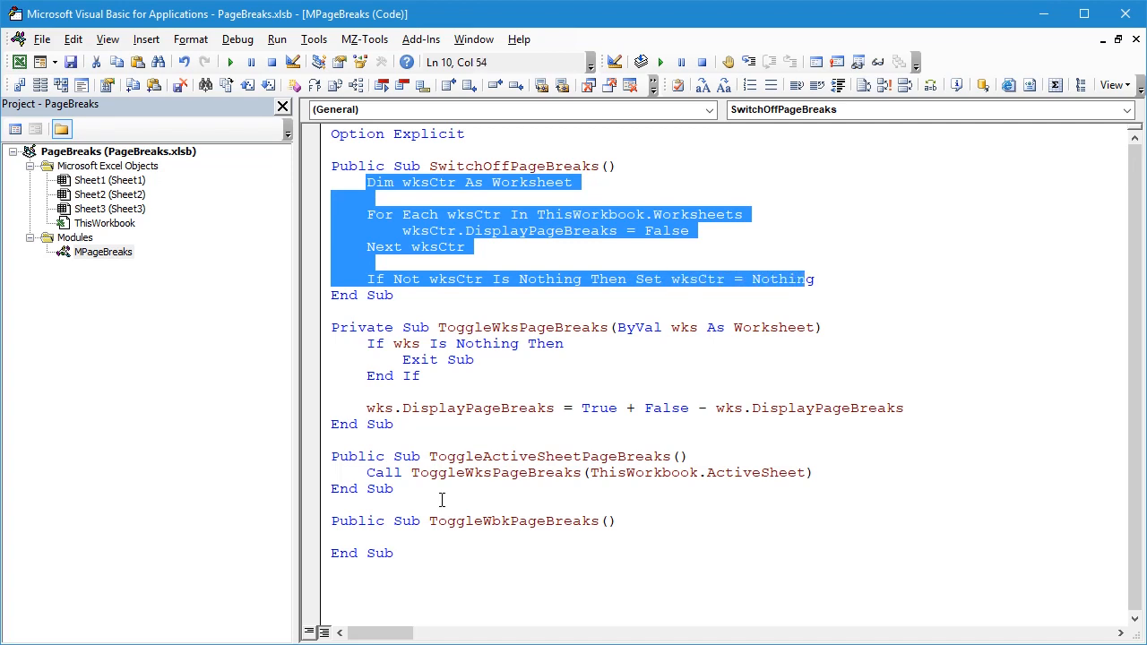
{"action": "left_click", "coordinate": [394, 295]}
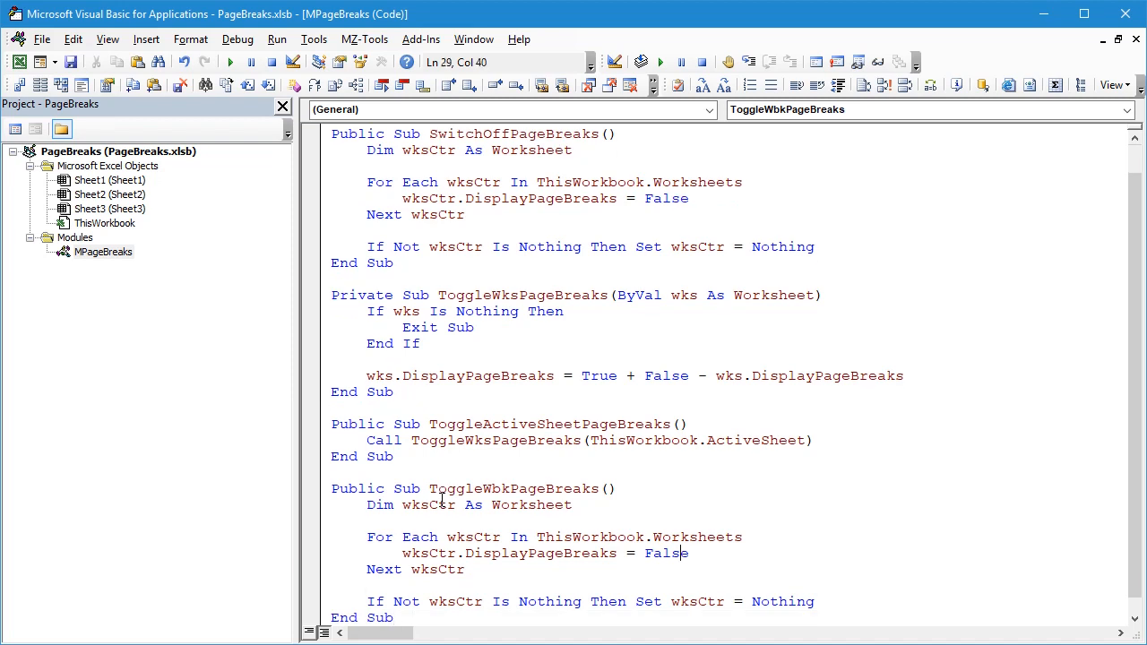
Step: Replace the DisplayPageBreaks = False line with Call ToggleWksPageBreaks(wksCtr)
{"action": "left_click", "coordinate": [369, 537]}
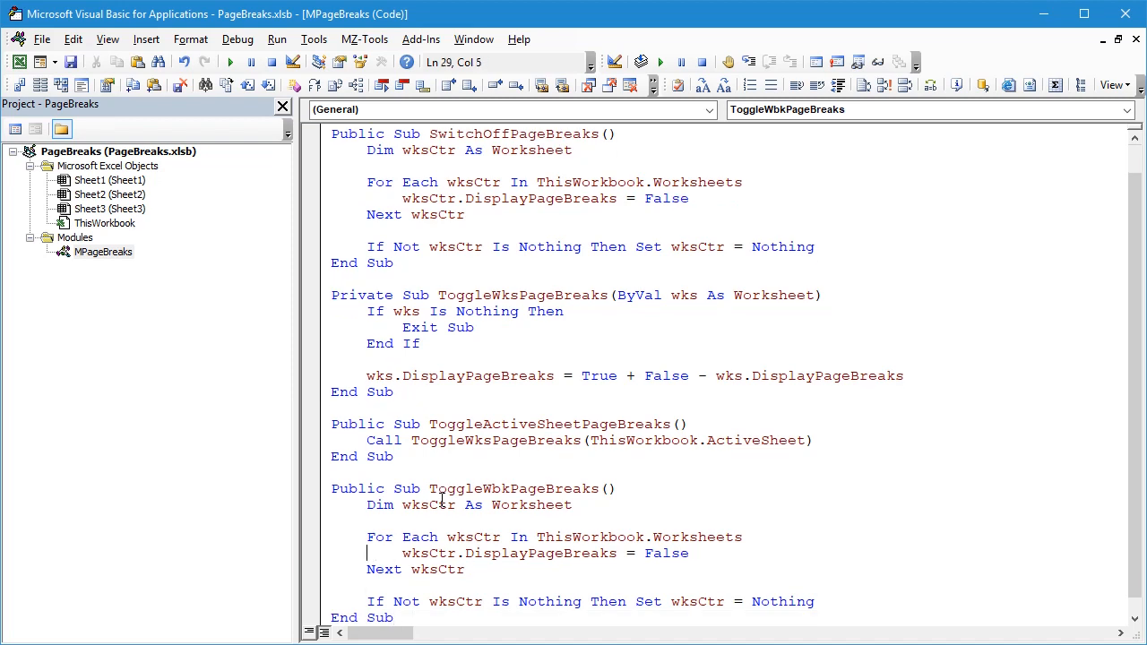
{"action": "key", "text": "Delete"}
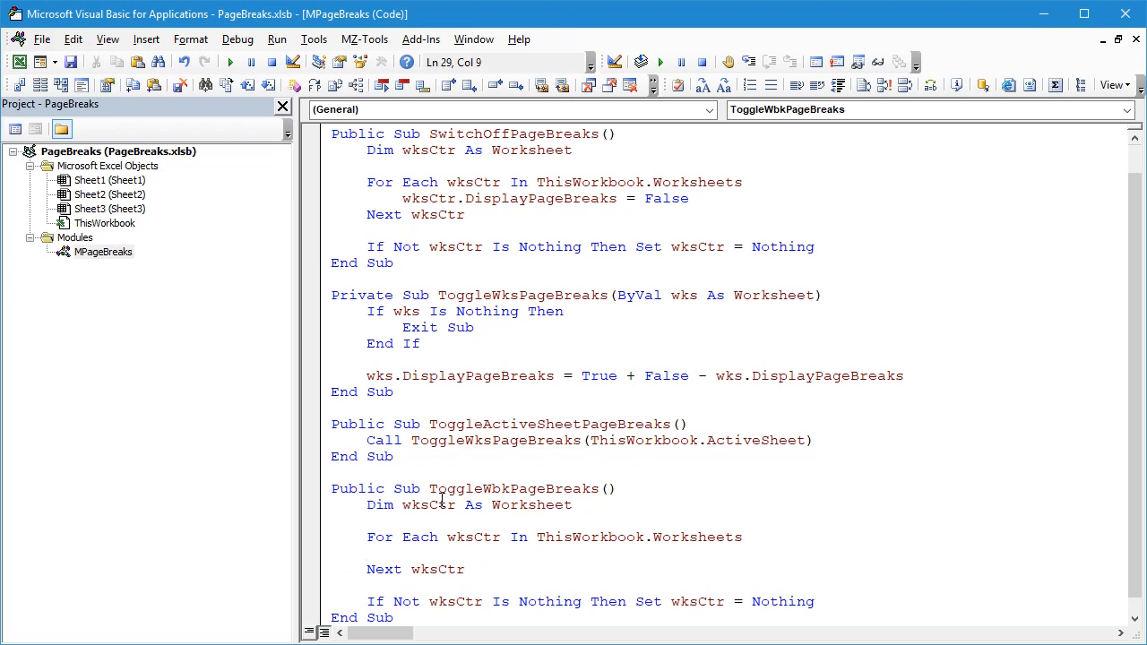
{"action": "type", "text": "Call Tog"}
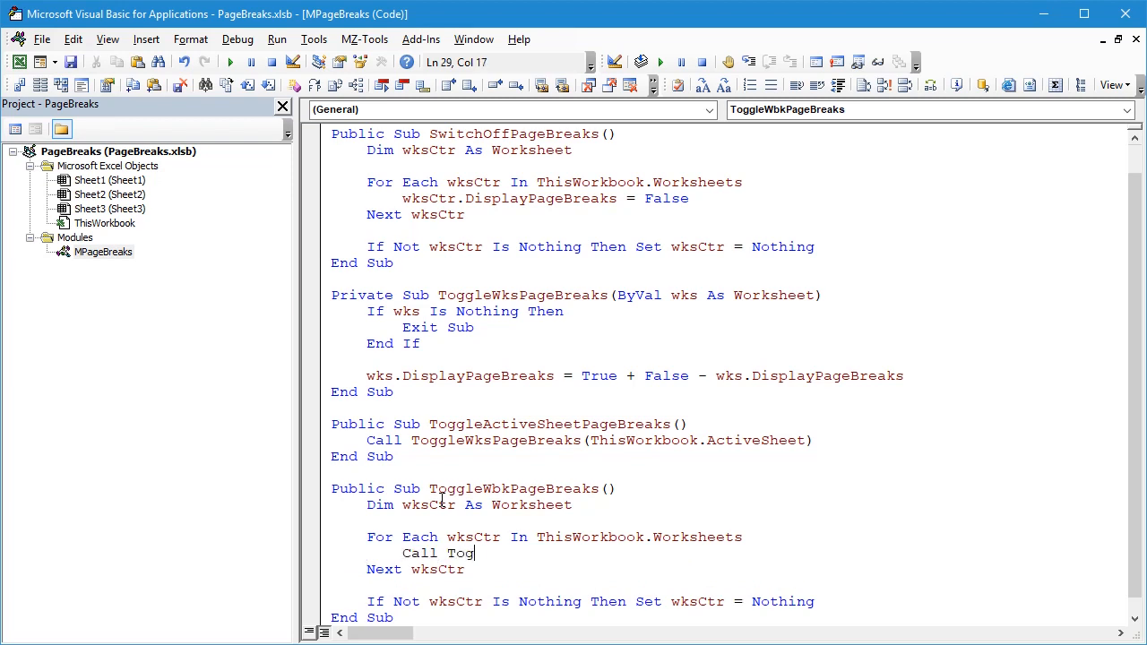
{"action": "type", "text": "gleWksPageBreaks(wk"}
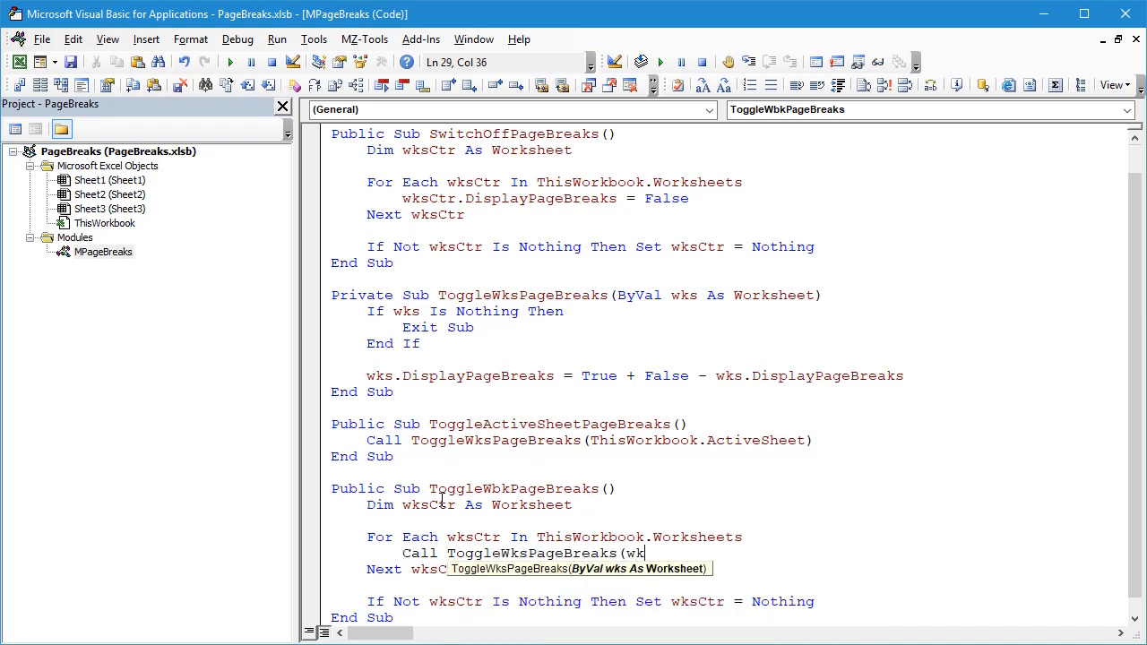
{"action": "type", "text": "sCtr)"}
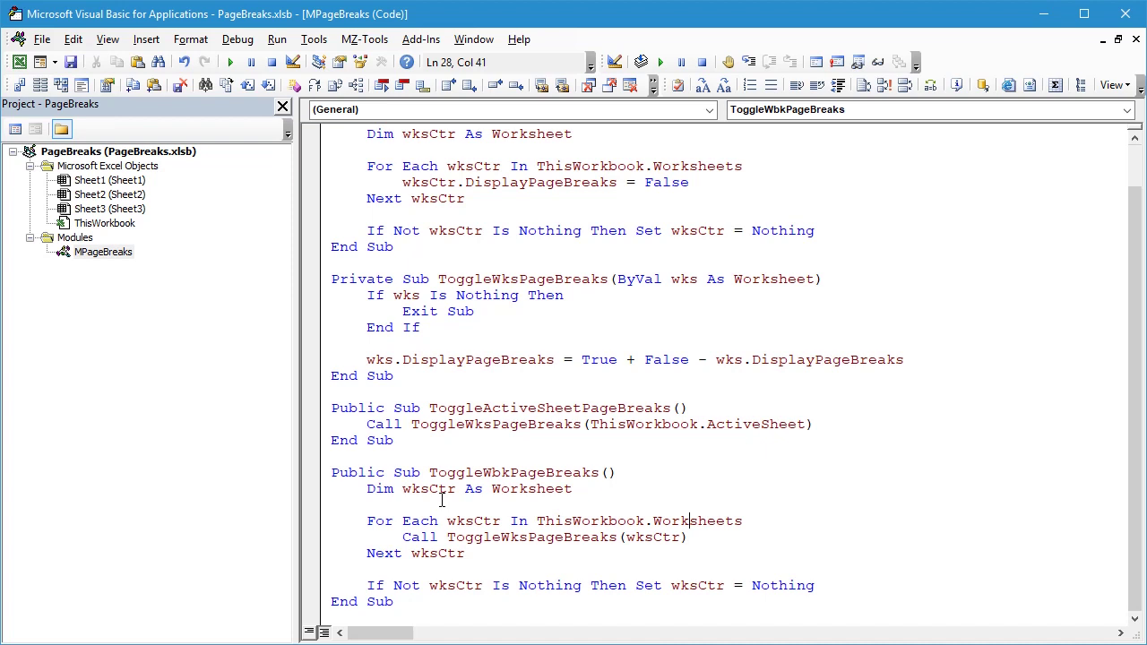
{"action": "mouse_move", "coordinate": [640, 62]}
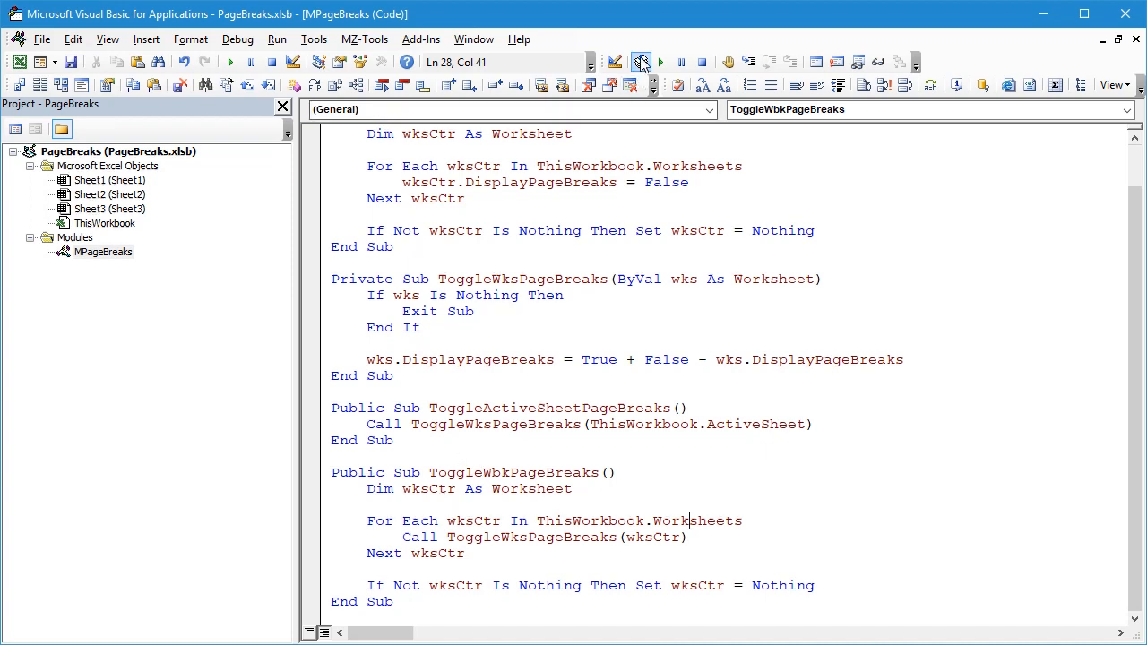
Step: In Excel's toolbar customization, list Macros for PageBreaks.xlsb and select the ToggleWbkPageBreaks entry to modify
{"action": "left_click", "coordinate": [601, 441]}
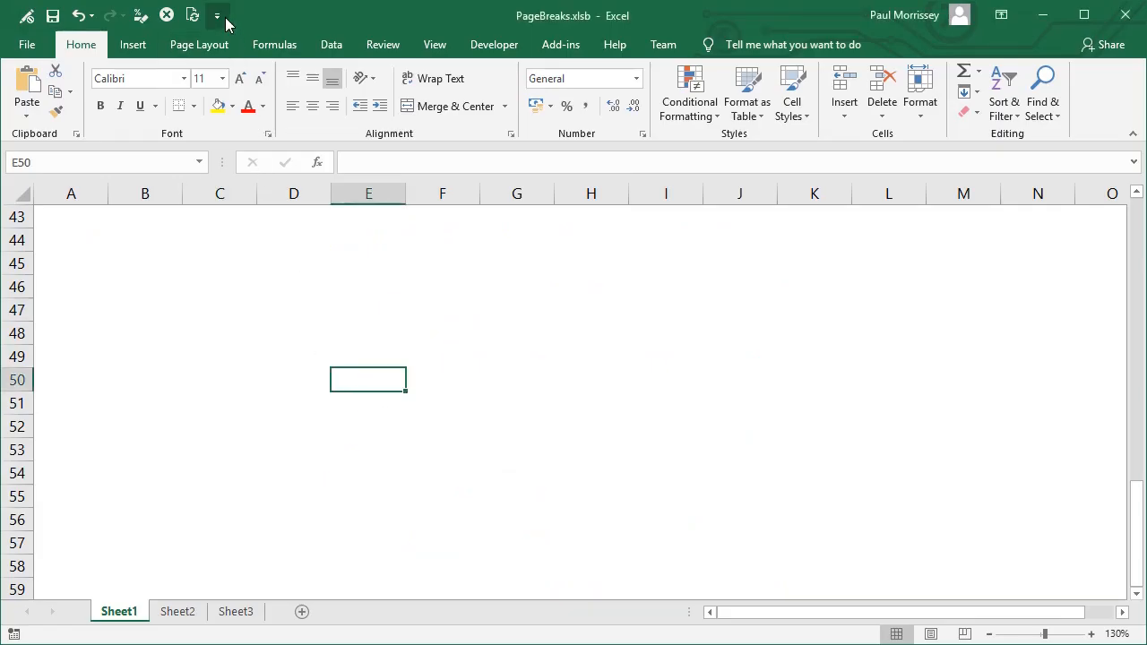
{"action": "left_click", "coordinate": [217, 16]}
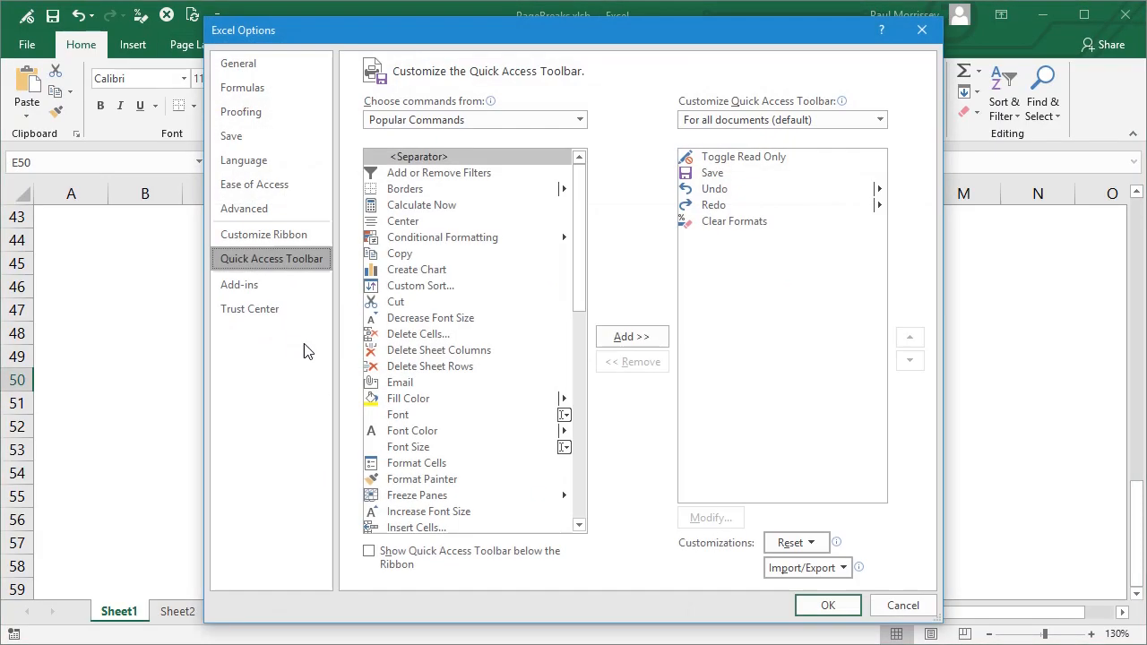
{"action": "left_click", "coordinate": [578, 119]}
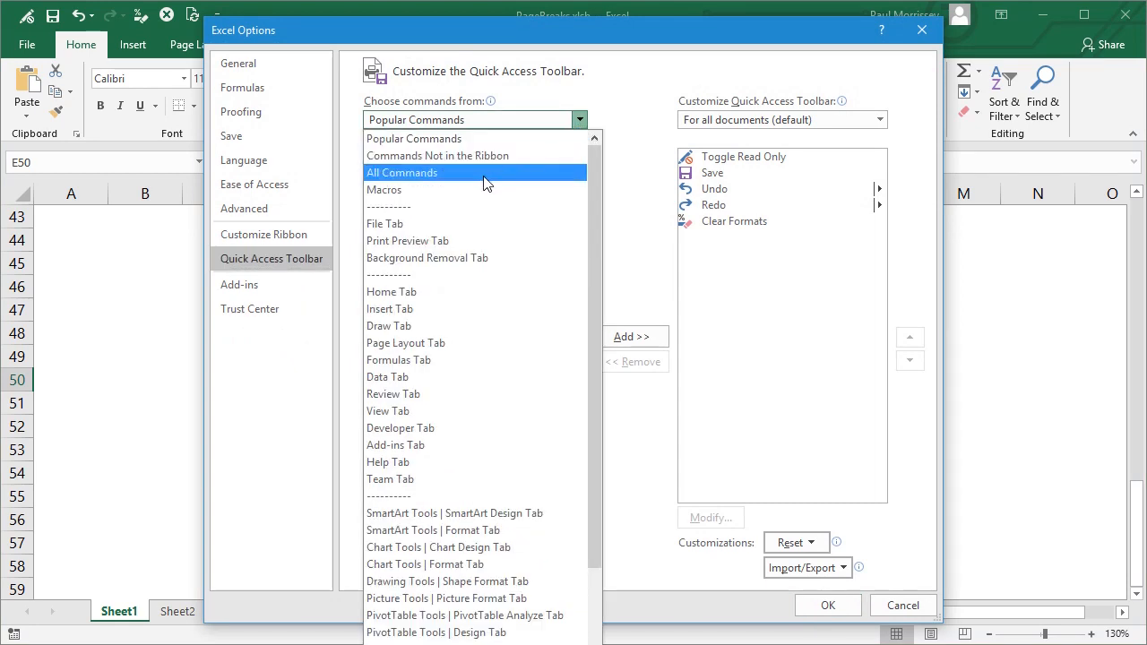
{"action": "left_click", "coordinate": [400, 172]}
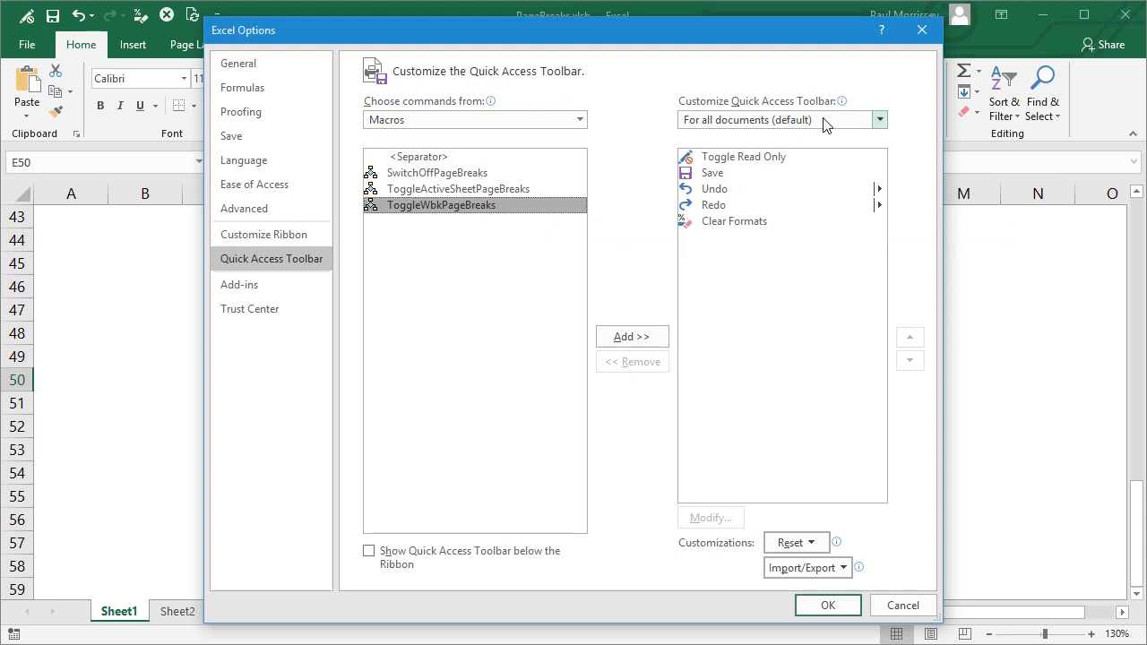
{"action": "left_click", "coordinate": [878, 119]}
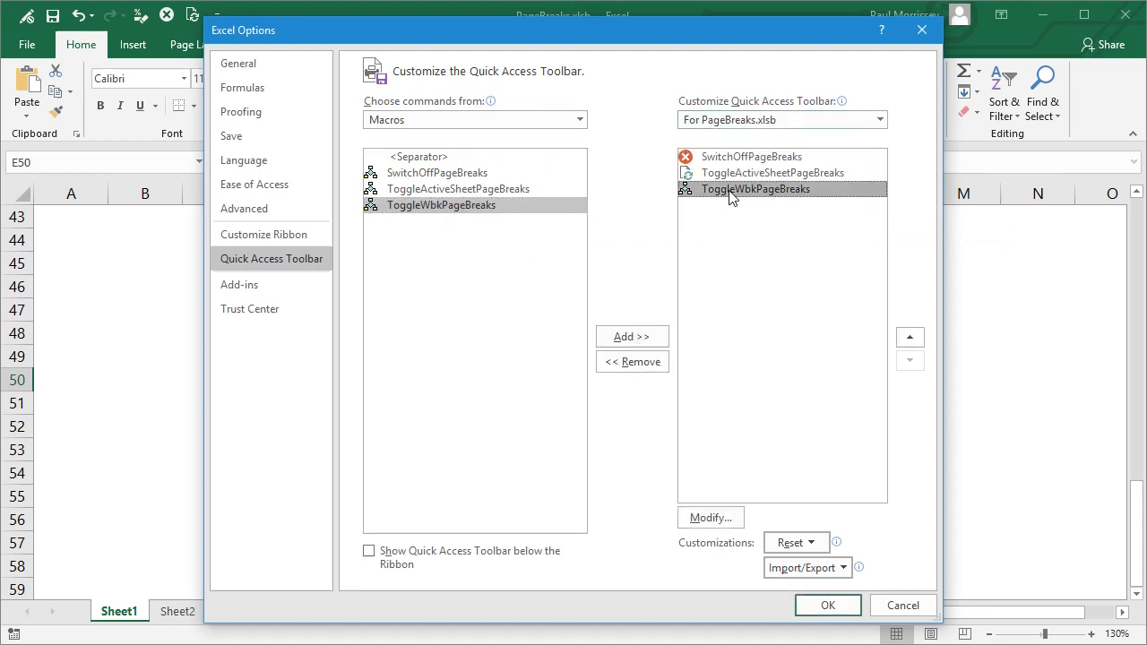
{"action": "left_click", "coordinate": [710, 517]}
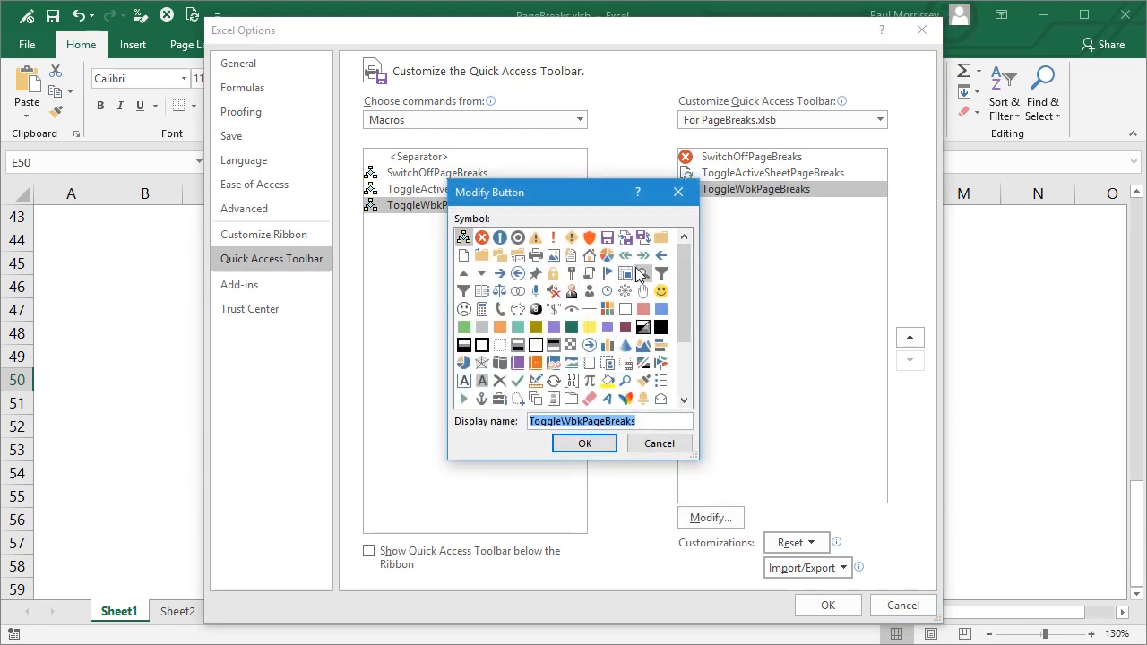
Step: Choose a new symbol for the ToggleWbkPageBreaks button and confirm it
{"action": "scroll", "scroll_direction": "down", "scroll_amount": 3}
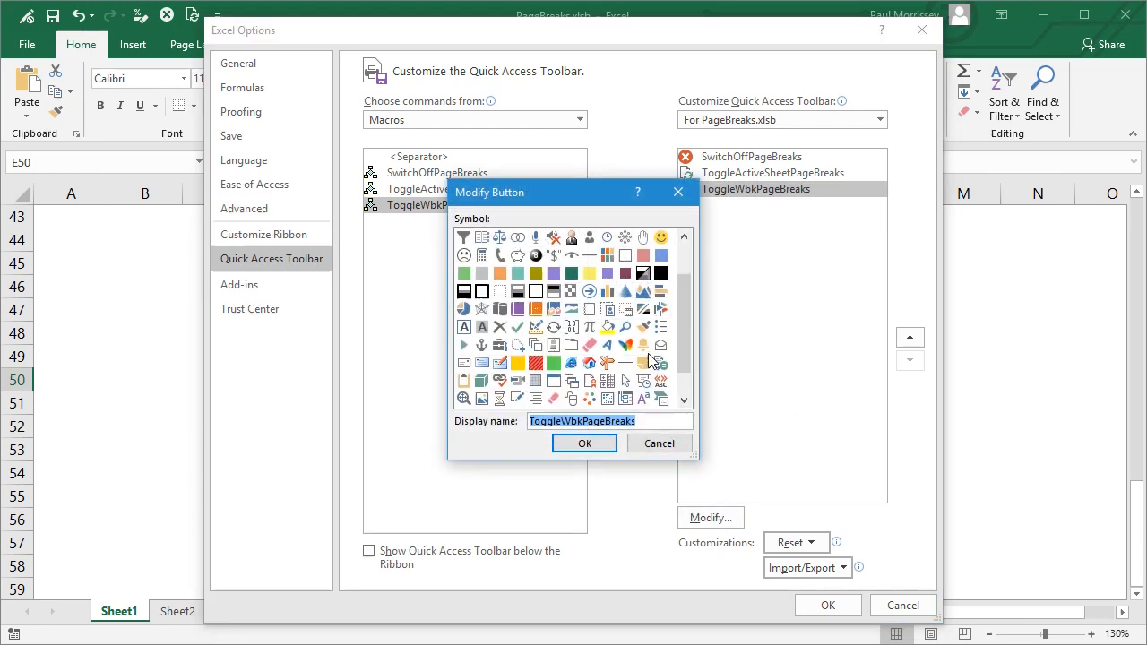
{"action": "scroll", "scroll_direction": "down", "scroll_amount": 3}
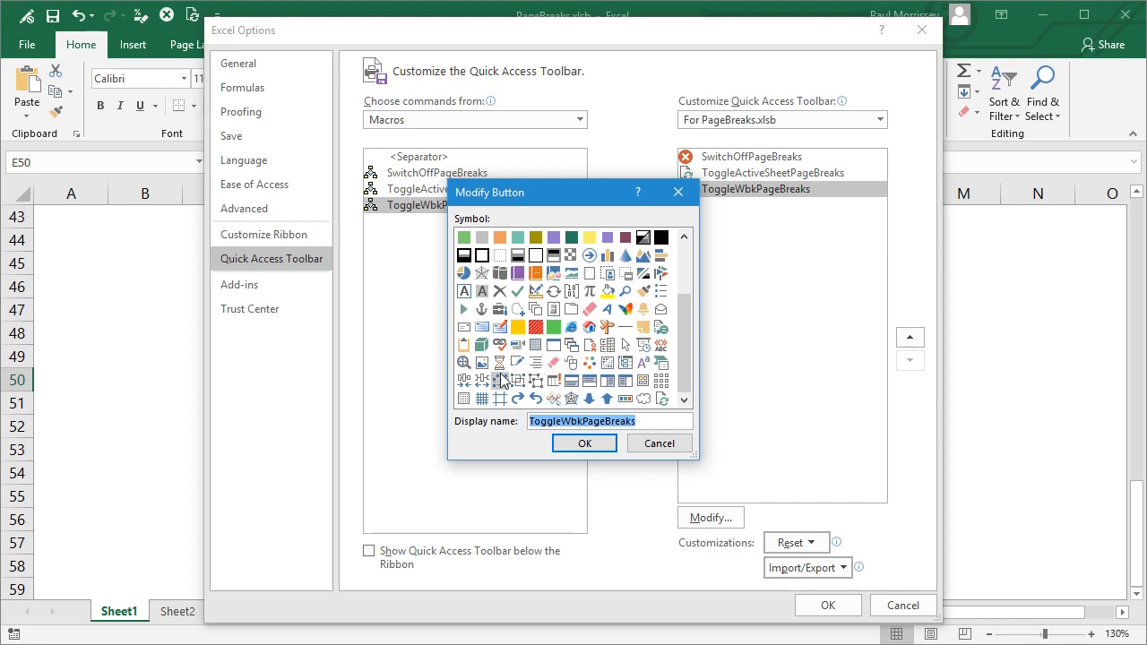
{"action": "mouse_move", "coordinate": [661, 327]}
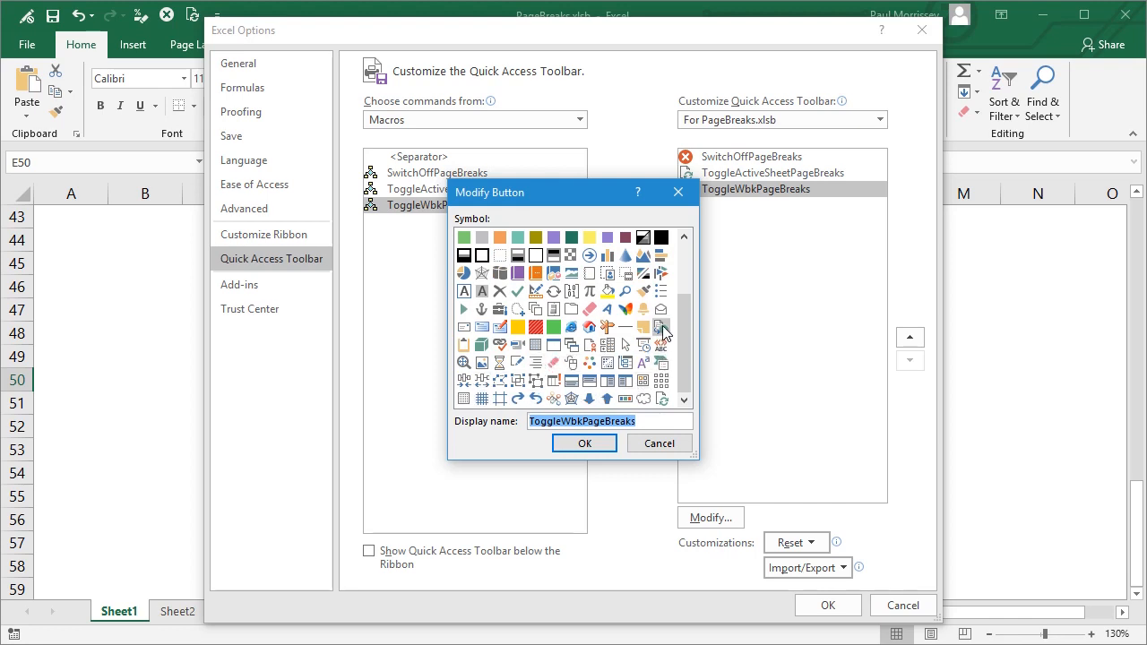
{"action": "mouse_move", "coordinate": [584, 444]}
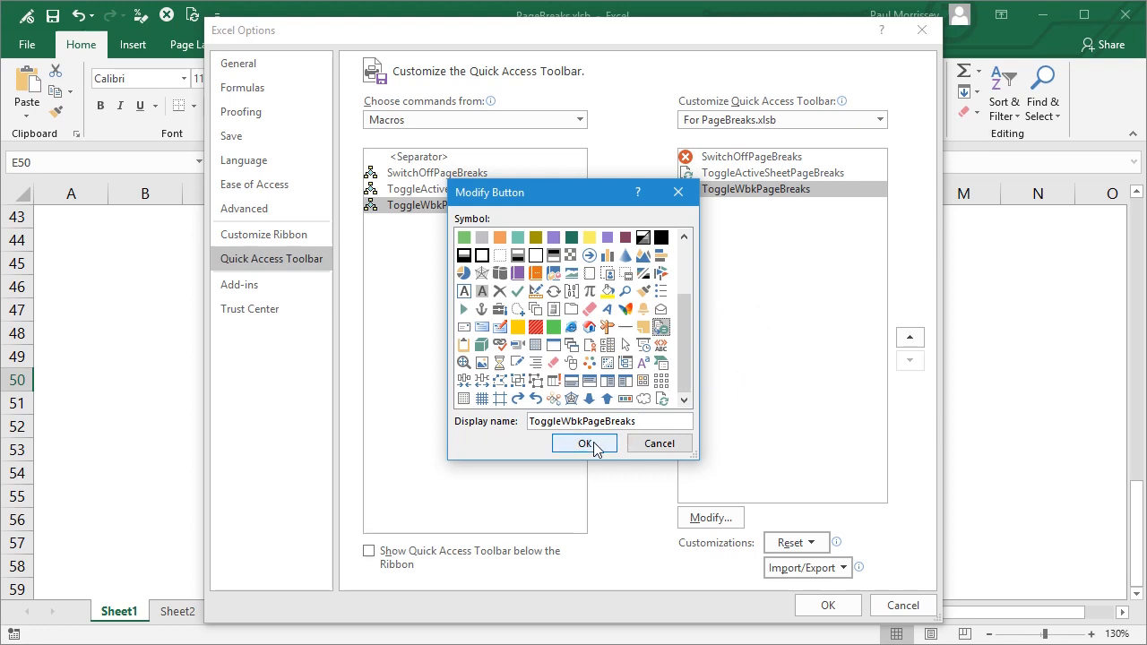
{"action": "left_click", "coordinate": [585, 444]}
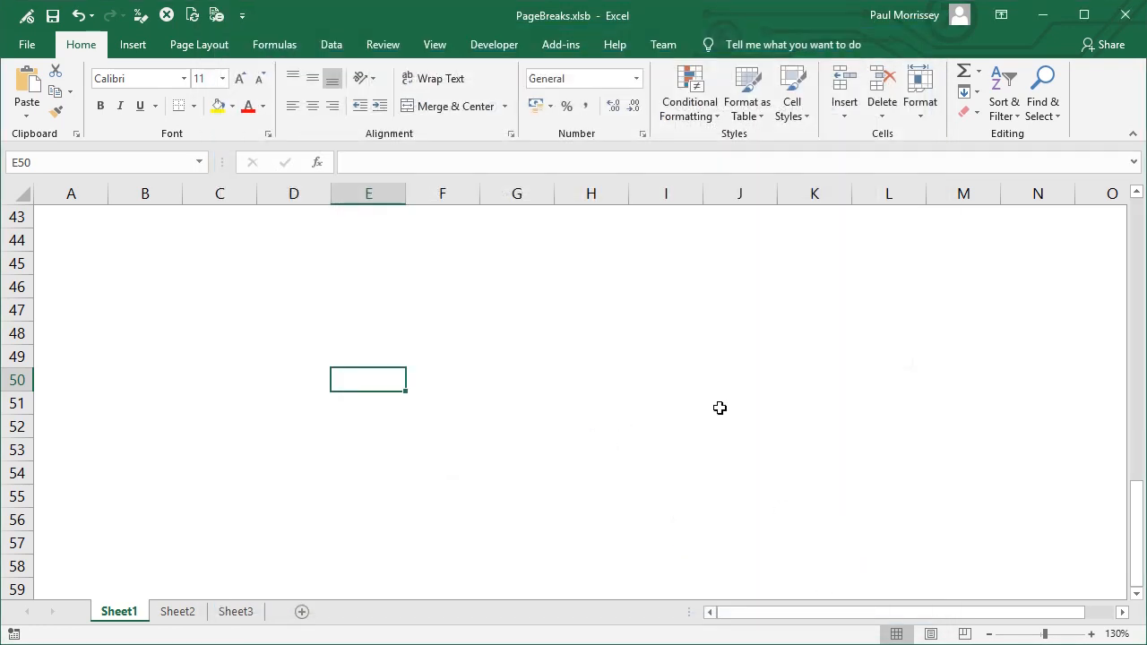
{"action": "left_click", "coordinate": [218, 286]}
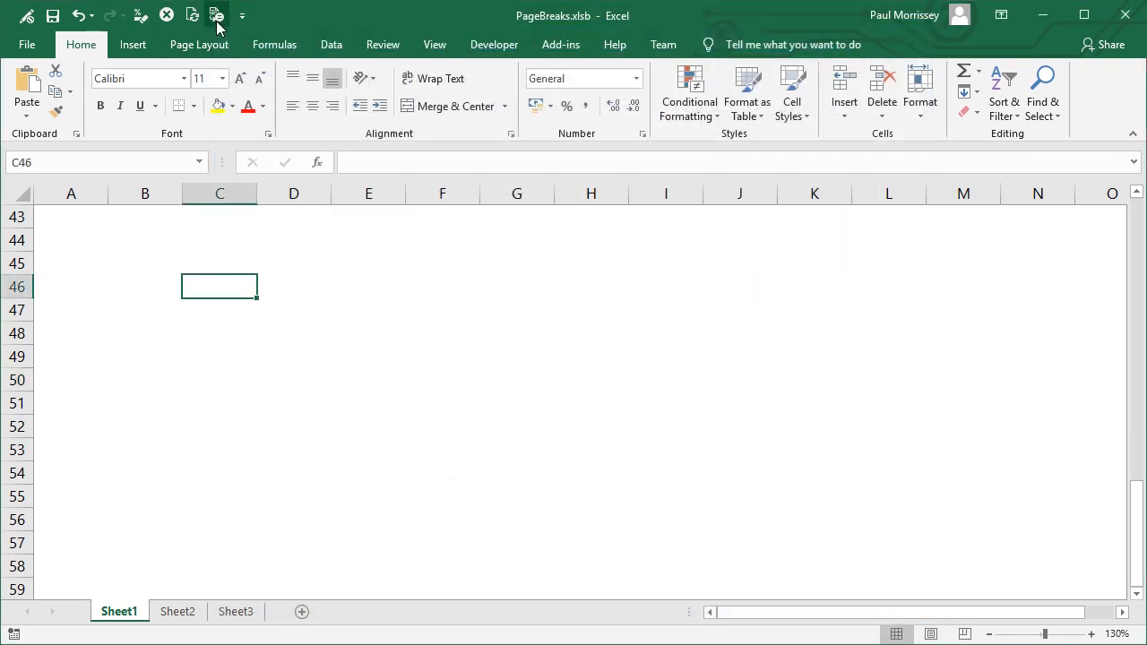
{"action": "mouse_move", "coordinate": [216, 15]}
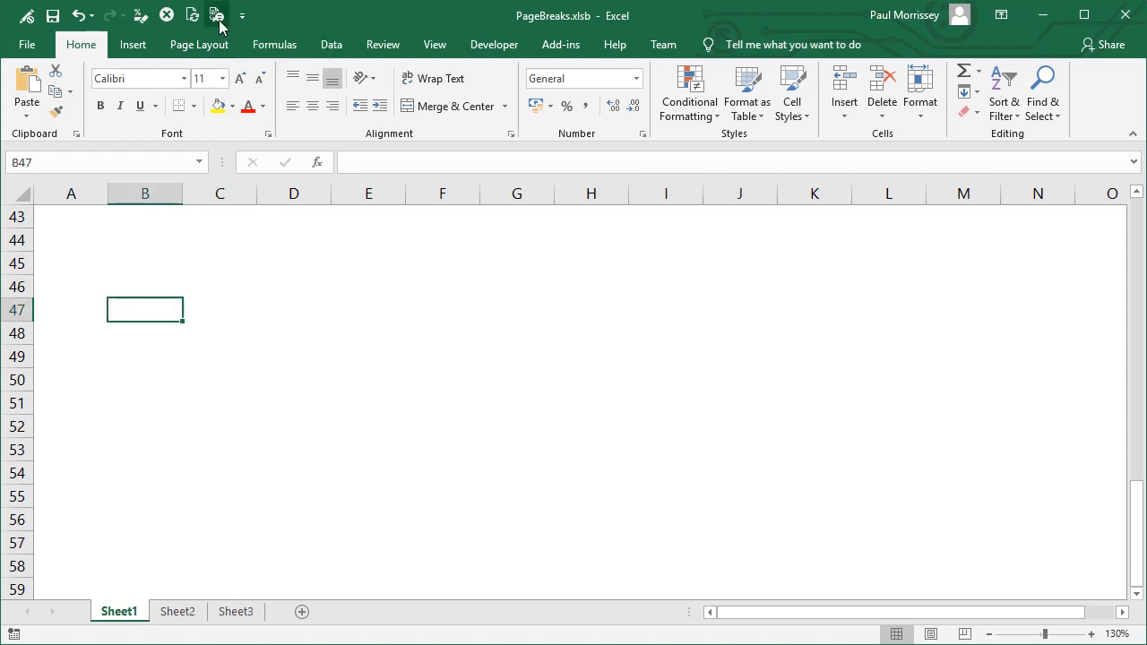
{"action": "left_click", "coordinate": [217, 15]}
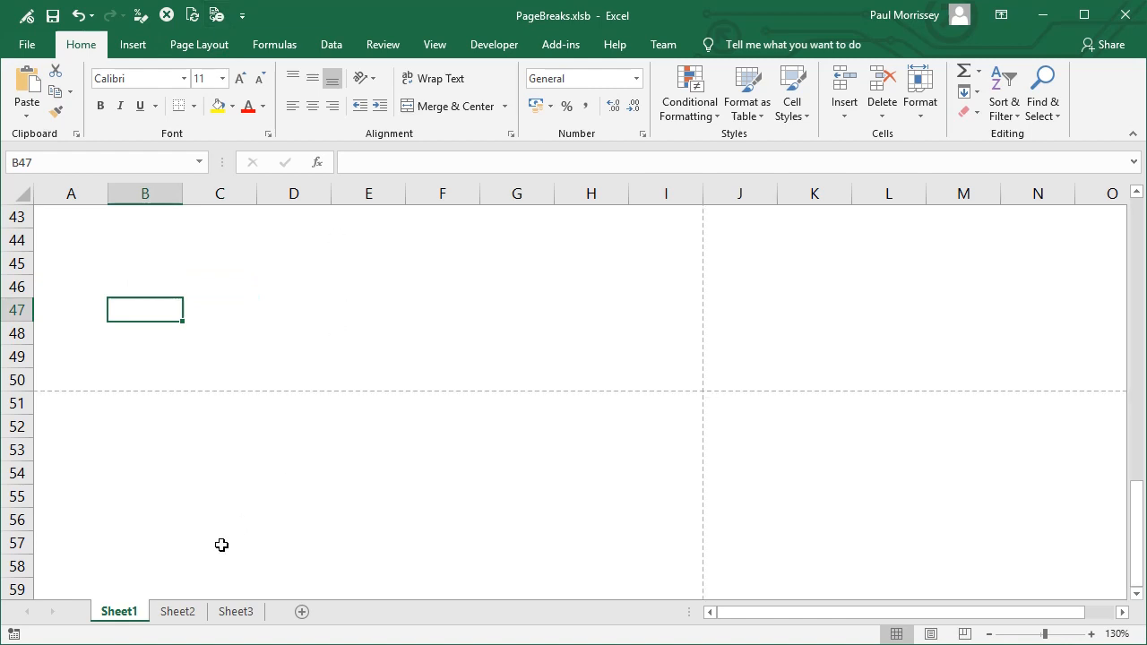
{"action": "left_click", "coordinate": [235, 612]}
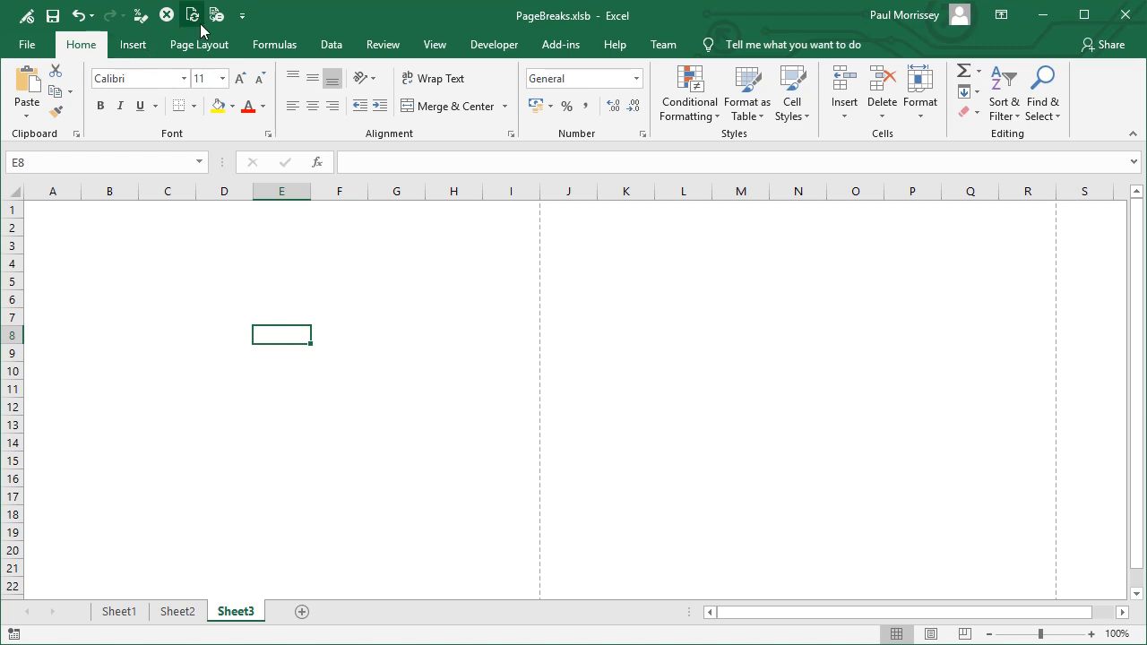
{"action": "left_click", "coordinate": [178, 611]}
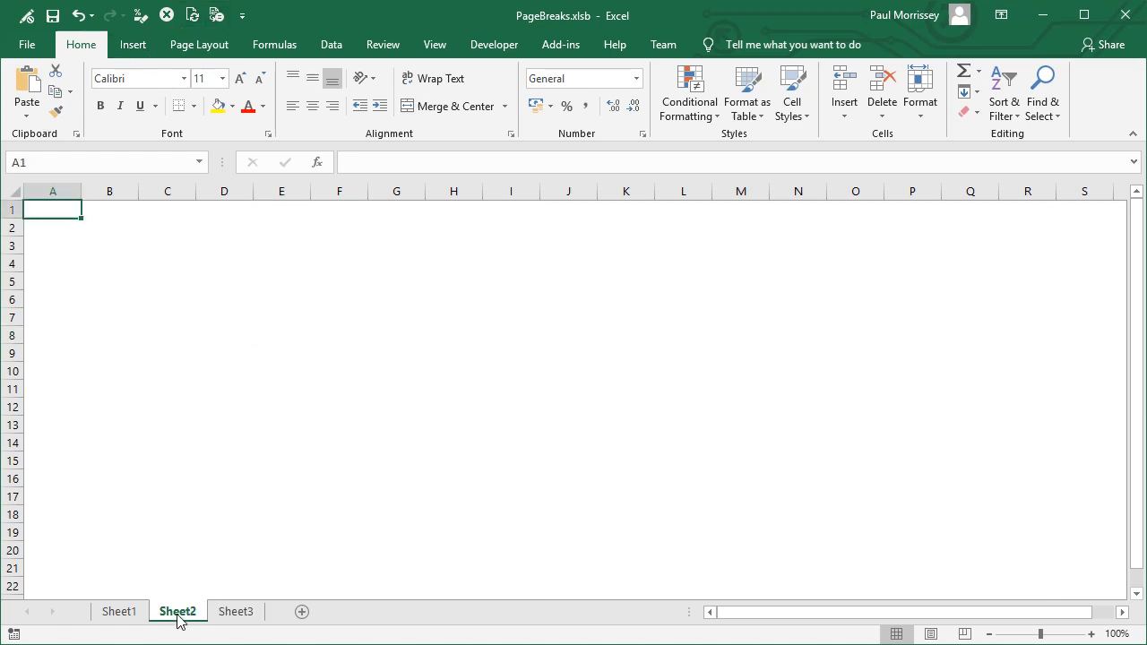
{"action": "left_click", "coordinate": [120, 611]}
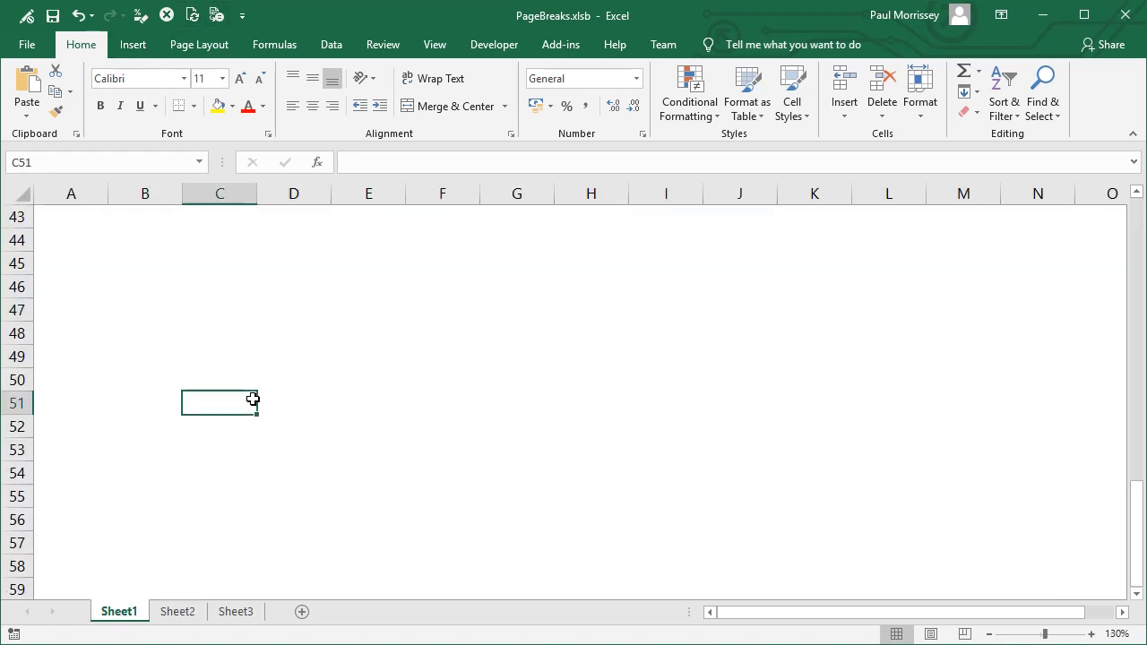
{"action": "left_click", "coordinate": [368, 310]}
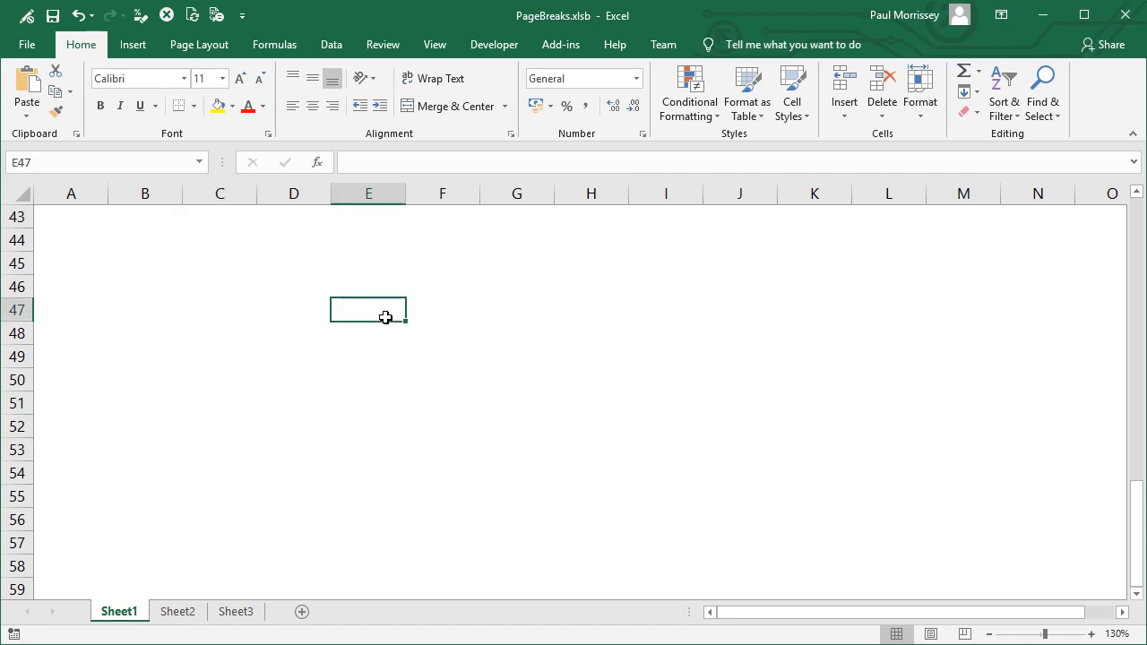